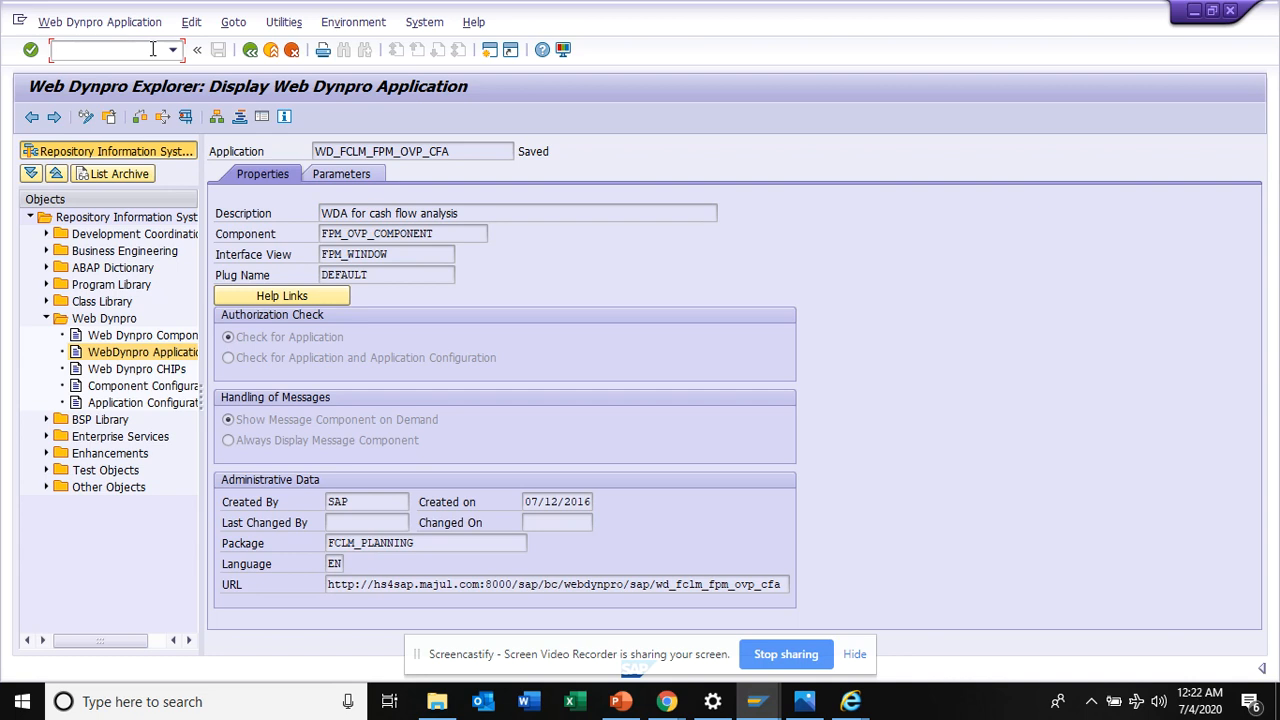
Step: Enter the transaction /nse38 in the command field without running it
text(/)
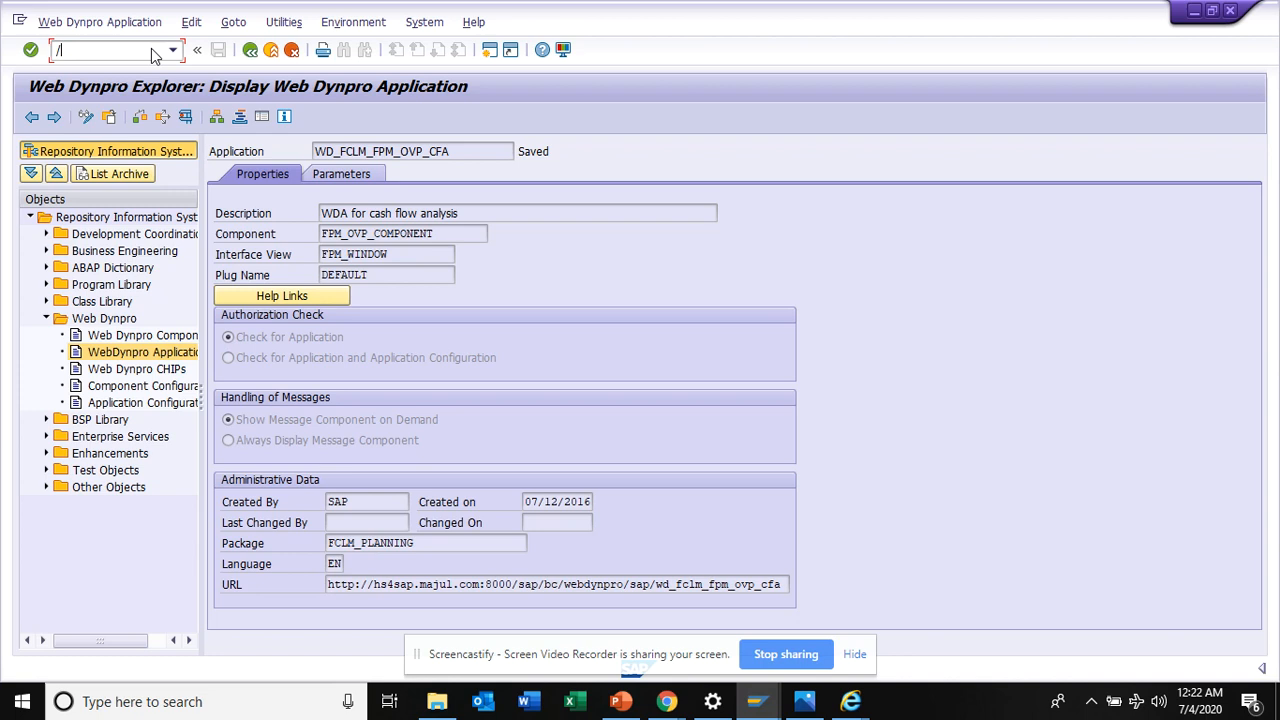
text(nse3)
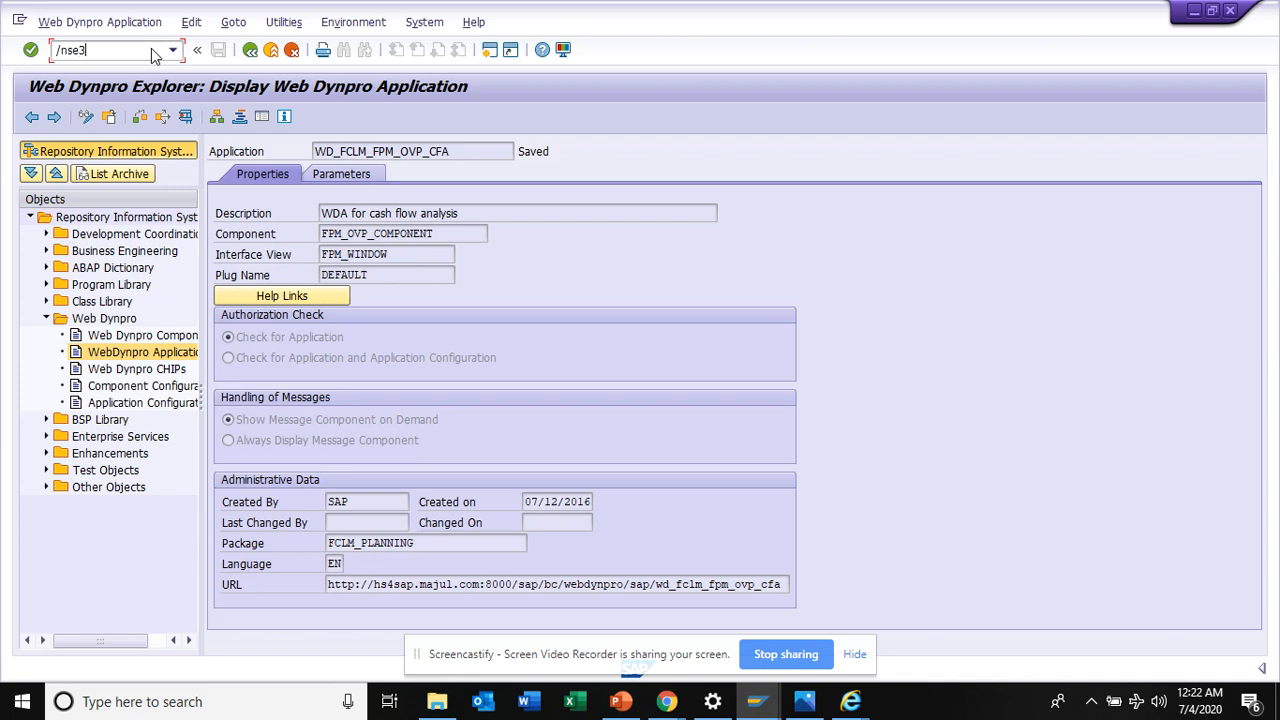
text(8)
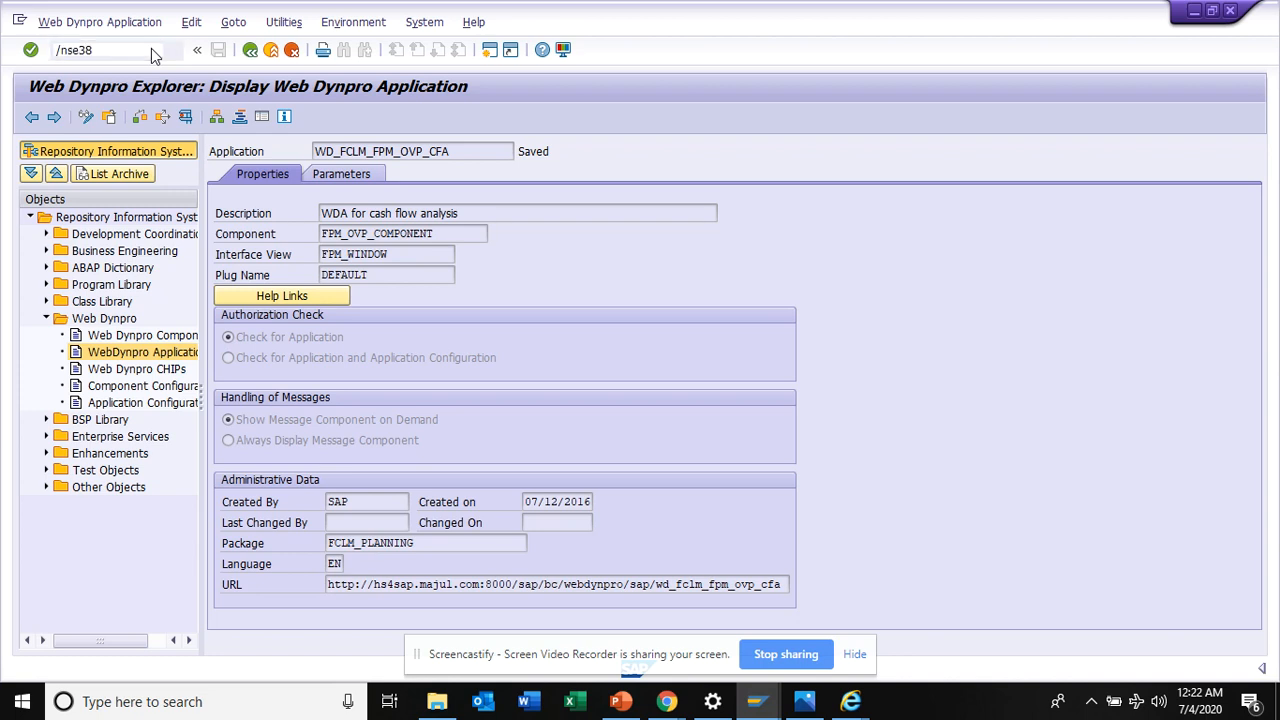
Step: Start SE38, choose /IWFND/R_METERING_VIEW from the program history, and execute it
click(100, 52)
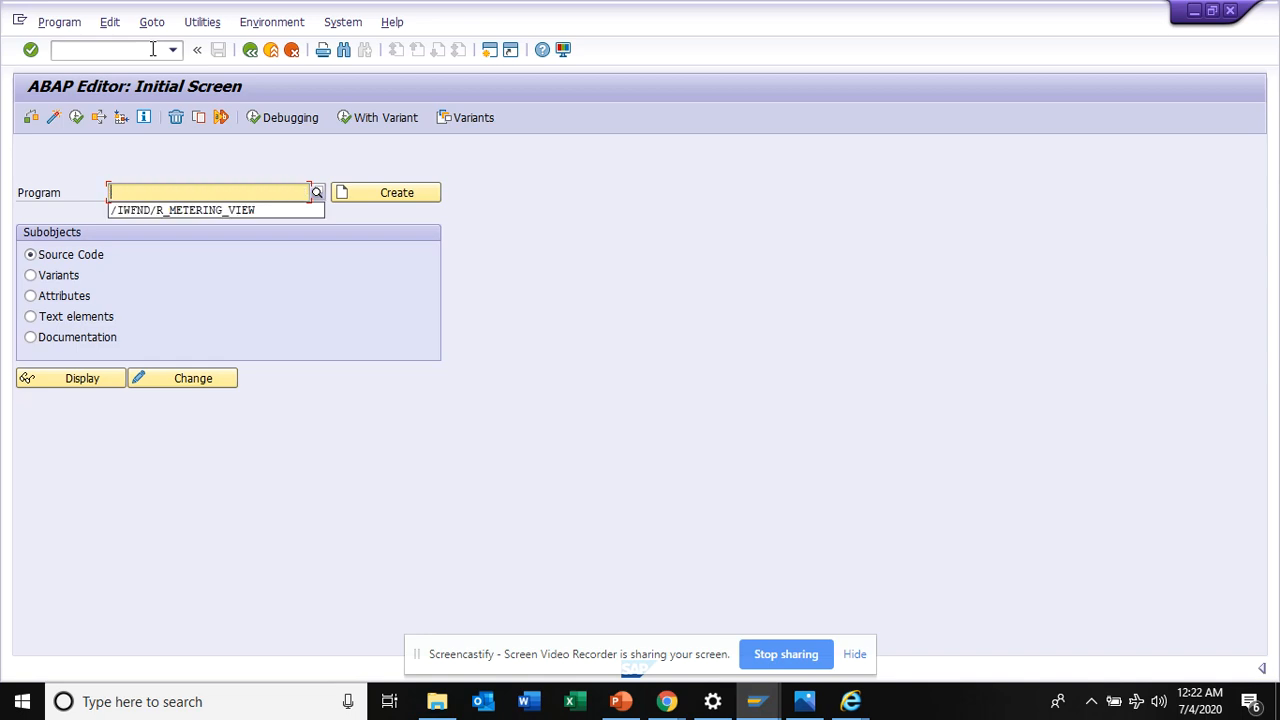
mouse_move(195, 217)
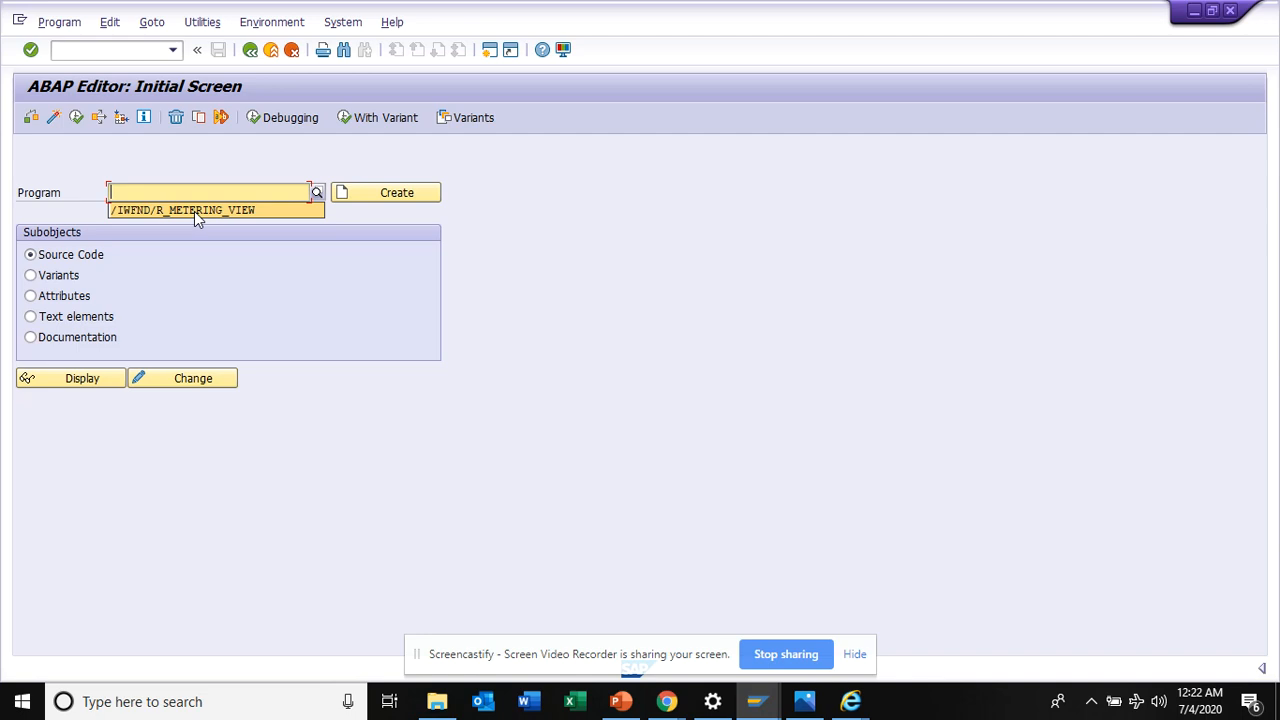
click(183, 210)
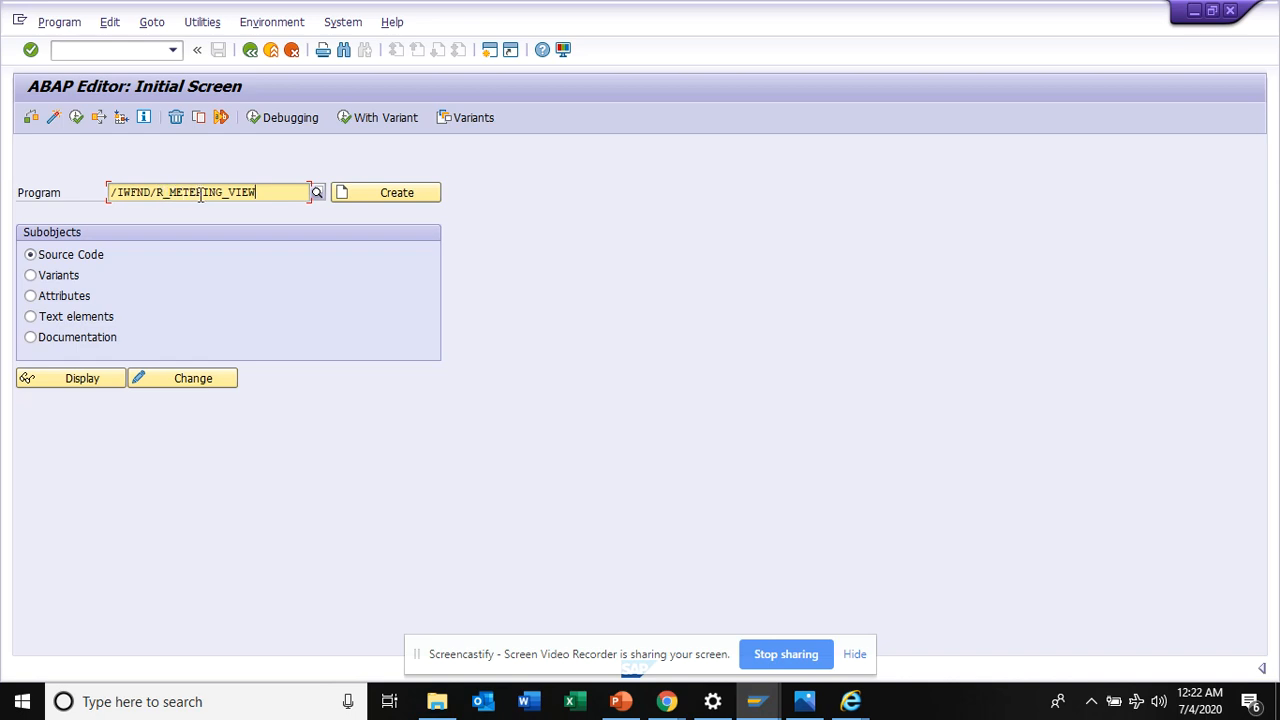
mouse_move(207, 174)
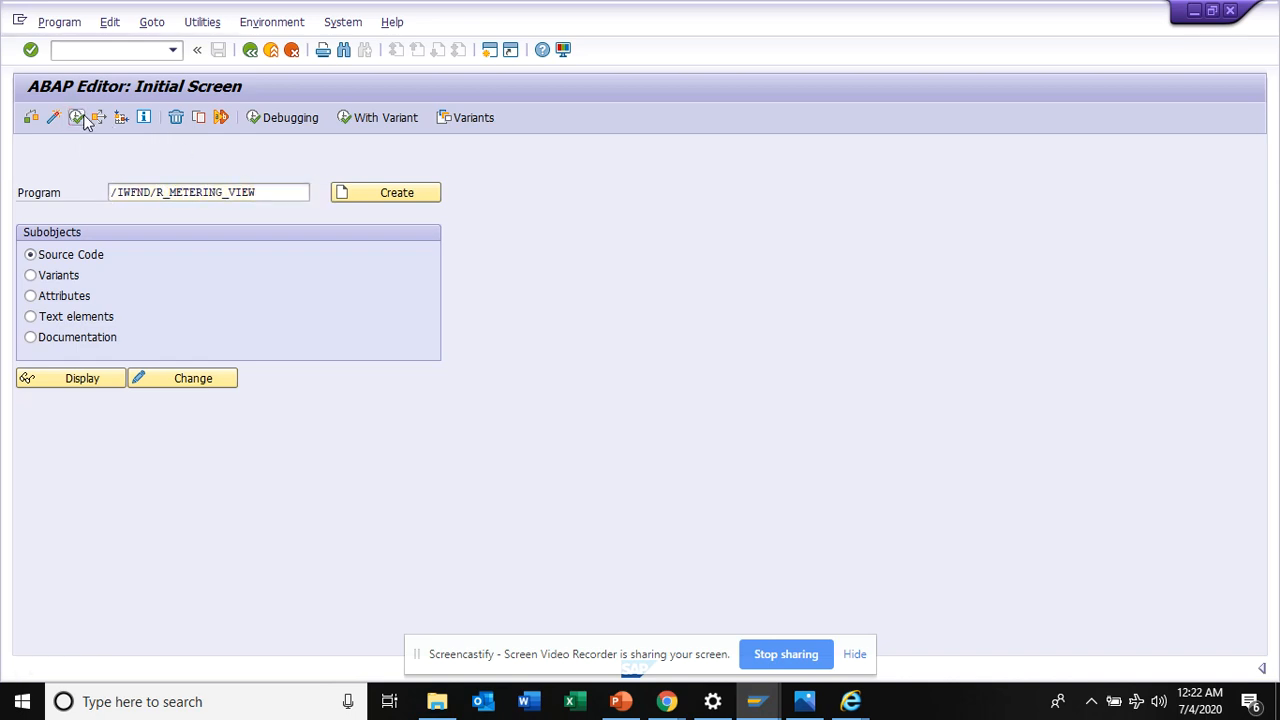
click(70, 378)
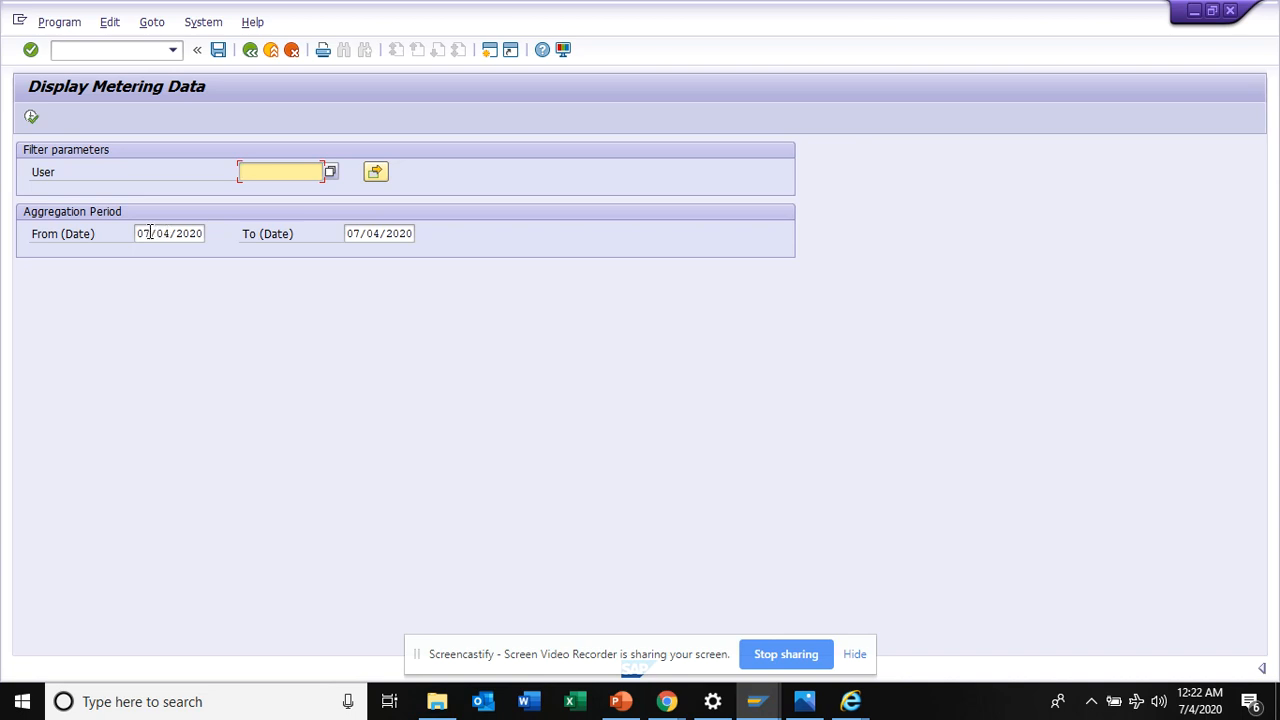
Step: Change the From date to 06/04/2020 and run the report for 06/04–07/04/2020
click(170, 233)
text(6)
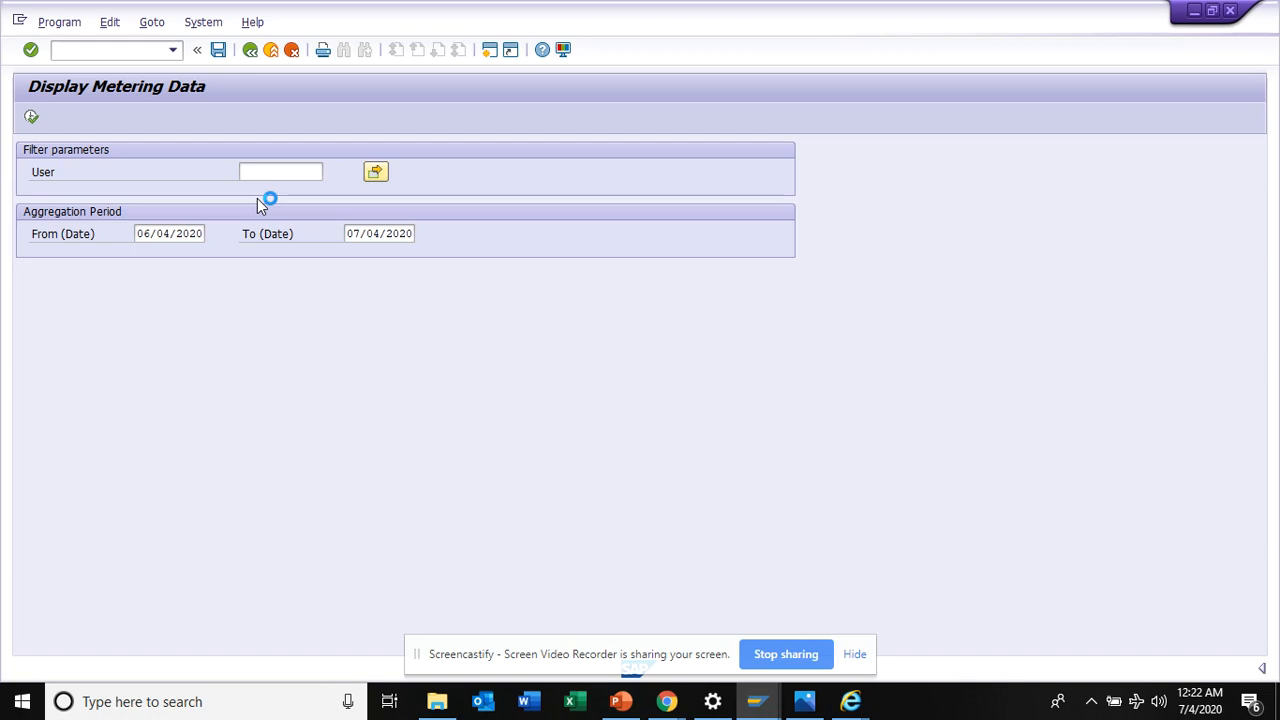
click(32, 116)
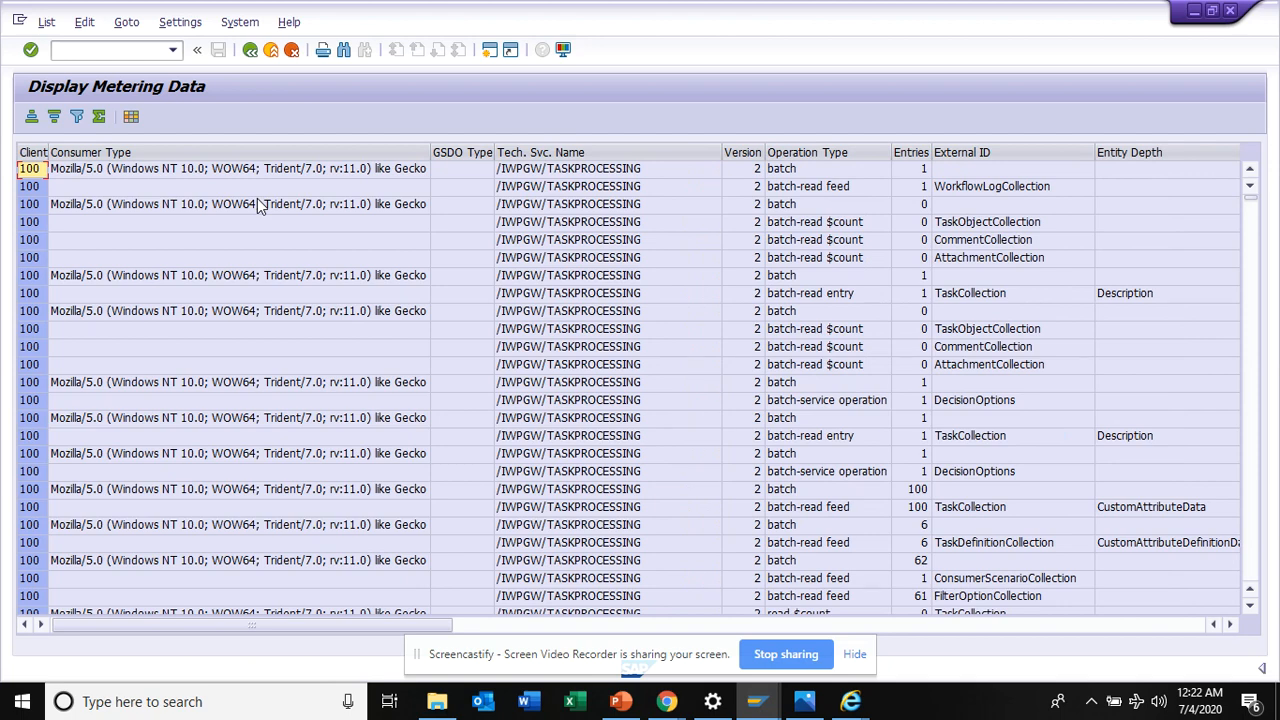
mouse_move(731, 209)
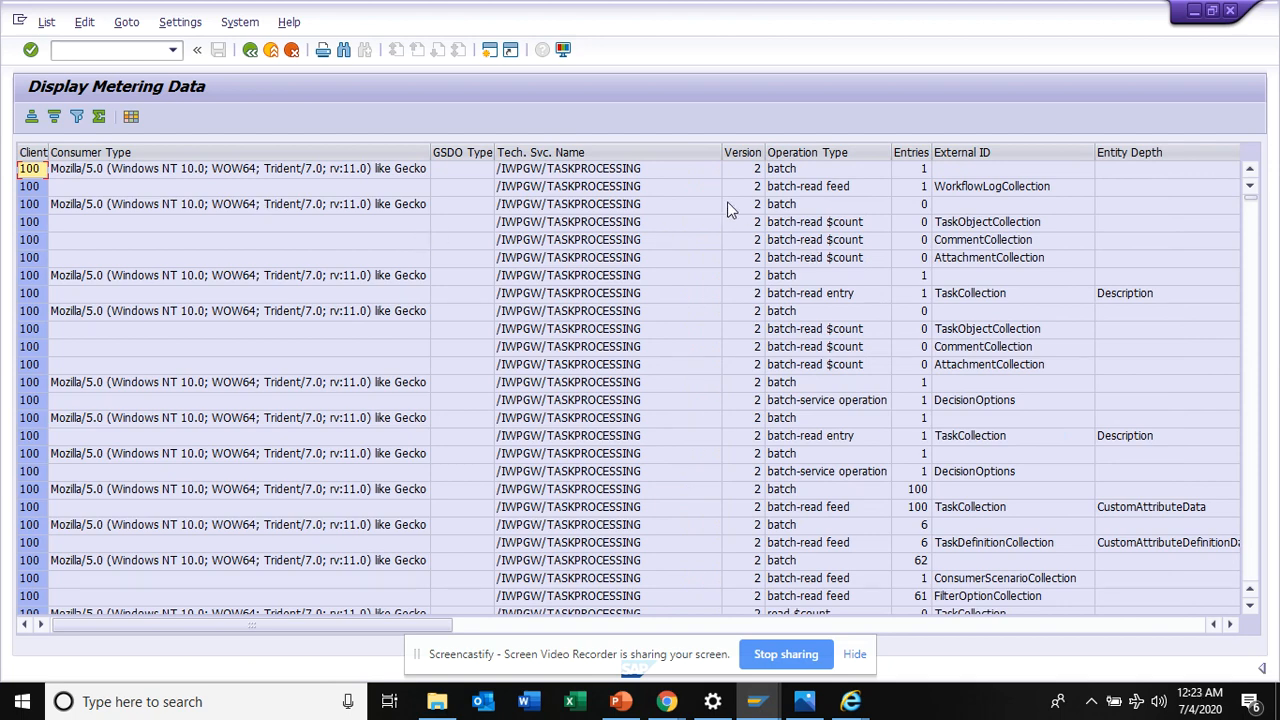
mouse_move(998, 591)
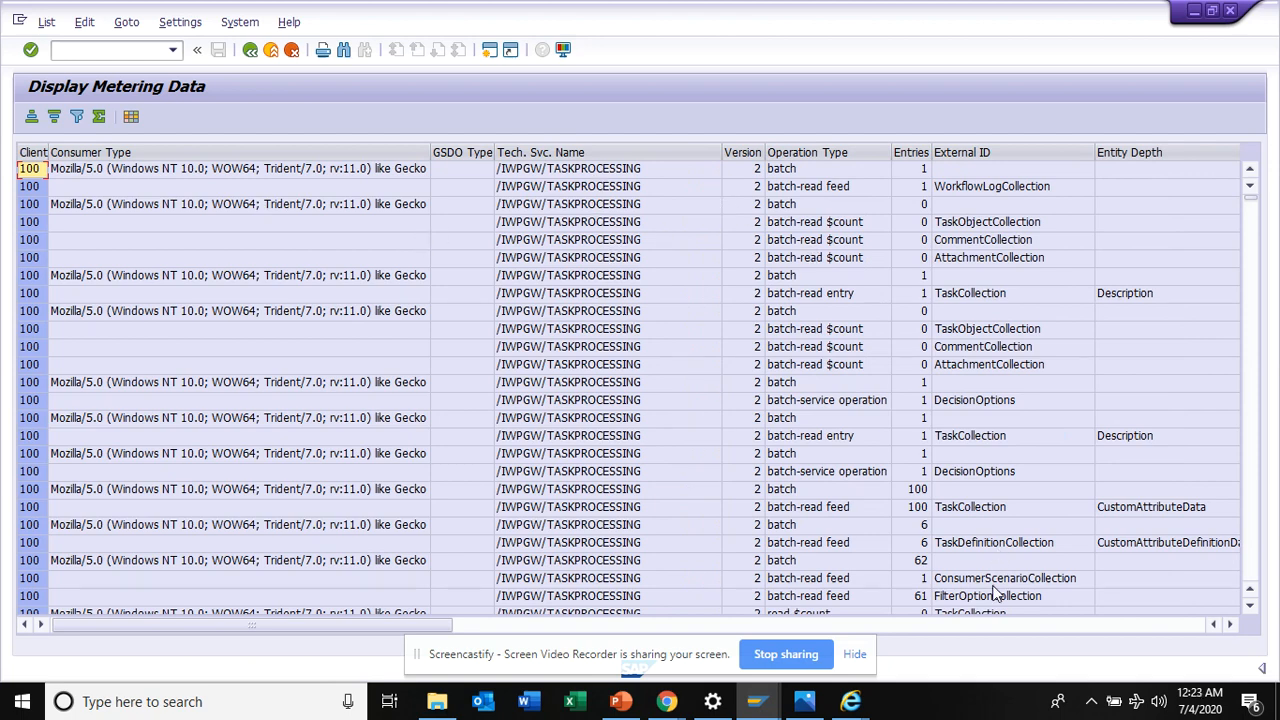
scroll(right, 3)
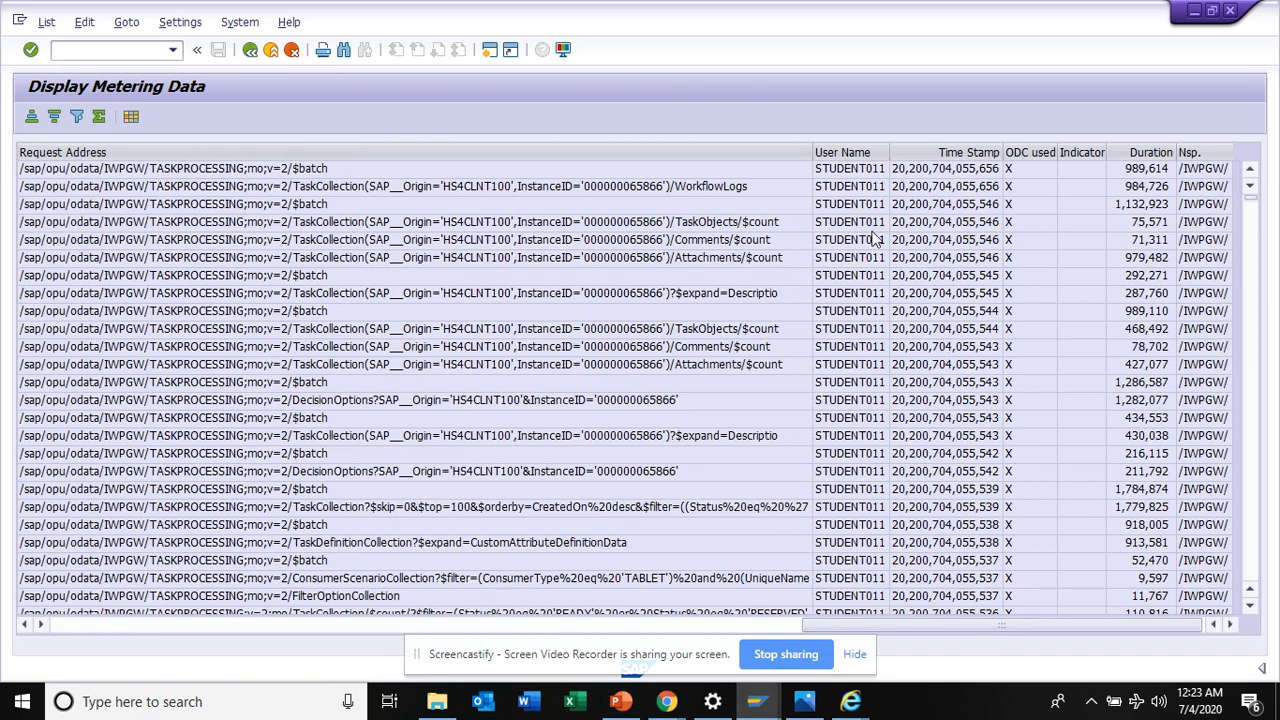
mouse_move(1154, 205)
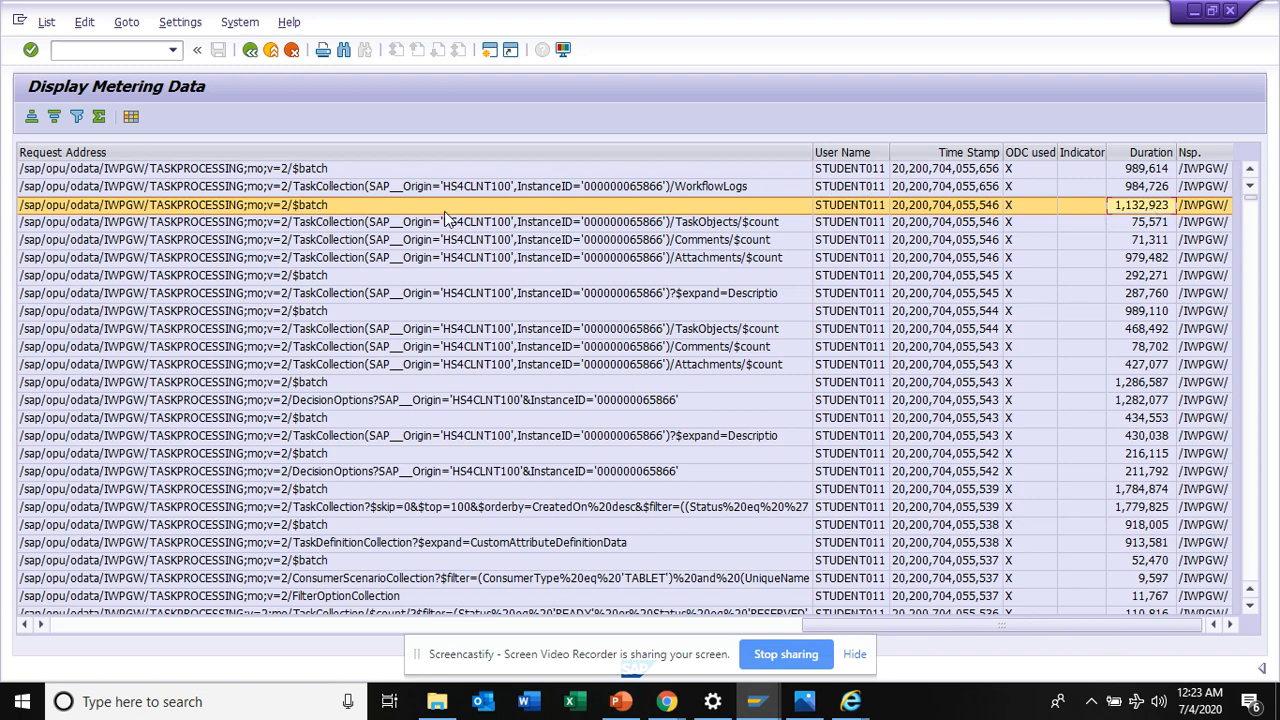
mouse_move(974, 192)
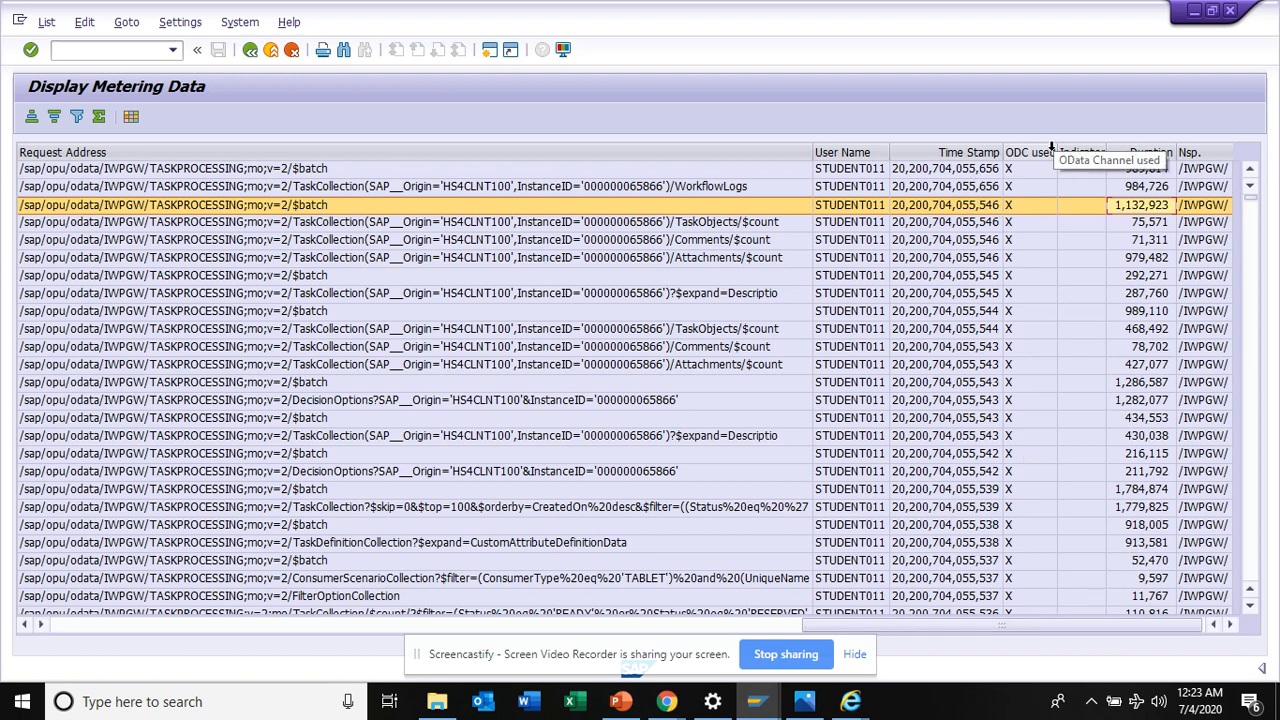
mouse_move(773, 485)
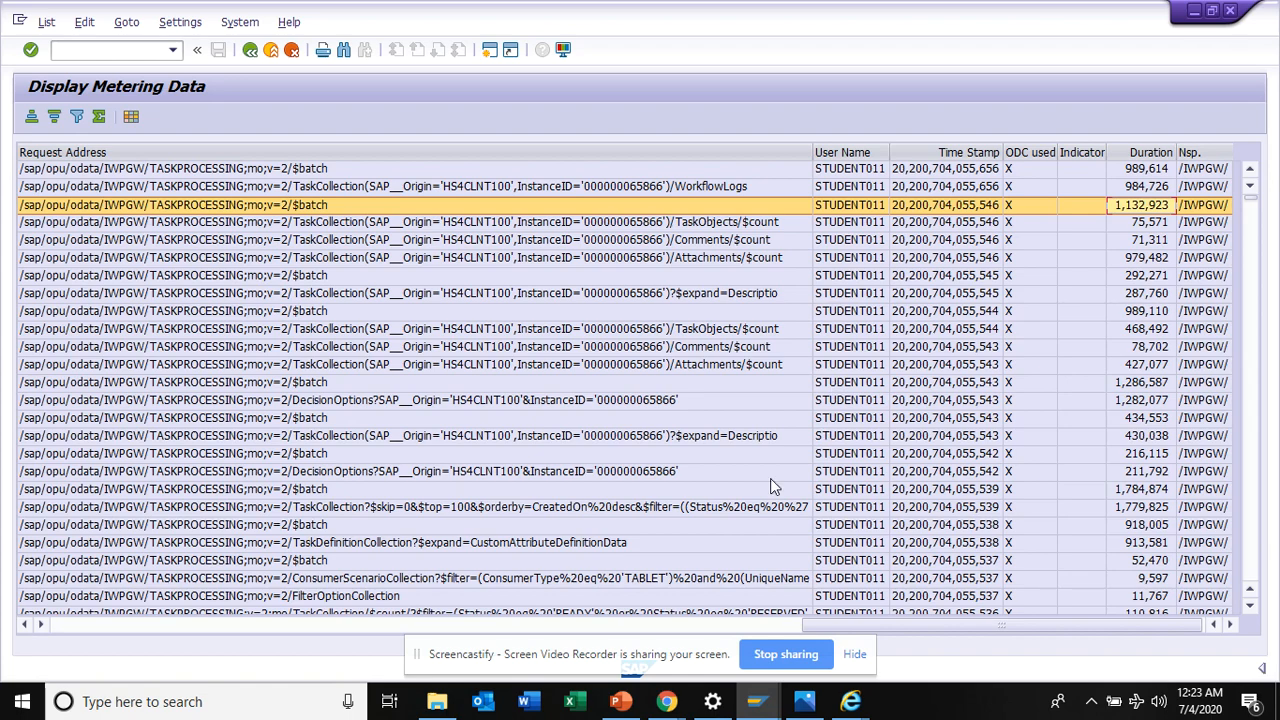
mouse_move(666, 634)
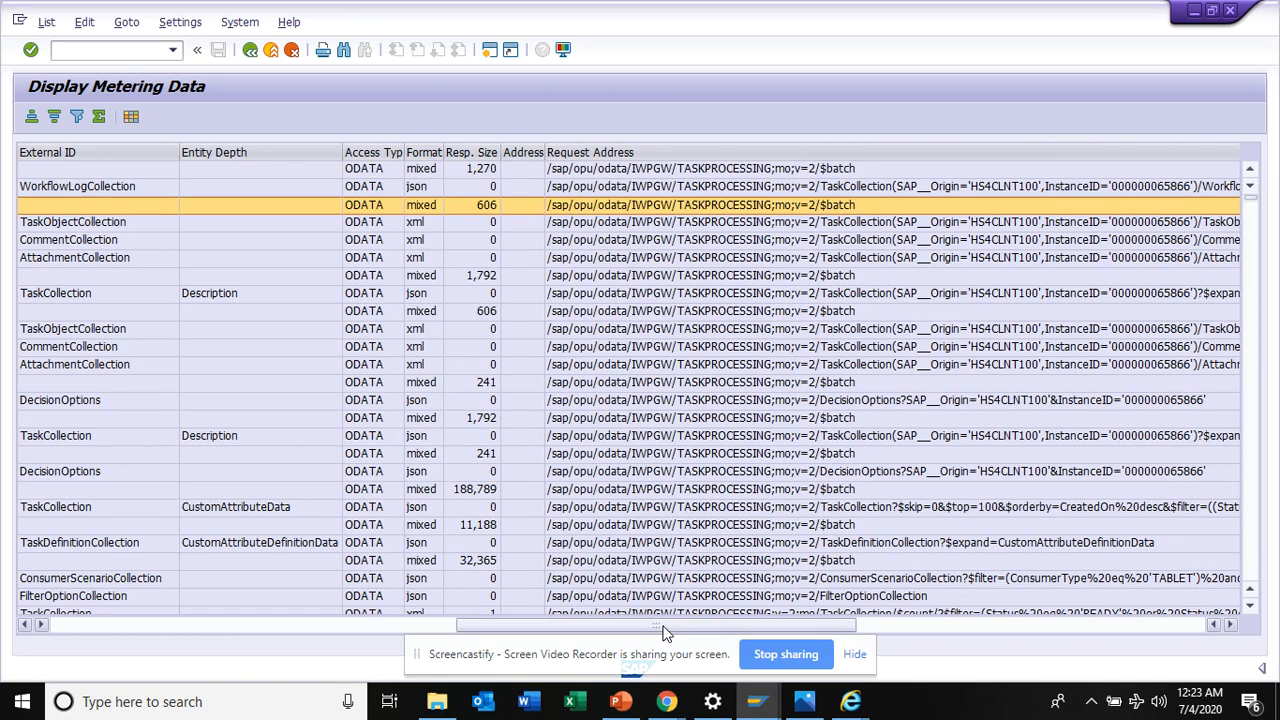
mouse_move(494, 248)
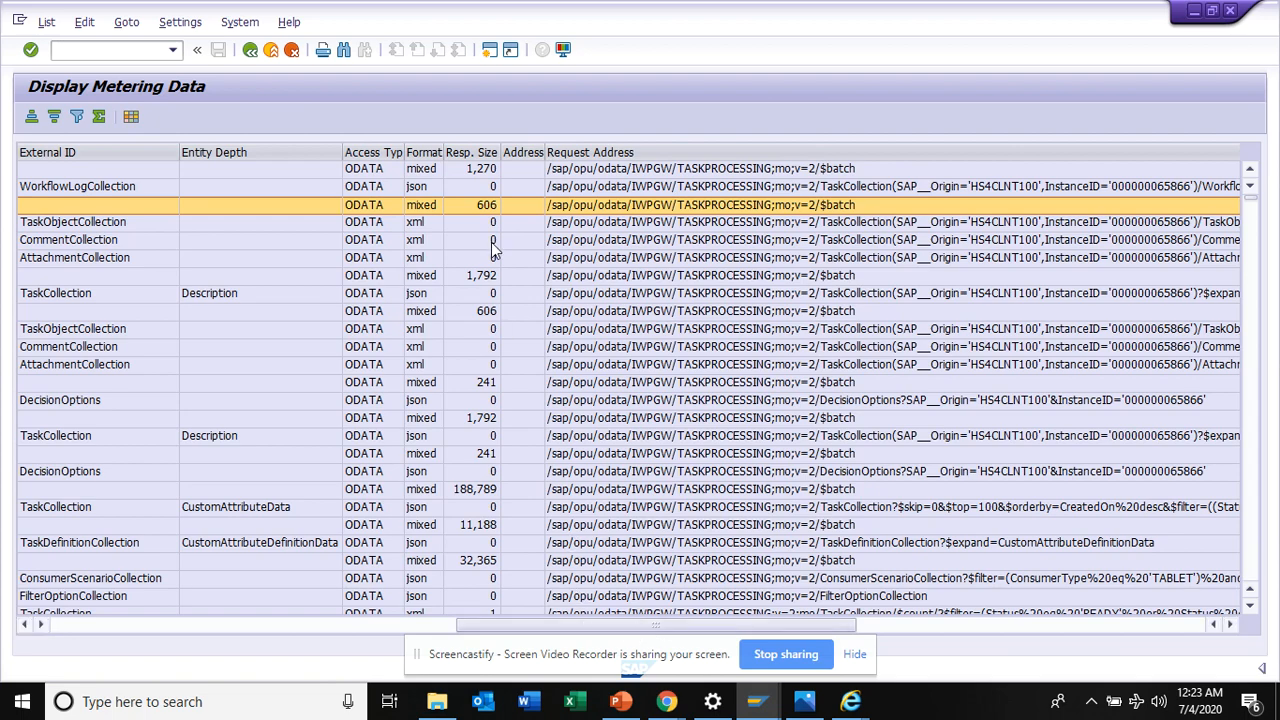
mouse_move(342, 428)
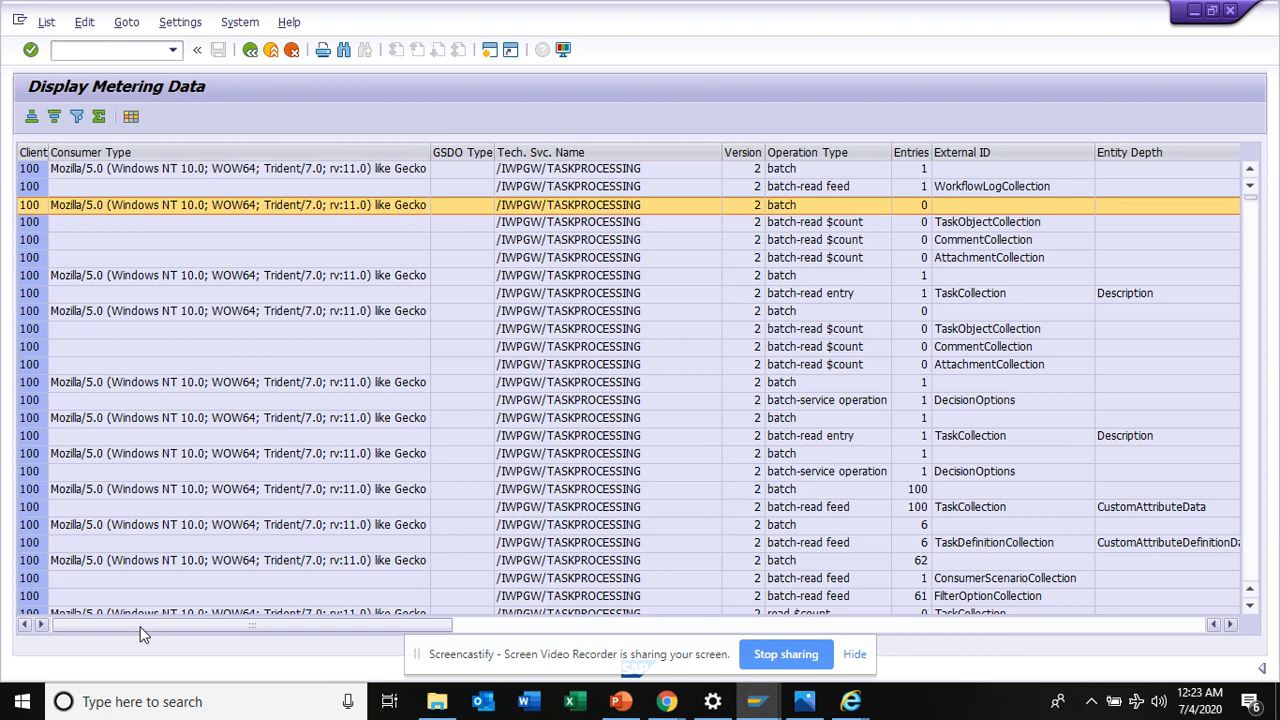
mouse_move(323, 396)
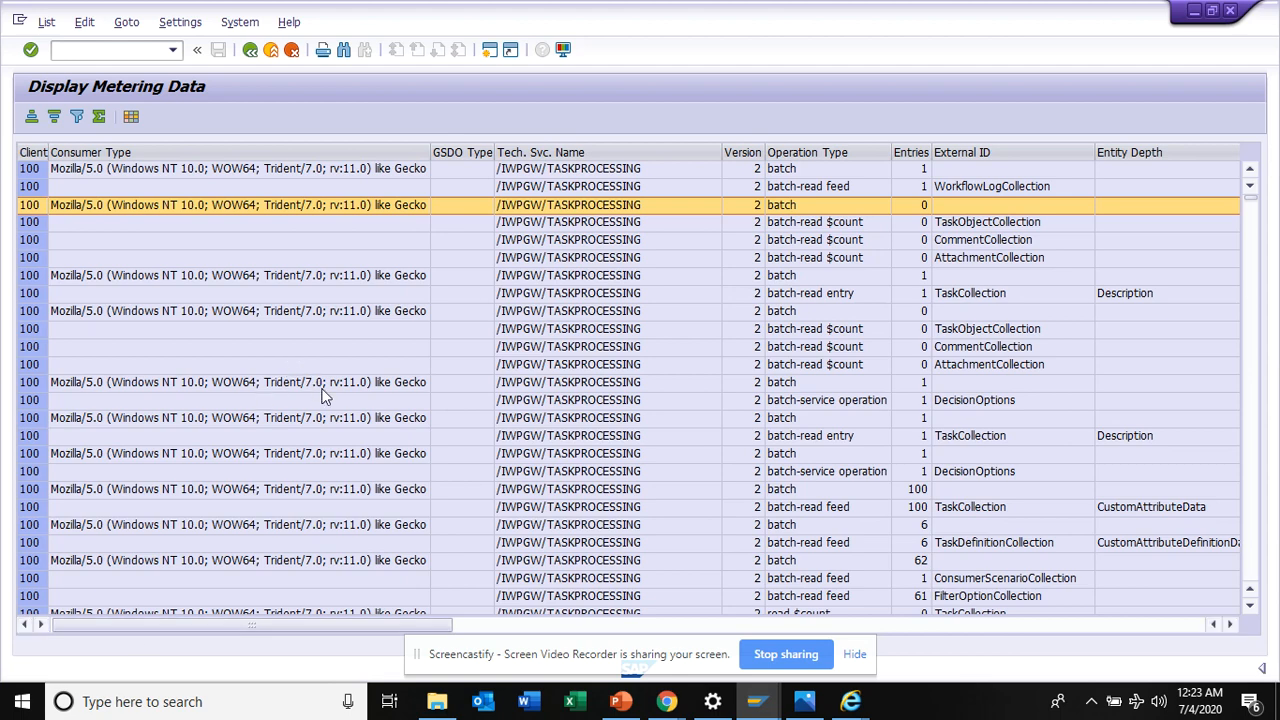
Step: Scroll to later entries and the Request Address columns, then select the User Name column
click(693, 401)
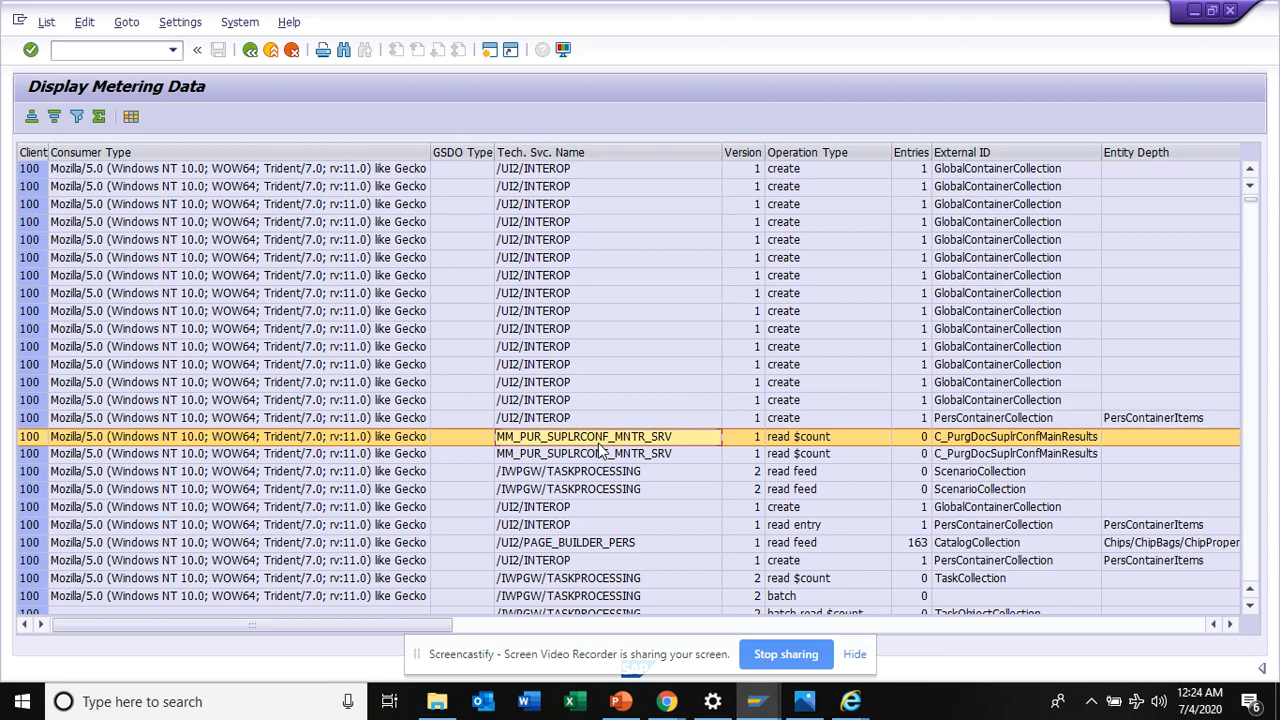
mouse_move(1013, 611)
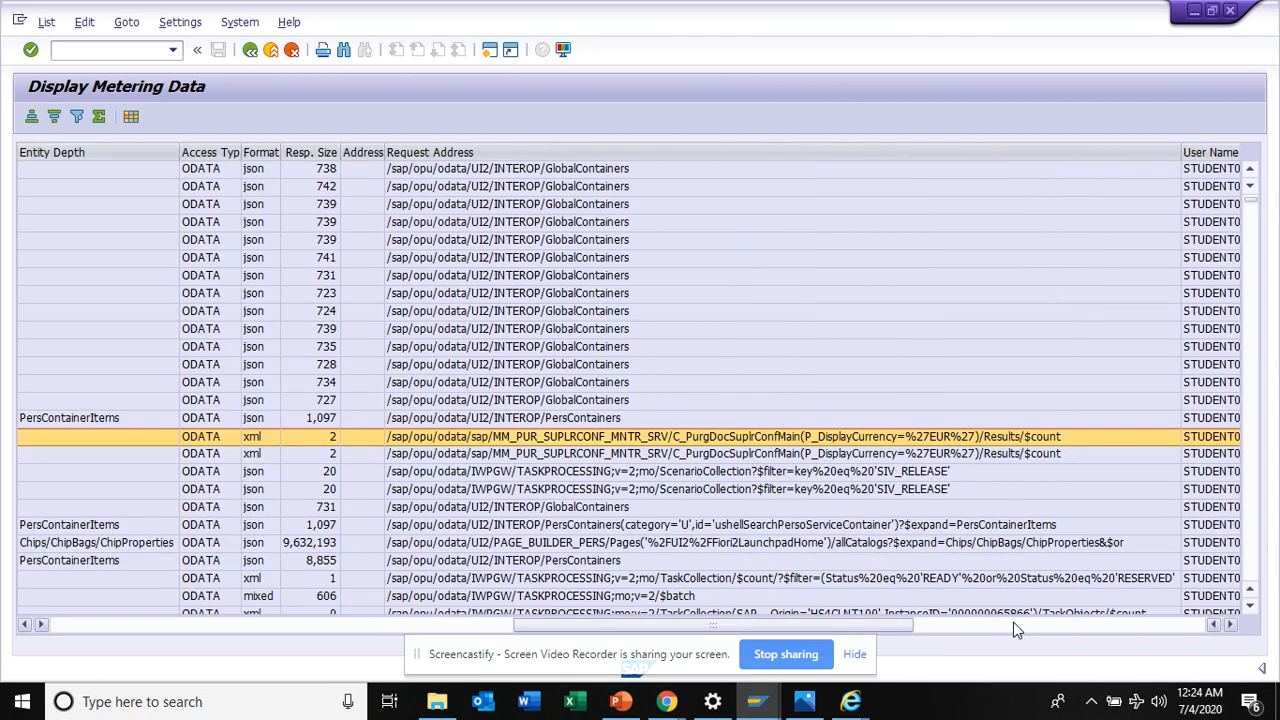
scroll(right, 3)
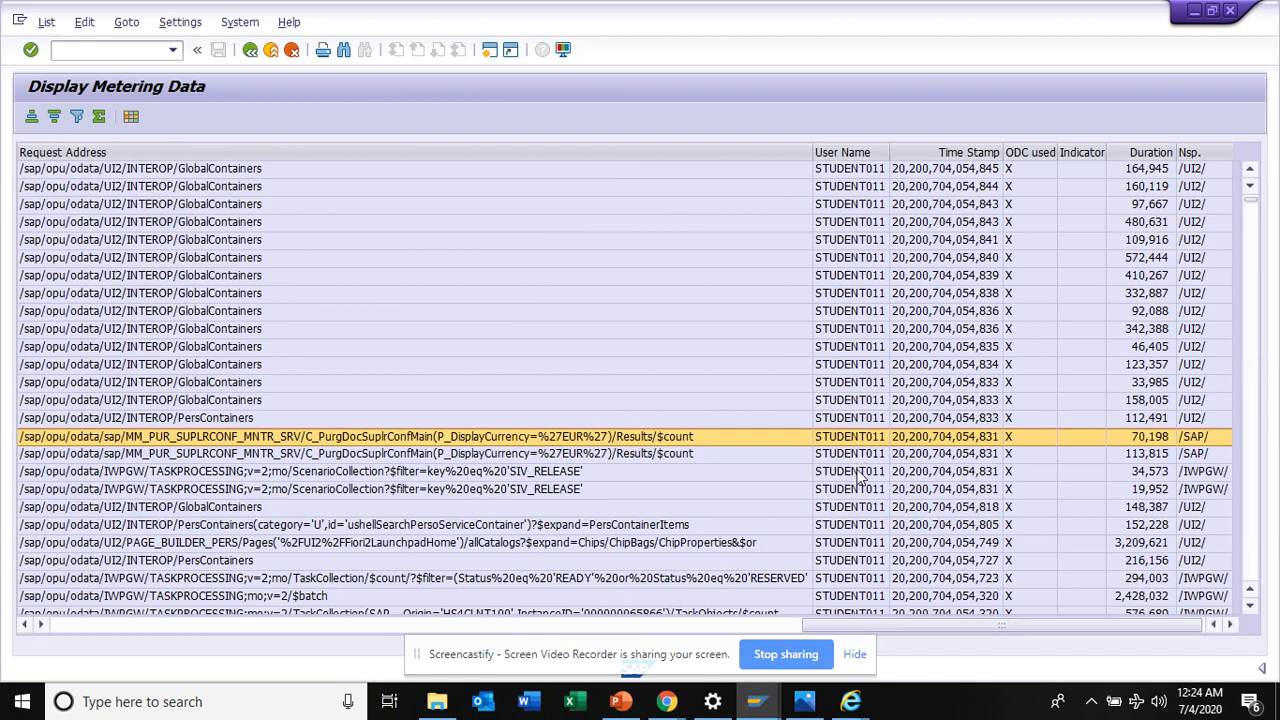
click(845, 152)
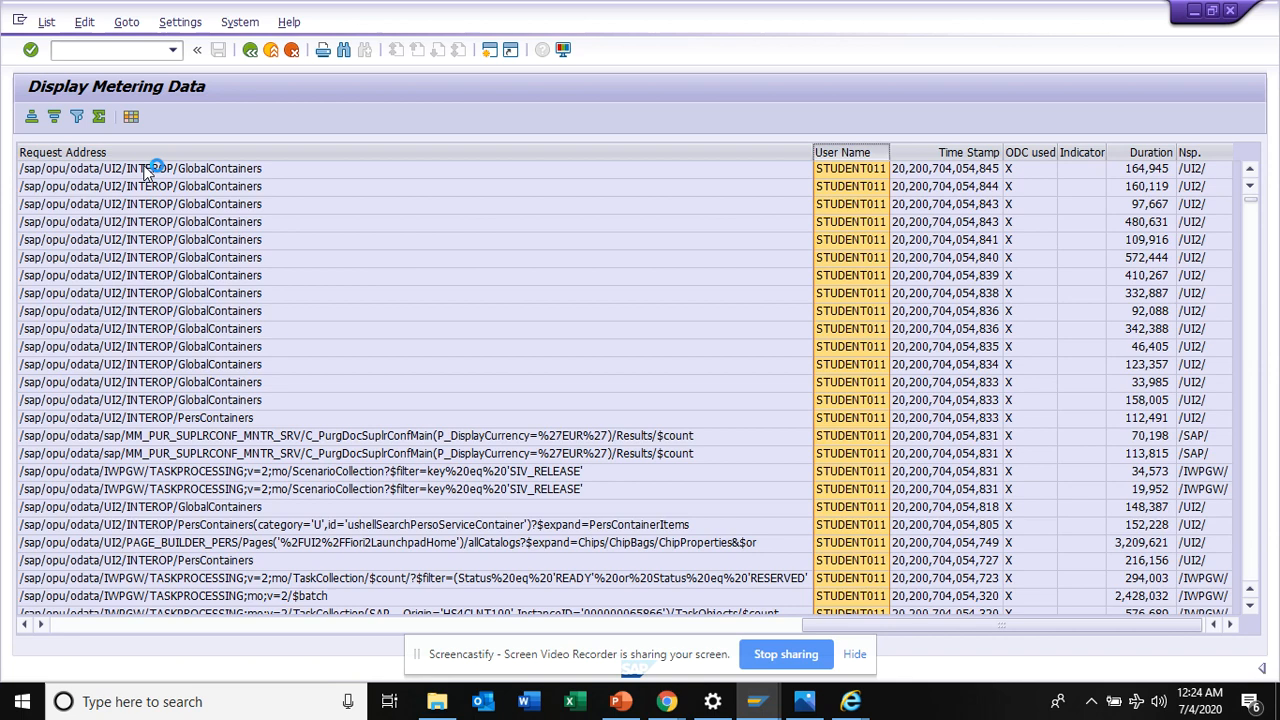
Step: Filter the User Name column to the second user, STUDENT056, and confirm
click(78, 118)
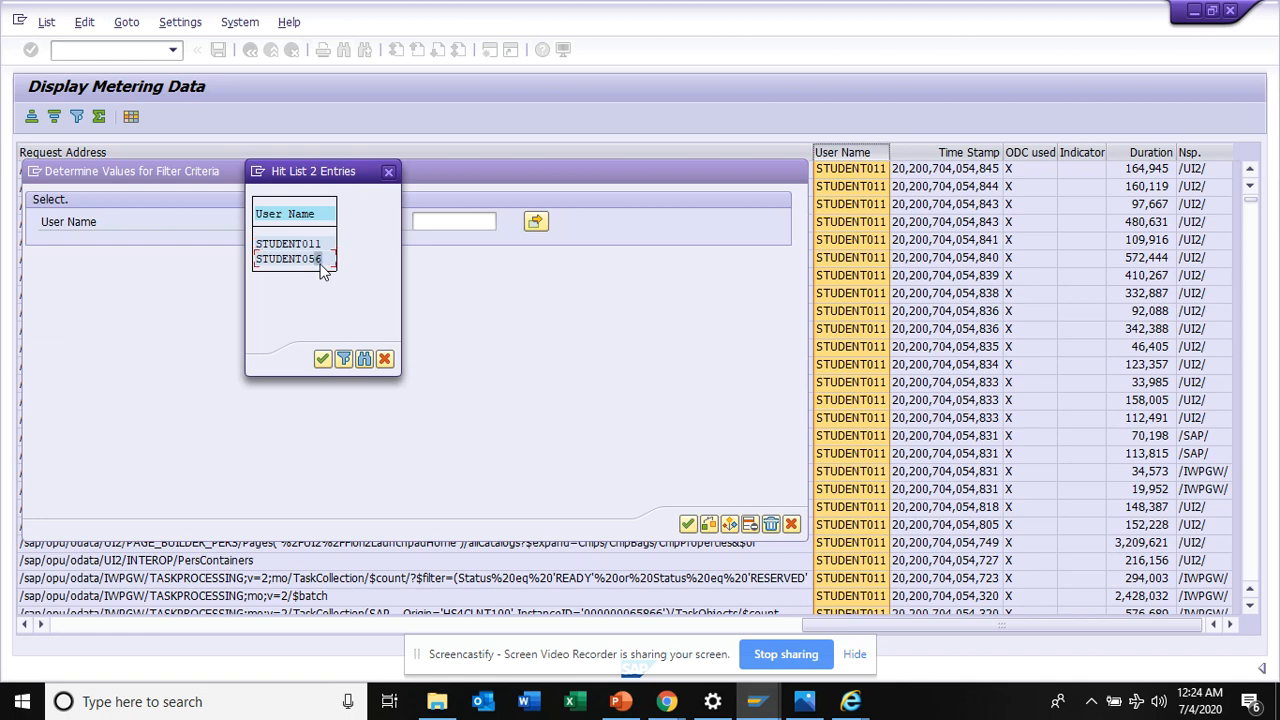
double_click(288, 258)
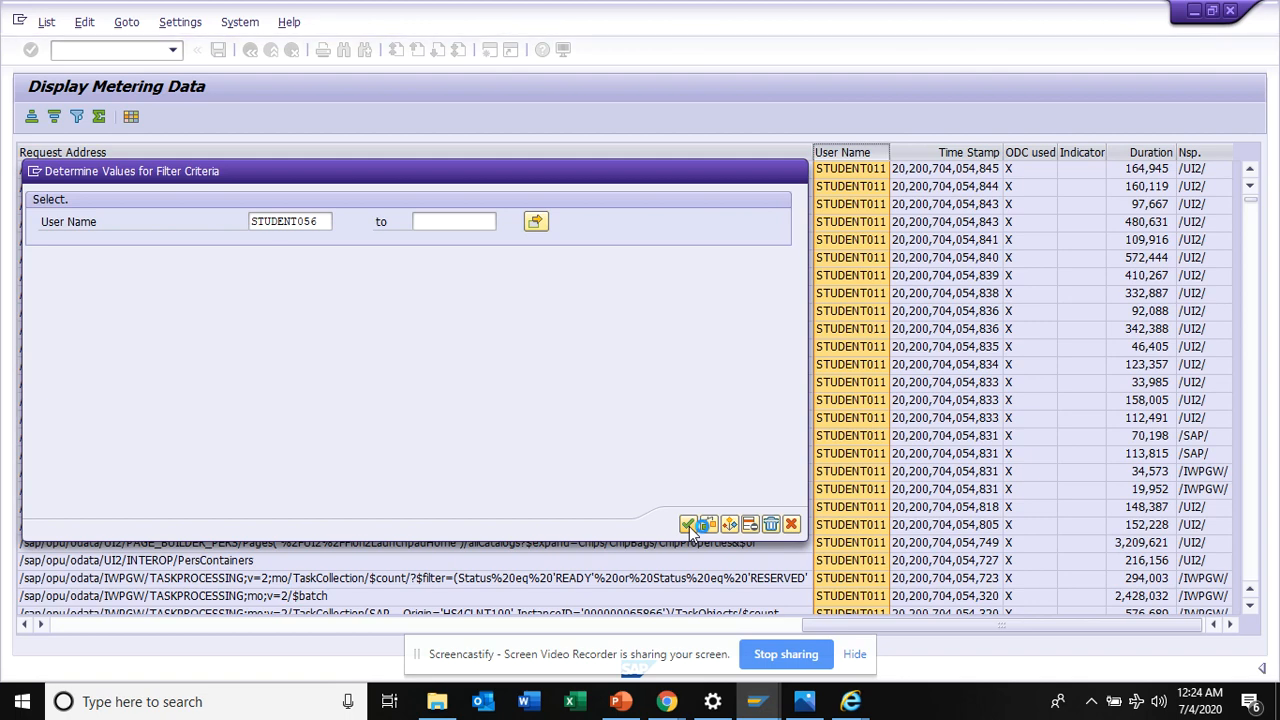
click(688, 524)
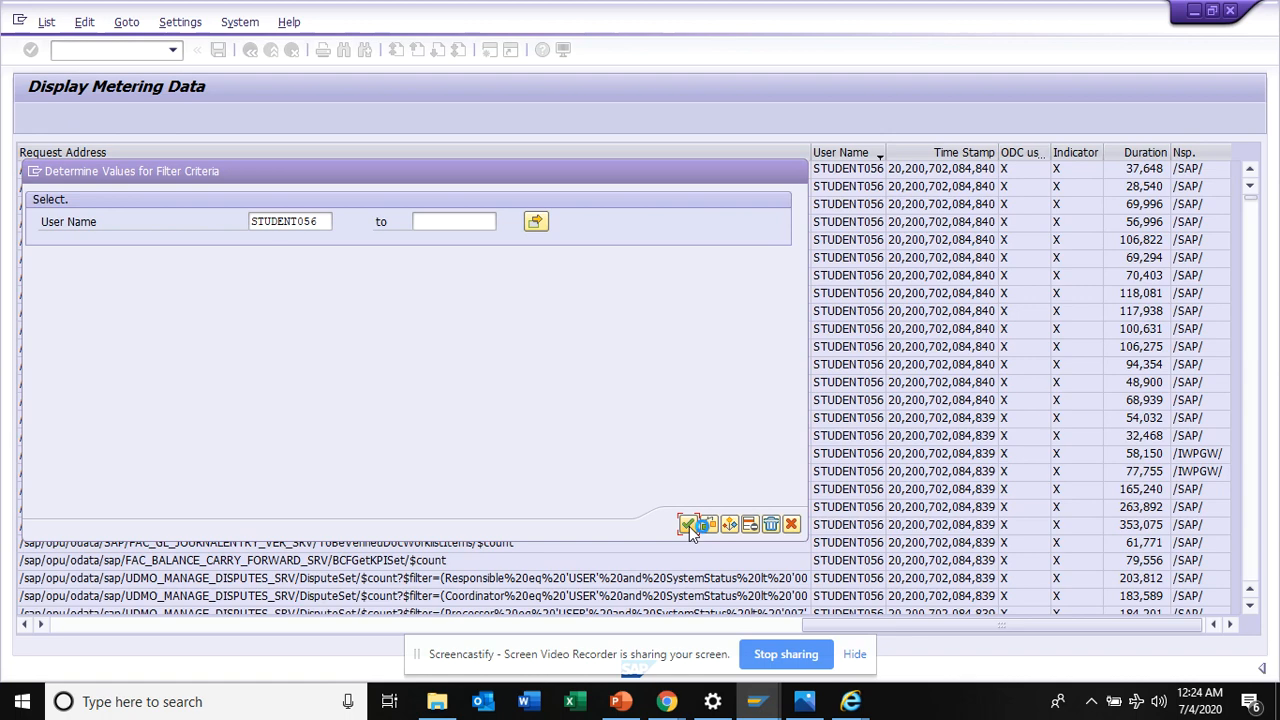
click(688, 524)
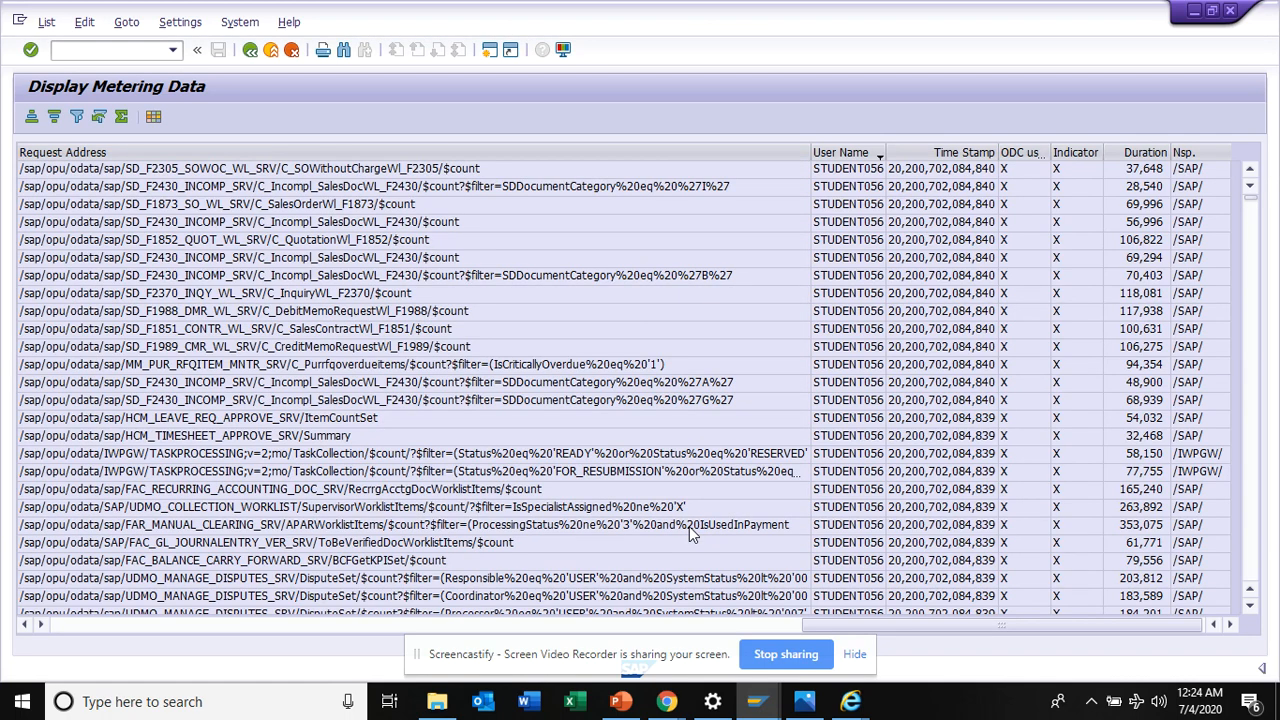
mouse_move(565, 562)
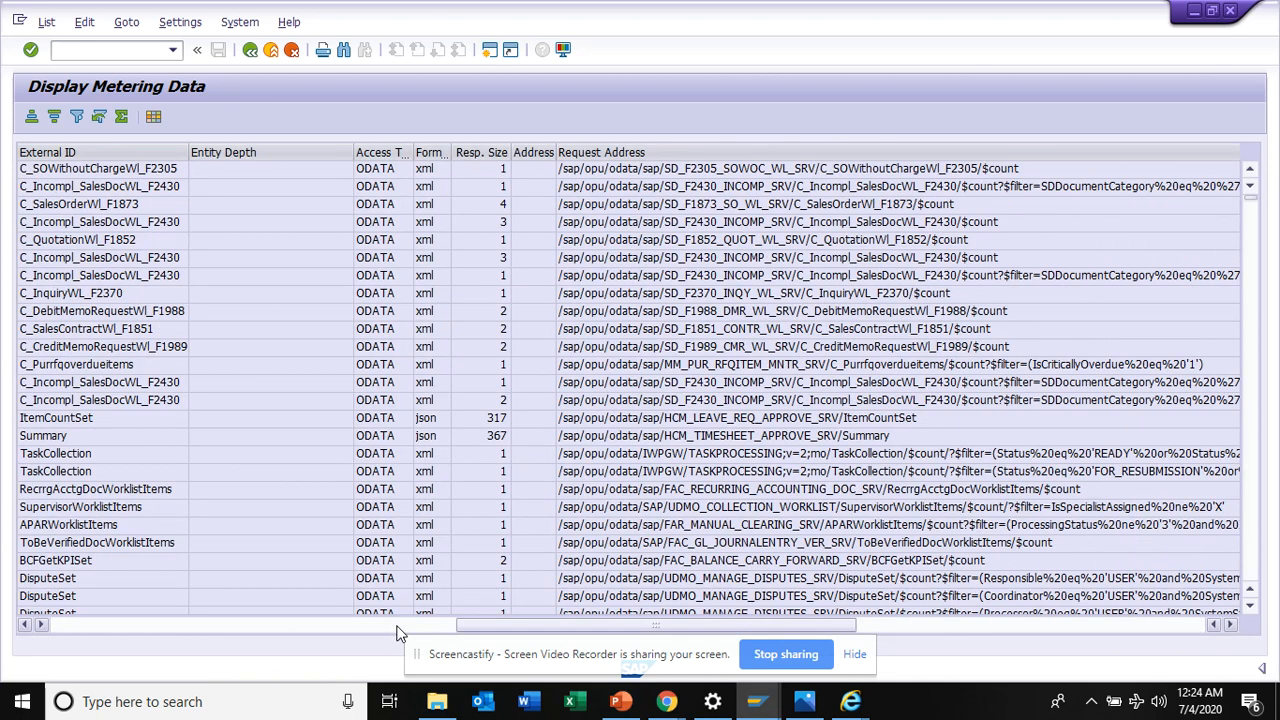
mouse_move(267, 616)
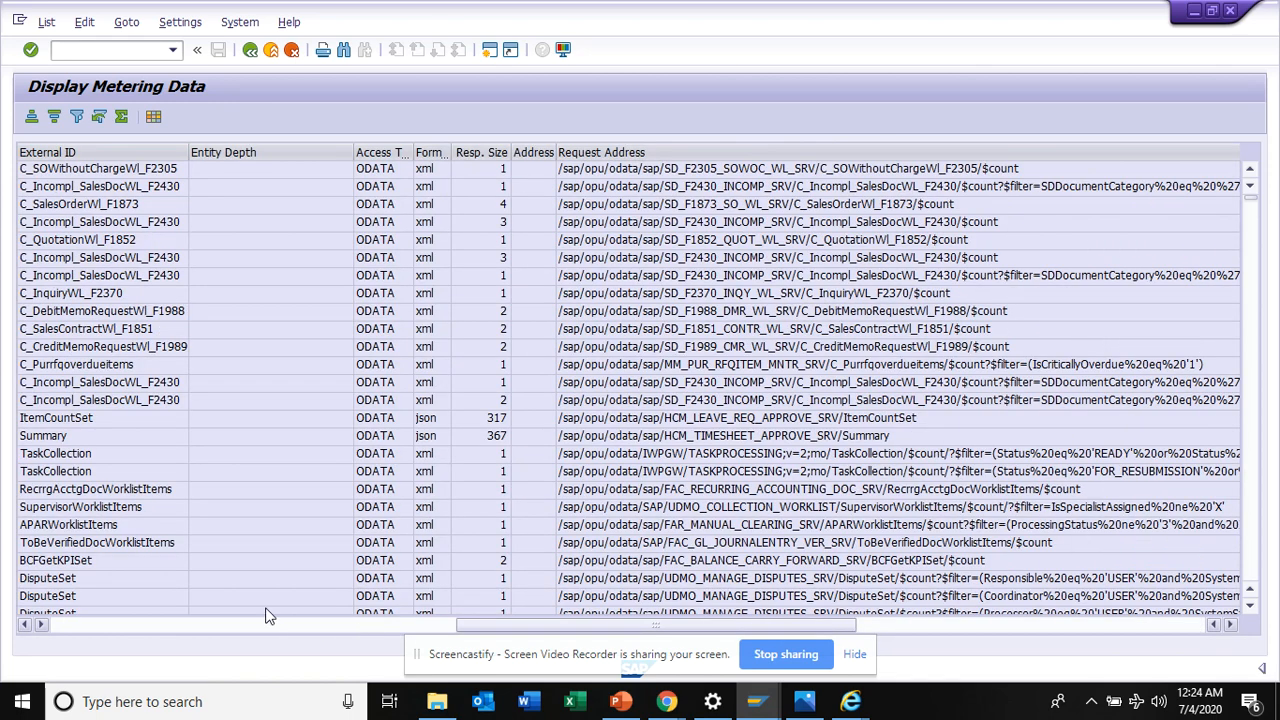
mouse_move(145, 302)
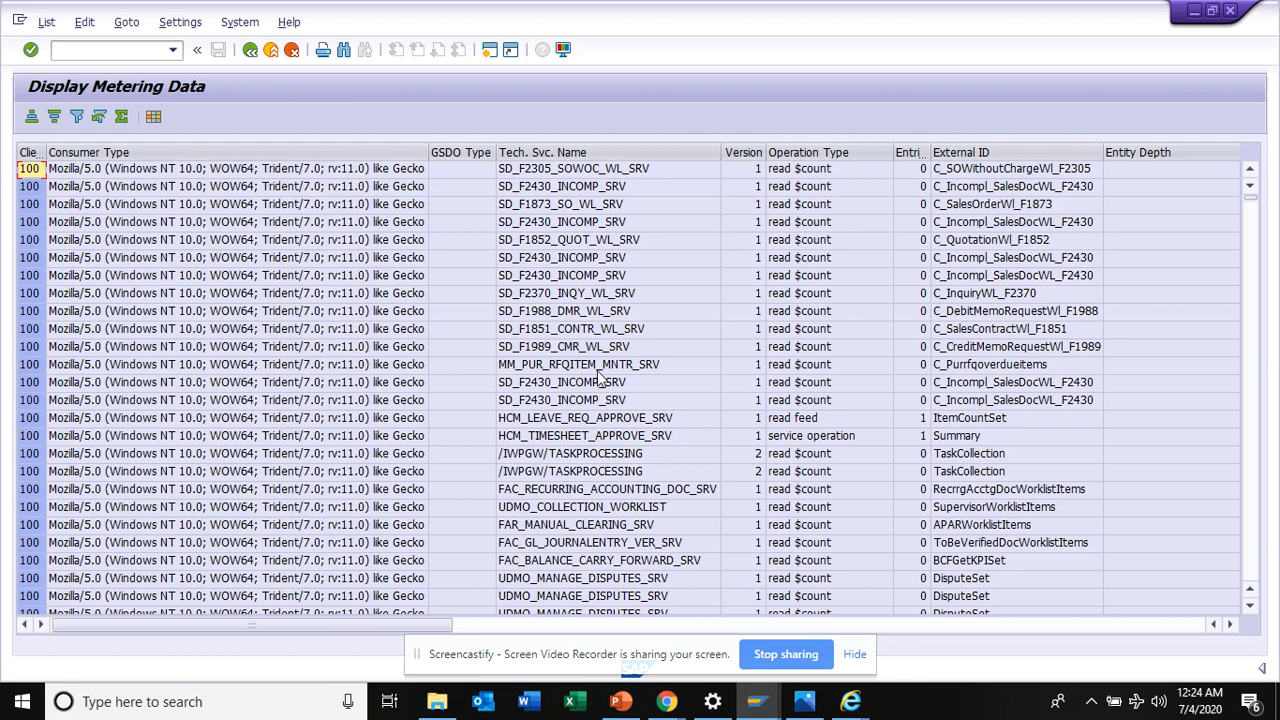
mouse_move(600, 584)
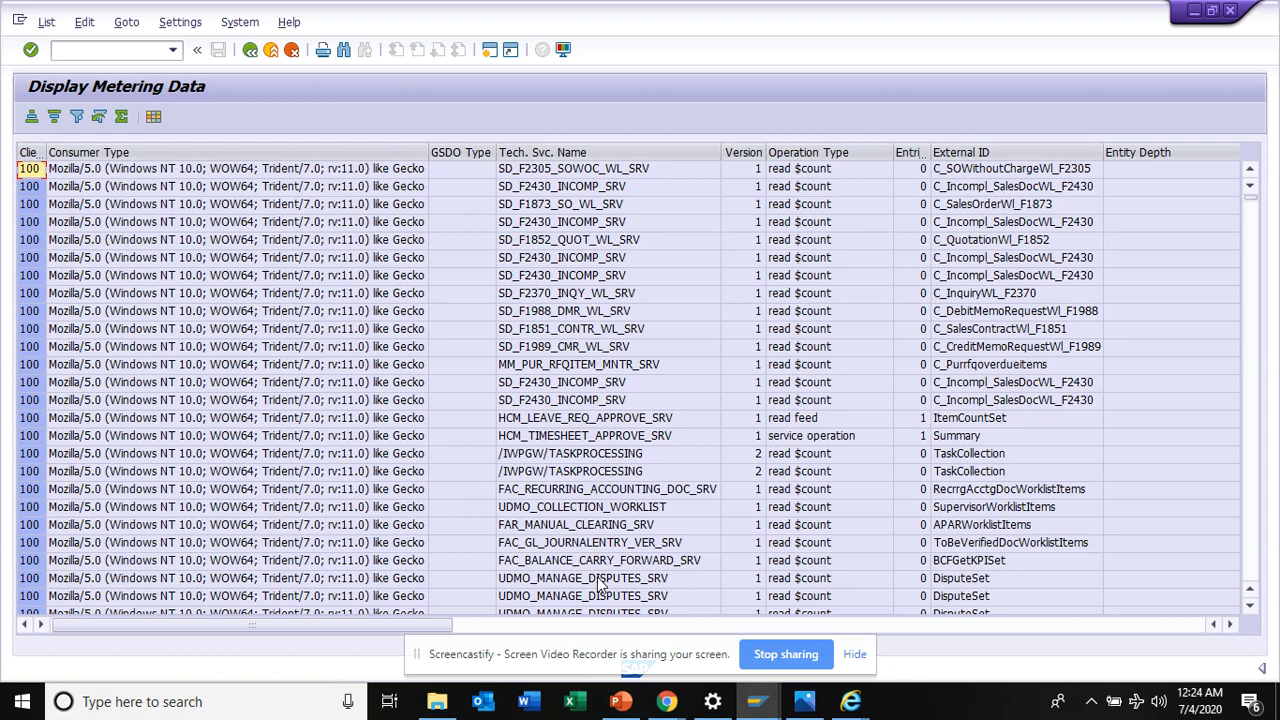
mouse_move(757, 573)
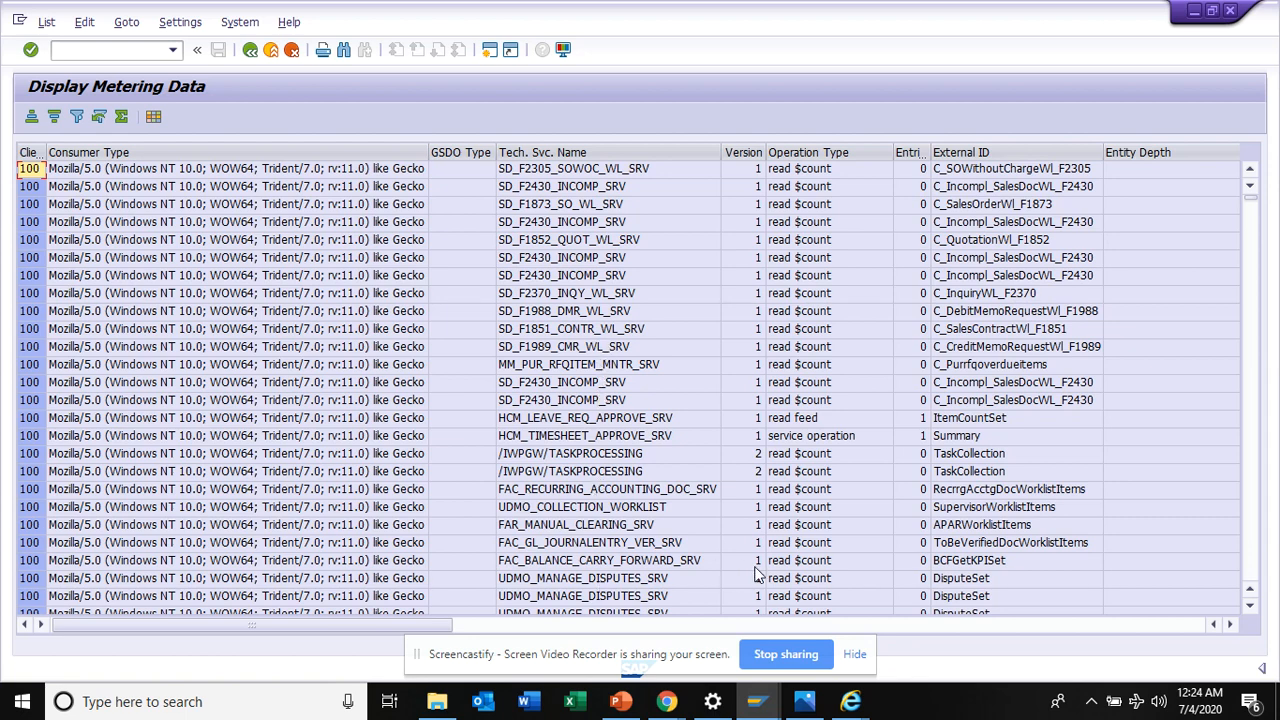
mouse_move(902, 629)
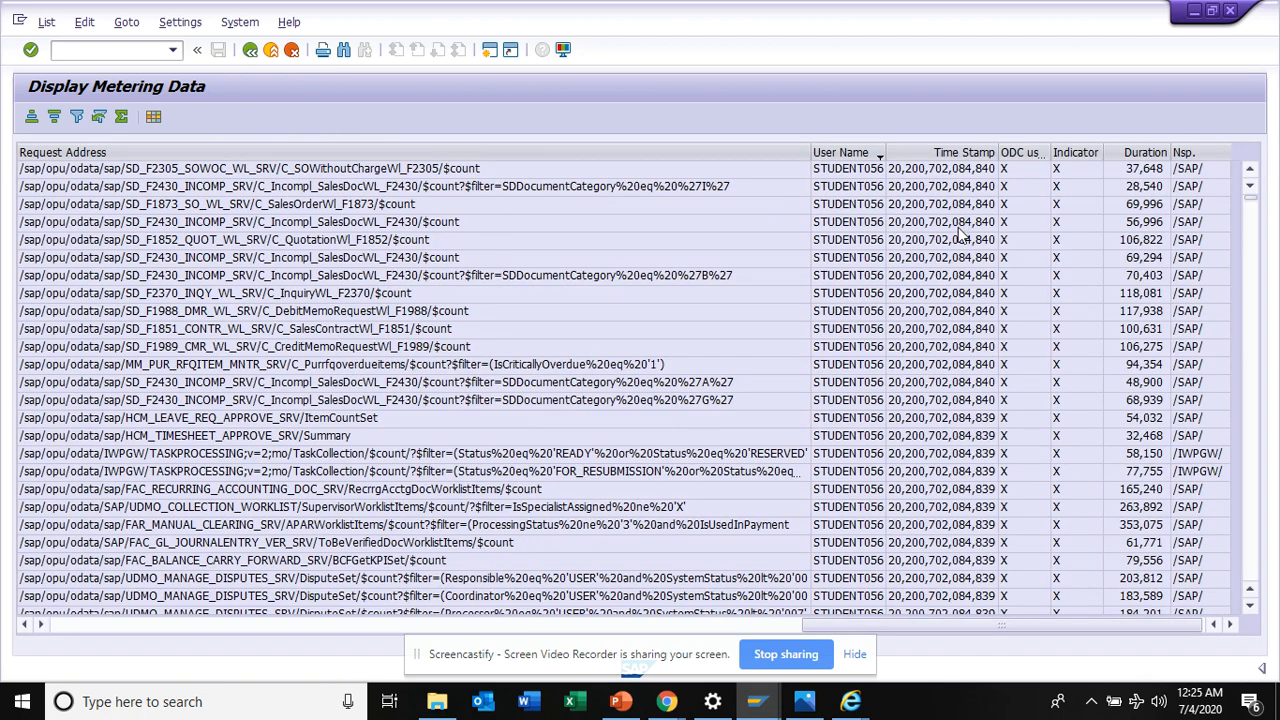
mouse_move(1160, 355)
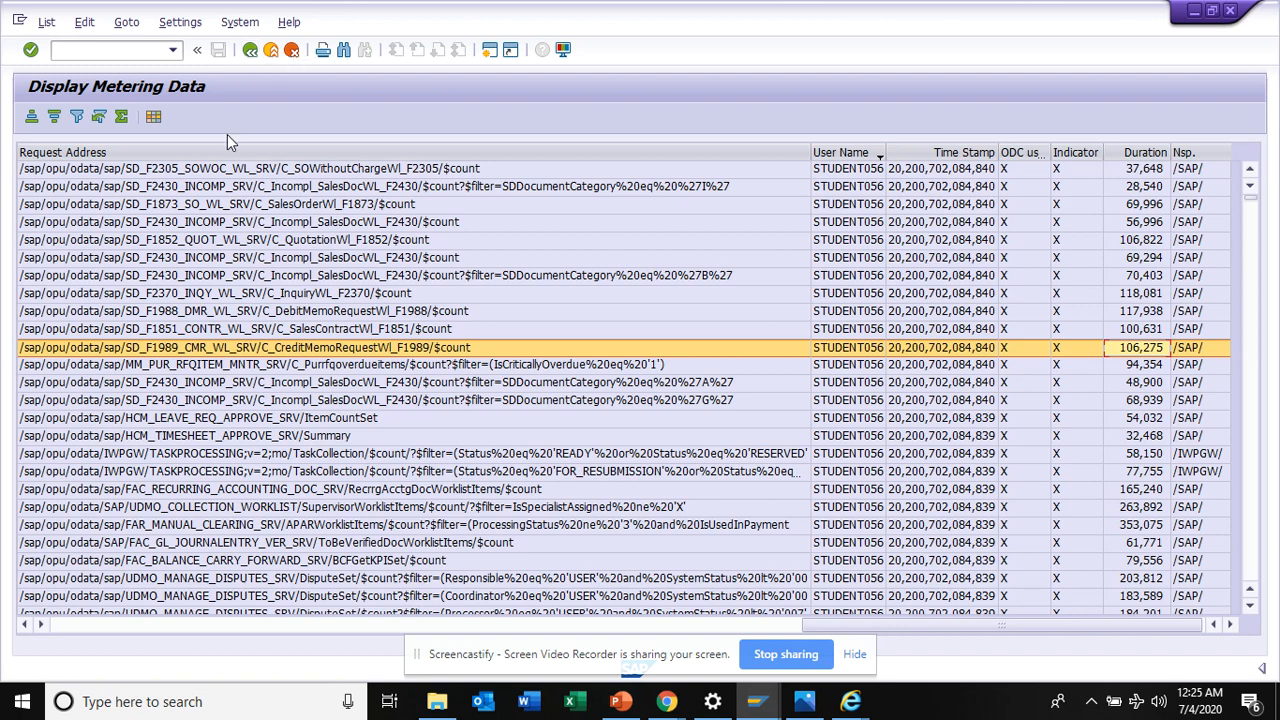
mouse_move(230, 186)
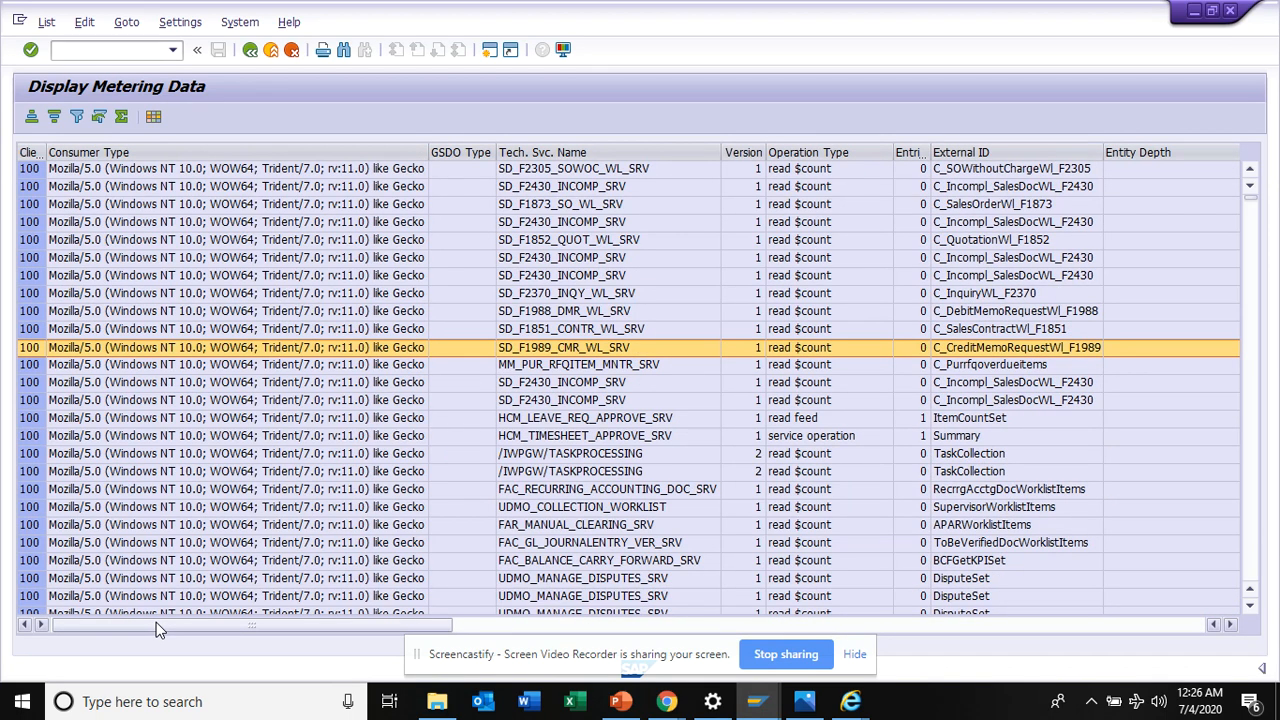
mouse_move(812, 610)
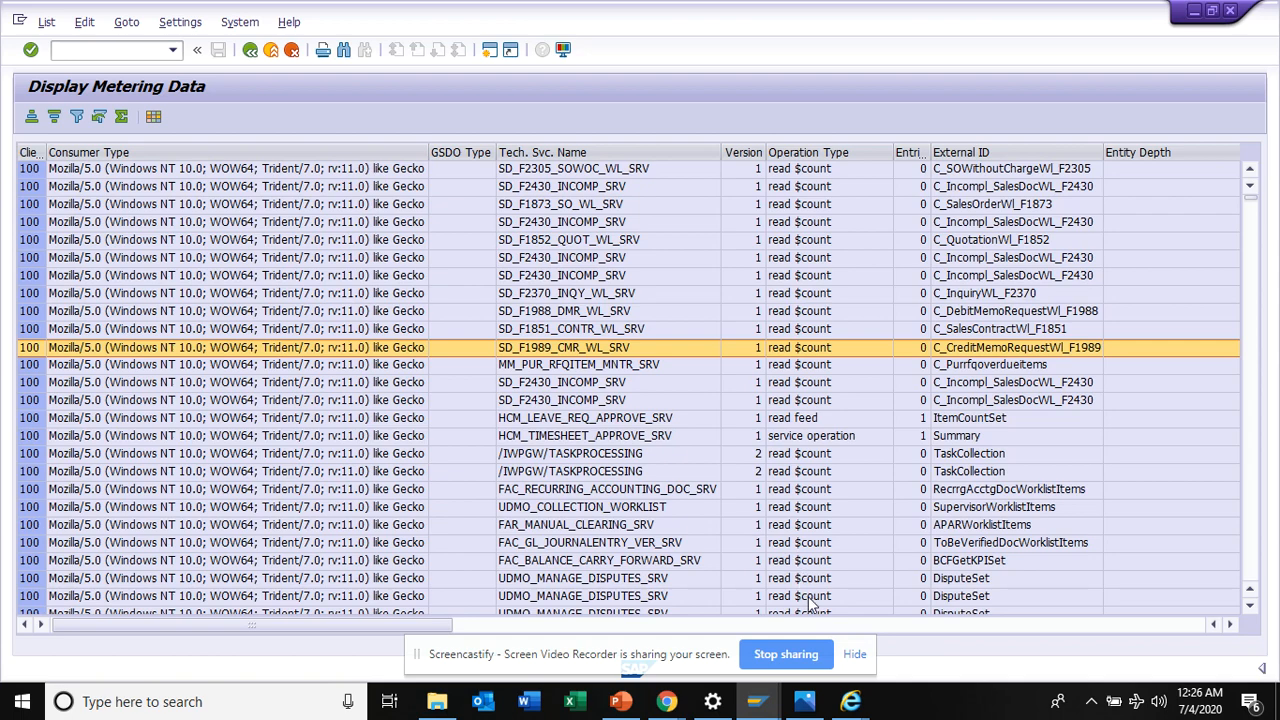
mouse_move(855, 627)
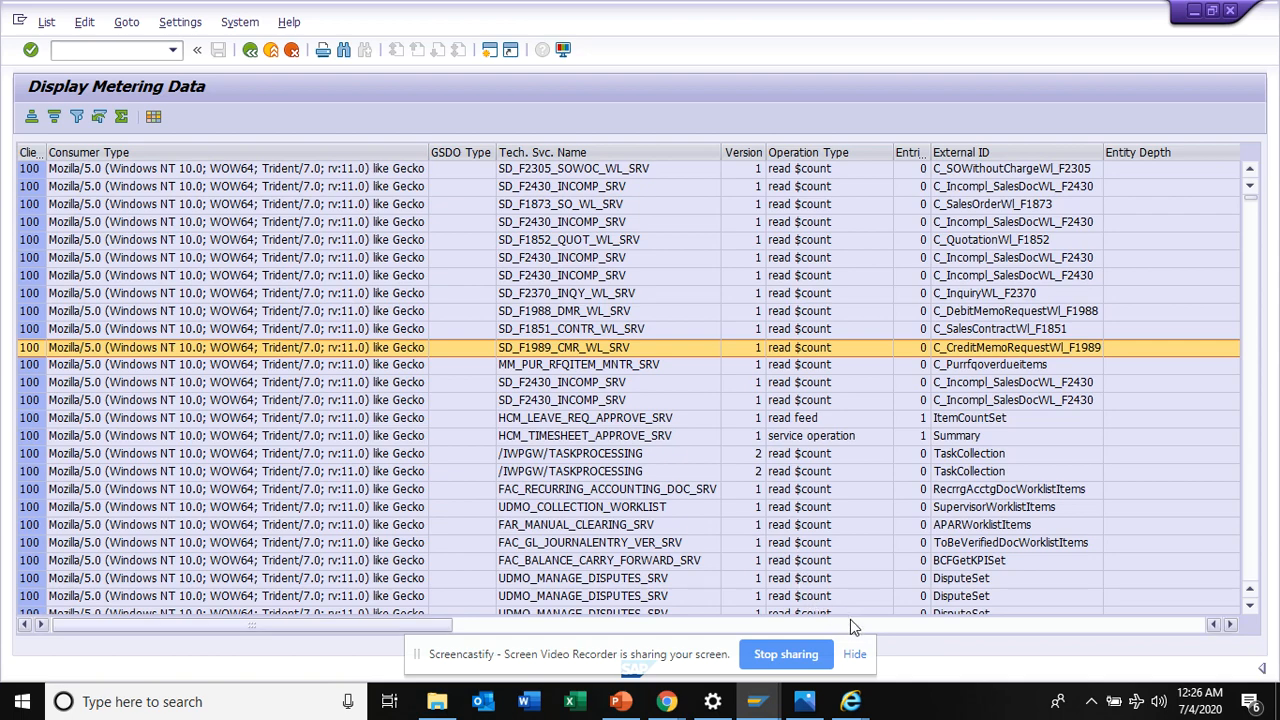
Step: Check a request's full user name, then go back to the selection screen
scroll(right, 3)
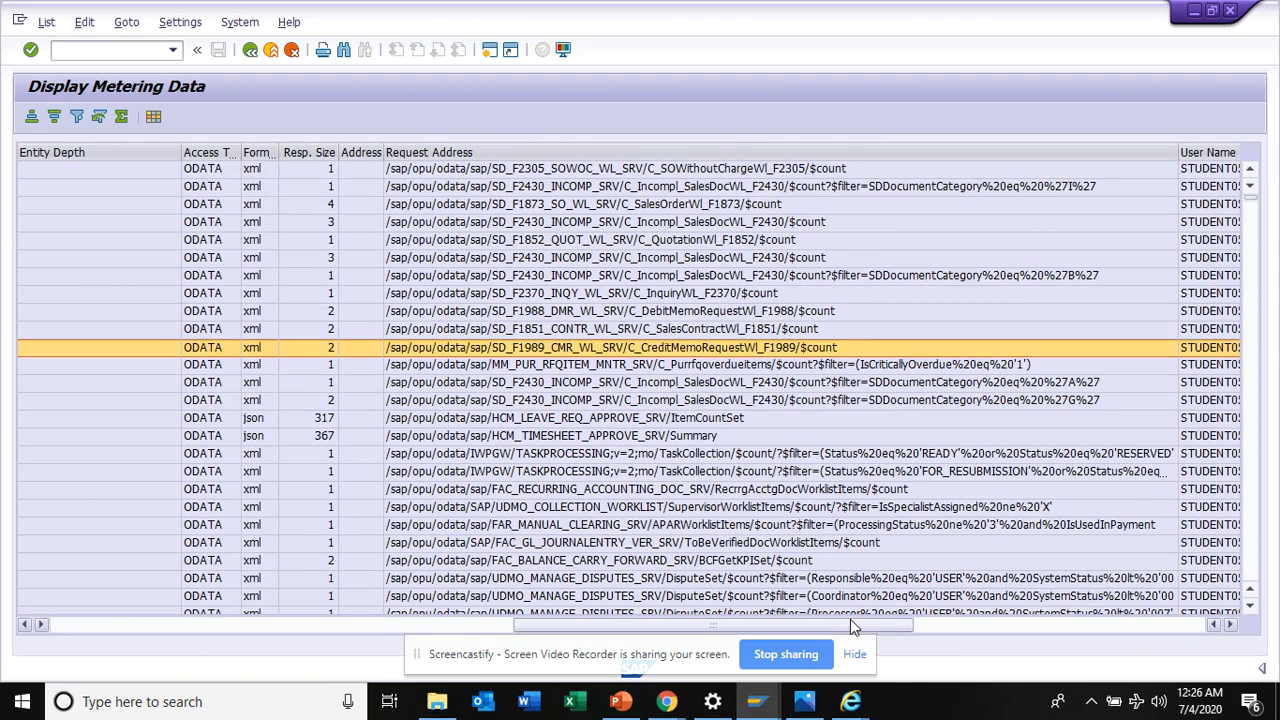
mouse_move(951, 627)
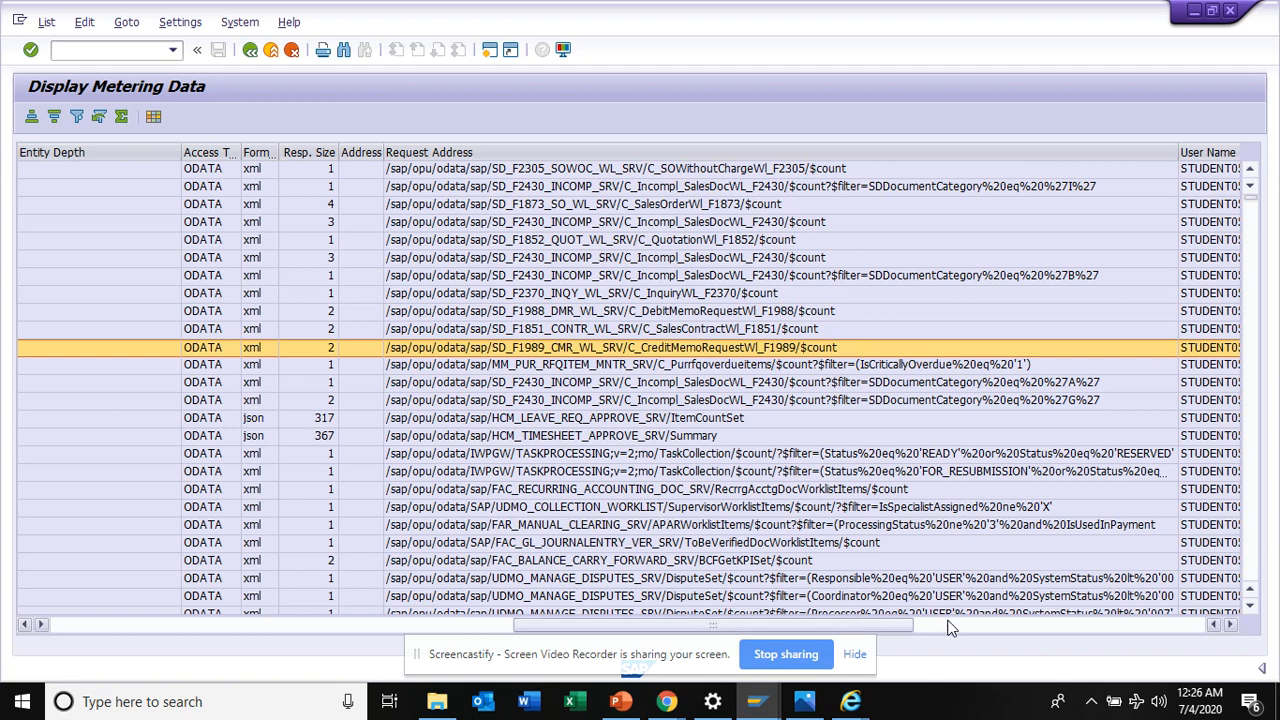
mouse_move(955, 631)
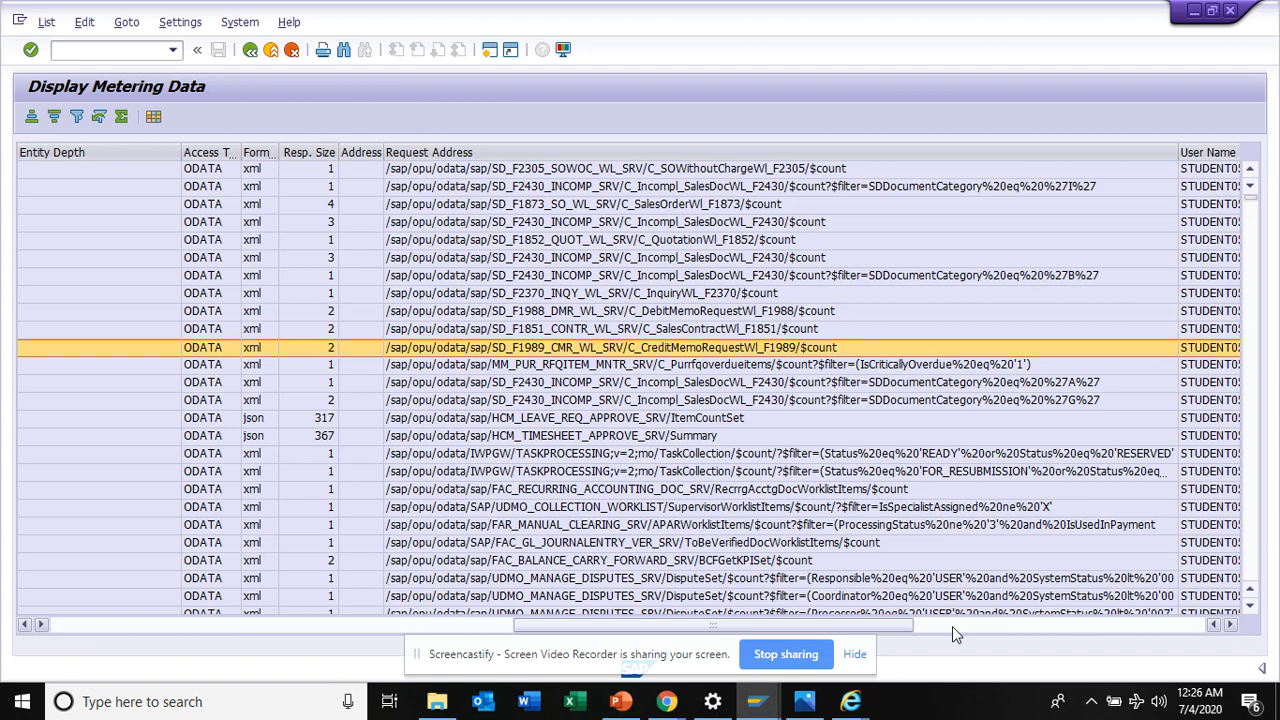
mouse_move(1225, 546)
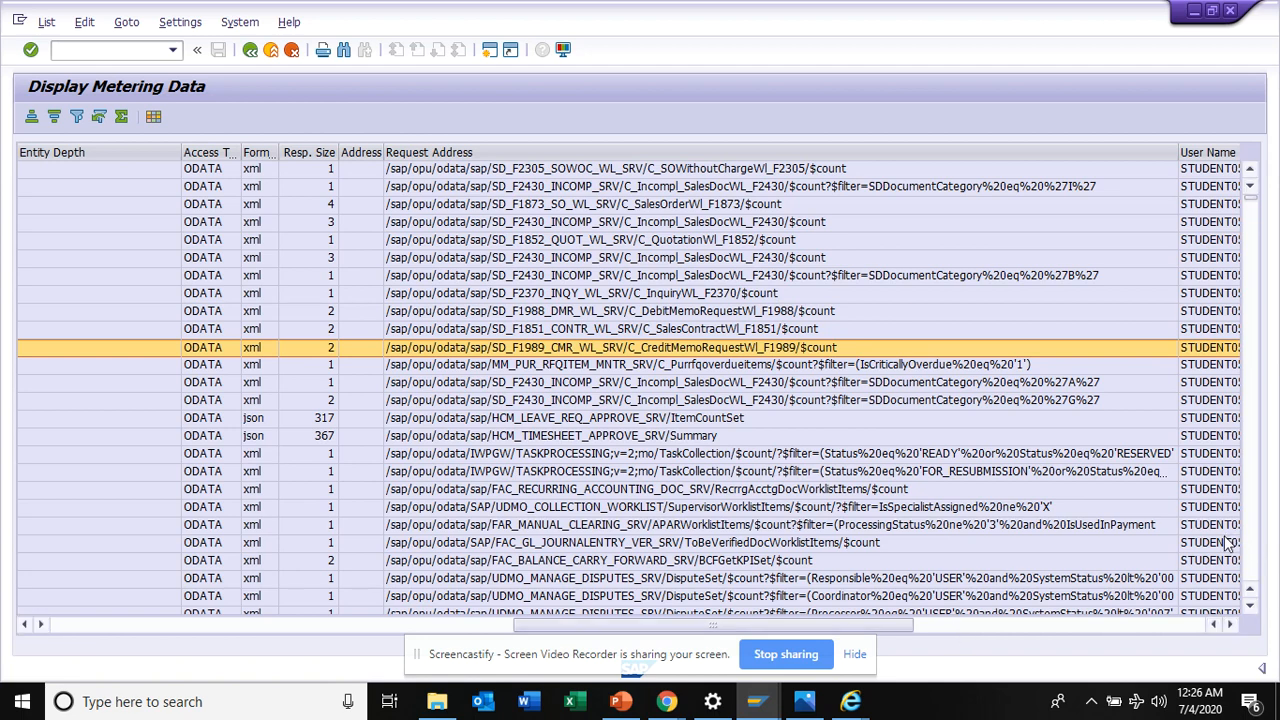
click(1225, 557)
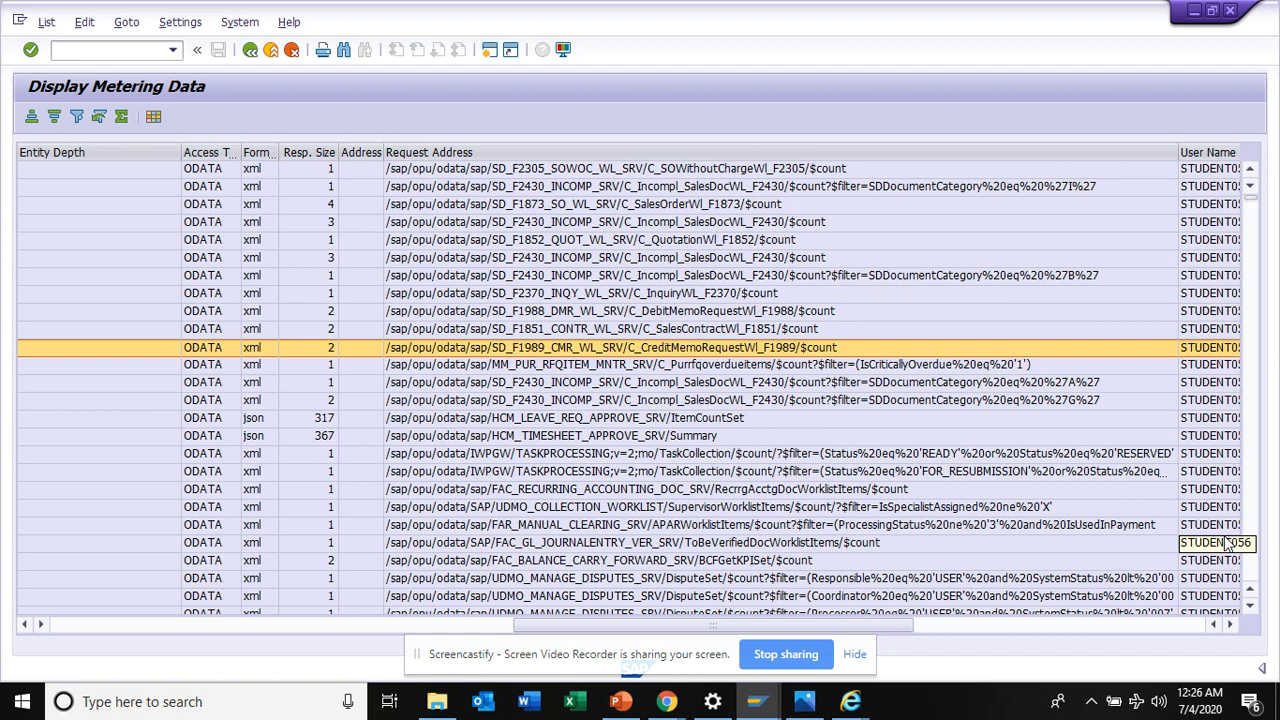
mouse_move(1128, 593)
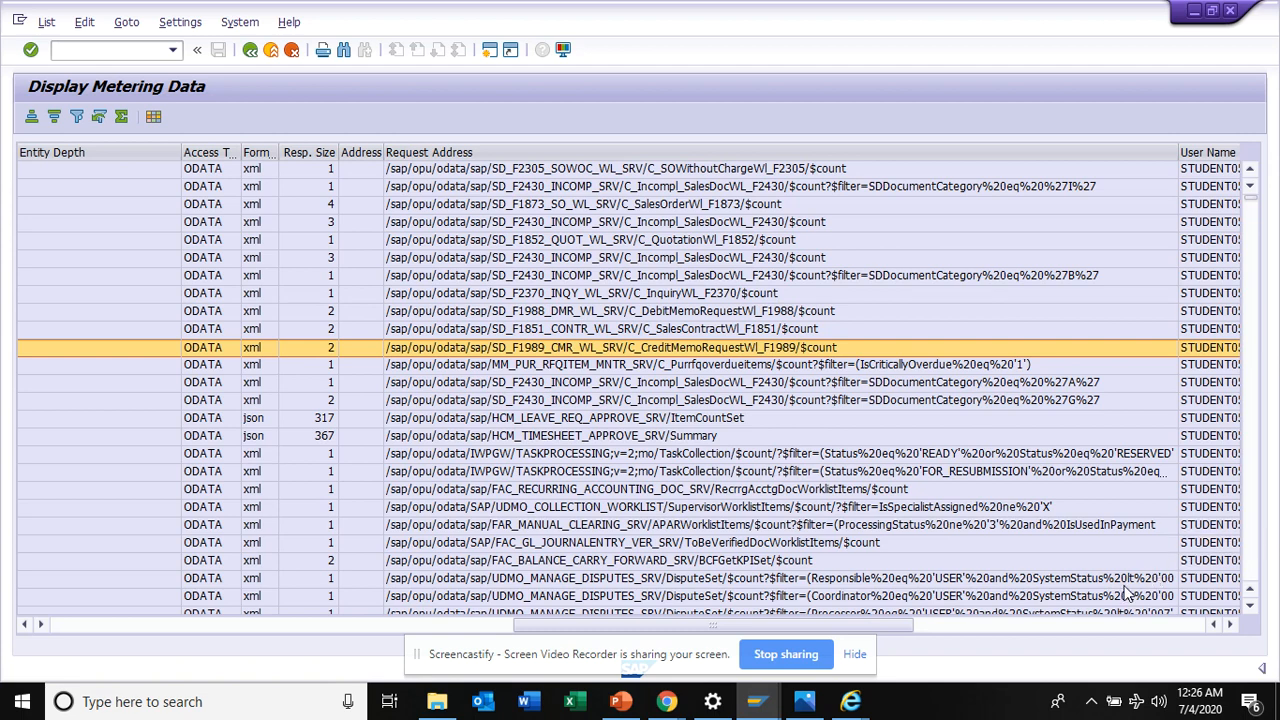
mouse_move(1110, 631)
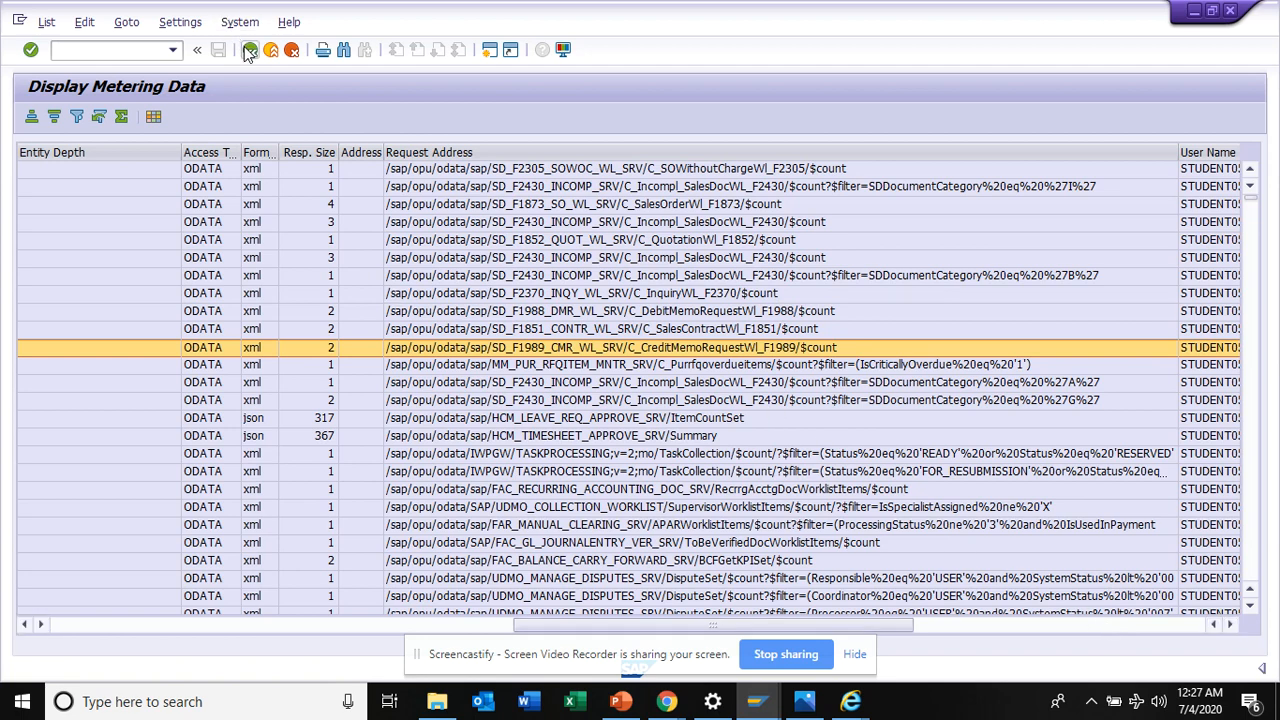
click(250, 49)
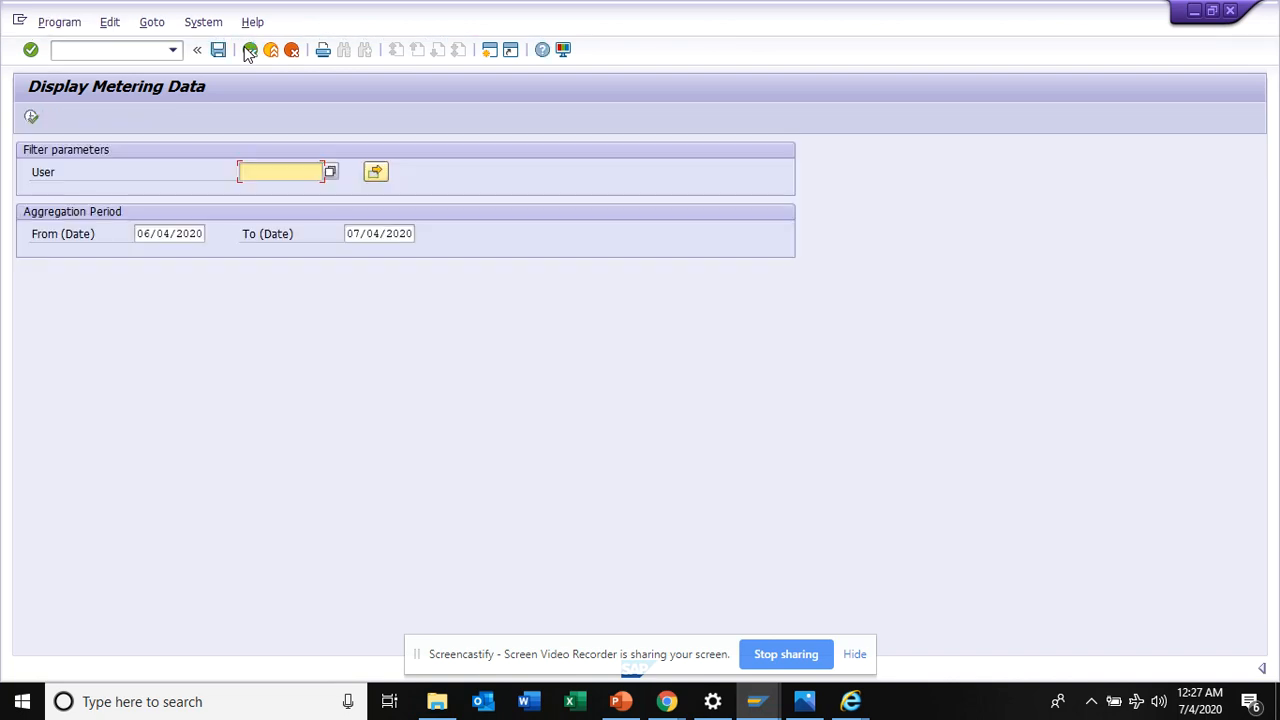
Step: Select the empty User field on the Display Metering Data screen
click(280, 171)
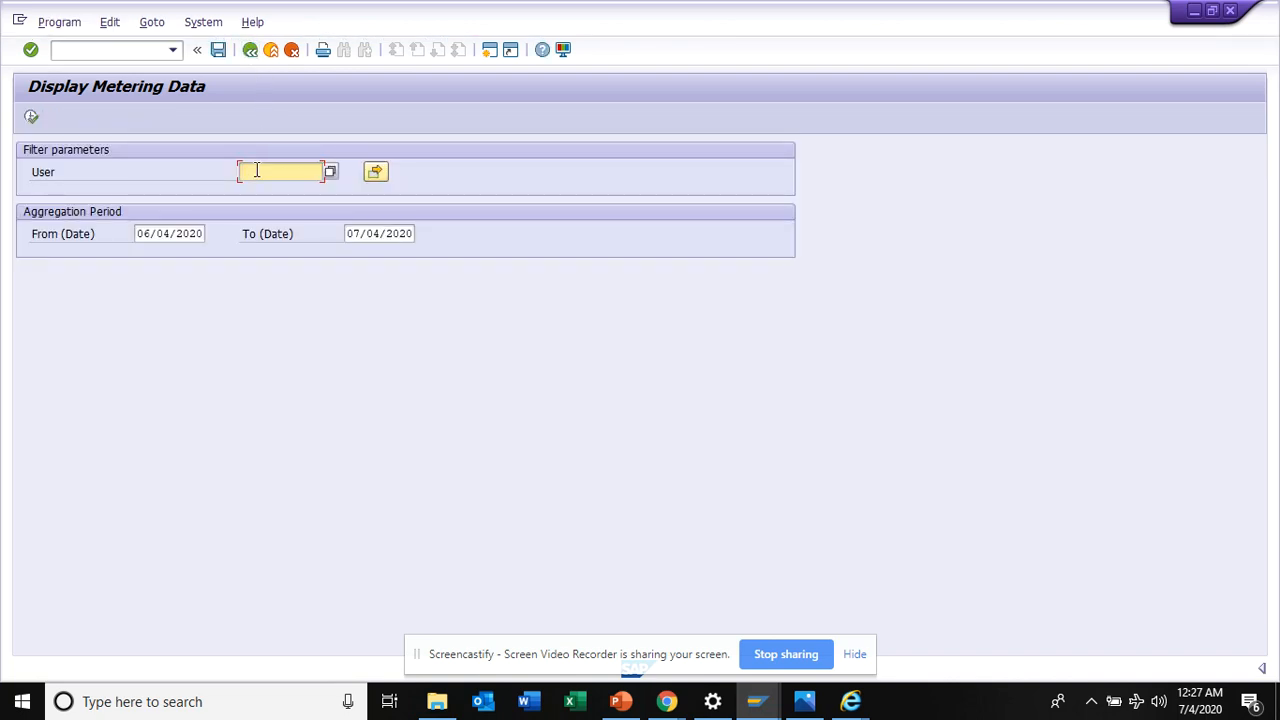
mouse_move(248, 50)
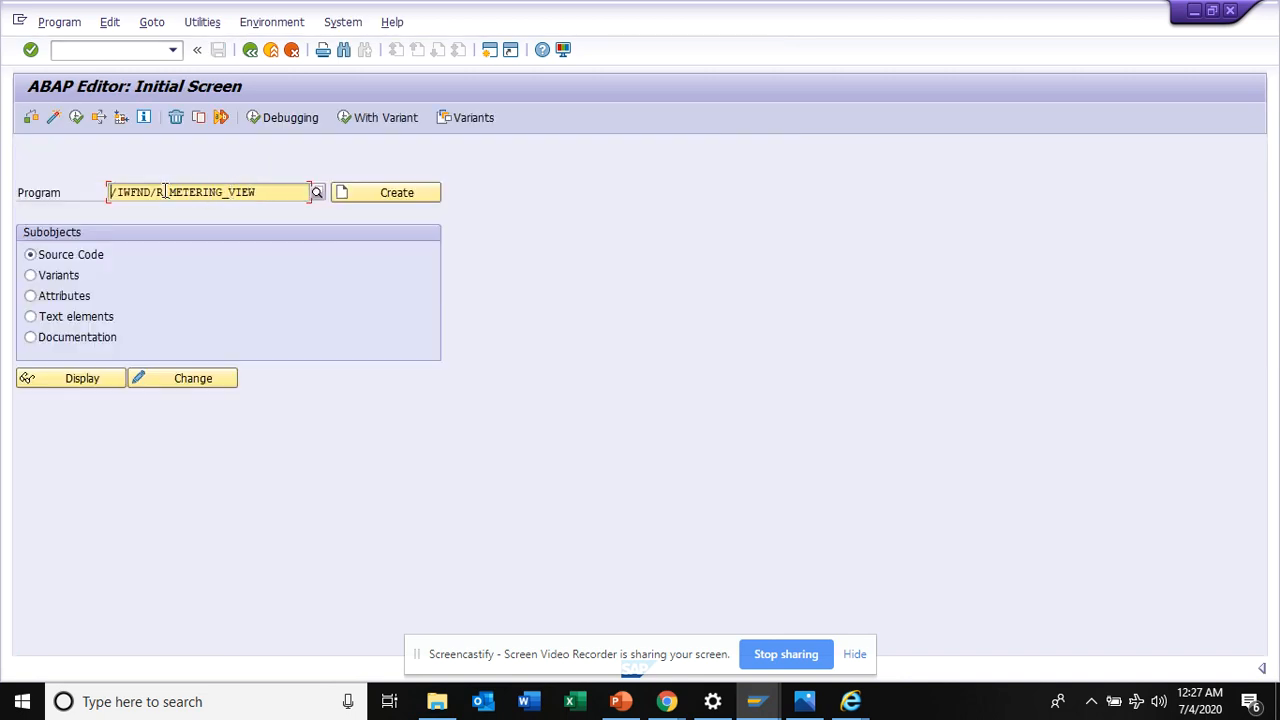
Step: Replace the program name with /IWFND/R_METERING* and list all matching programs
double_click(240, 192)
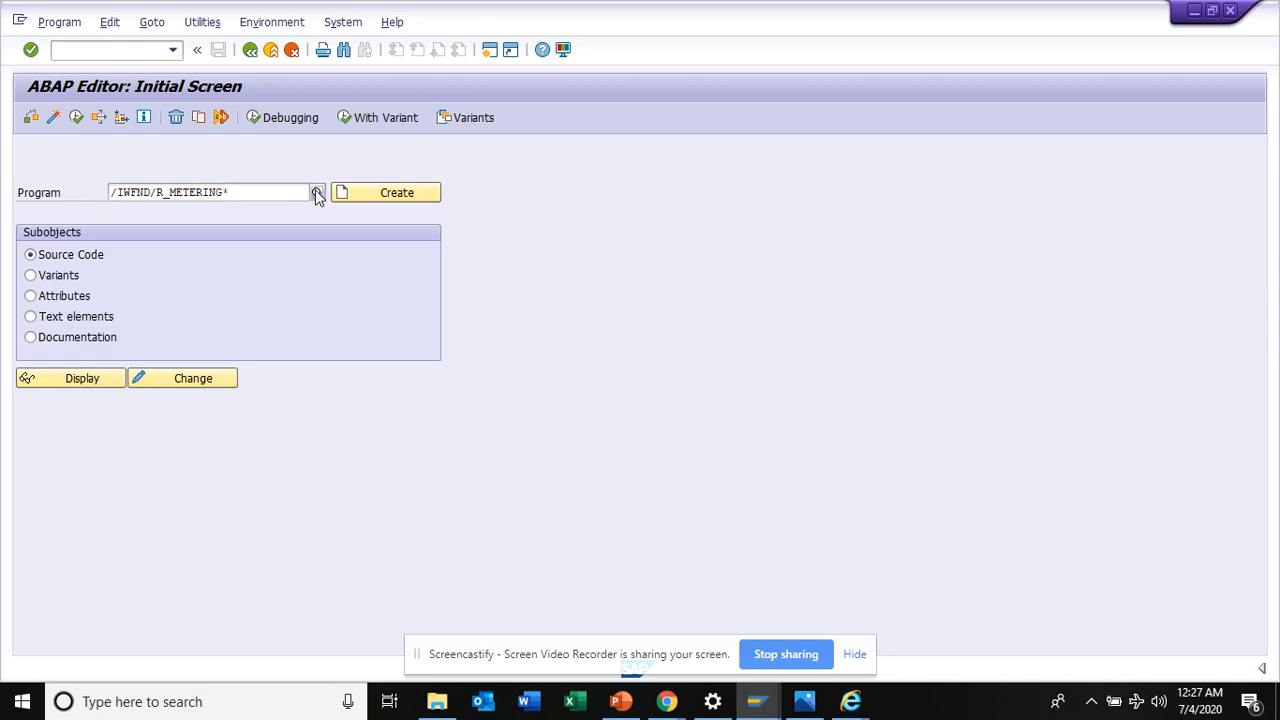
click(317, 192)
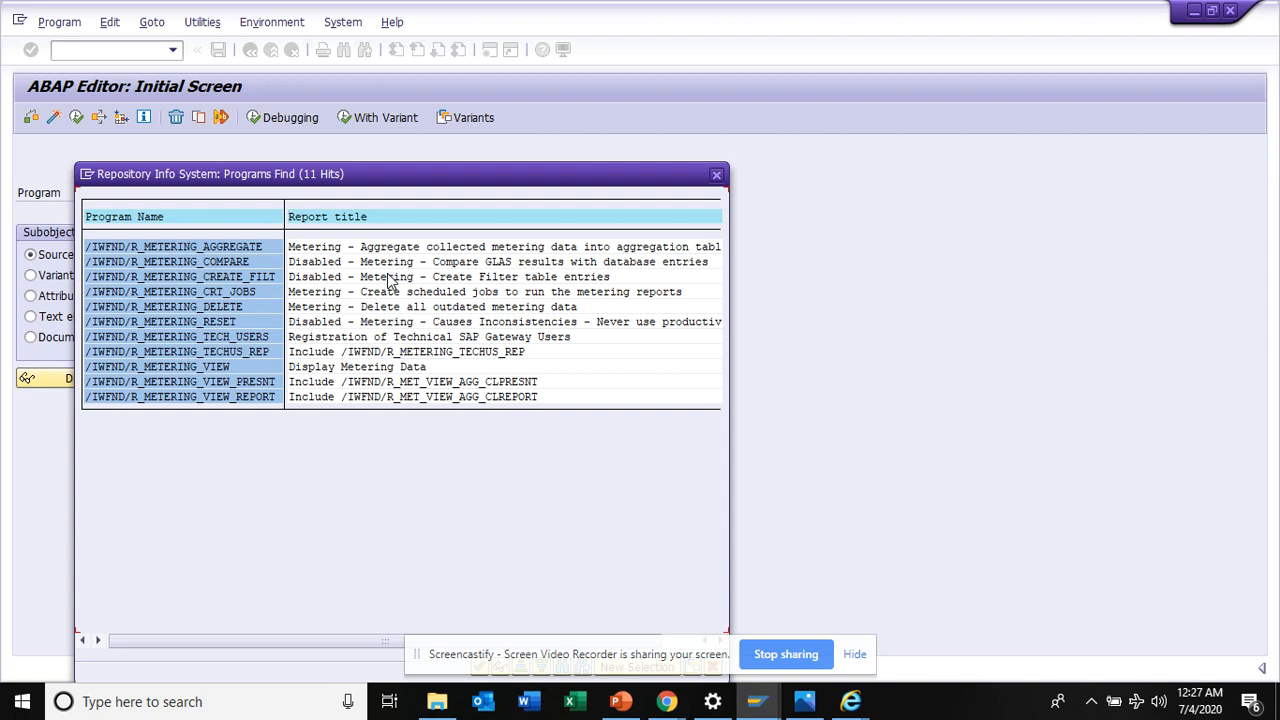
mouse_move(384, 297)
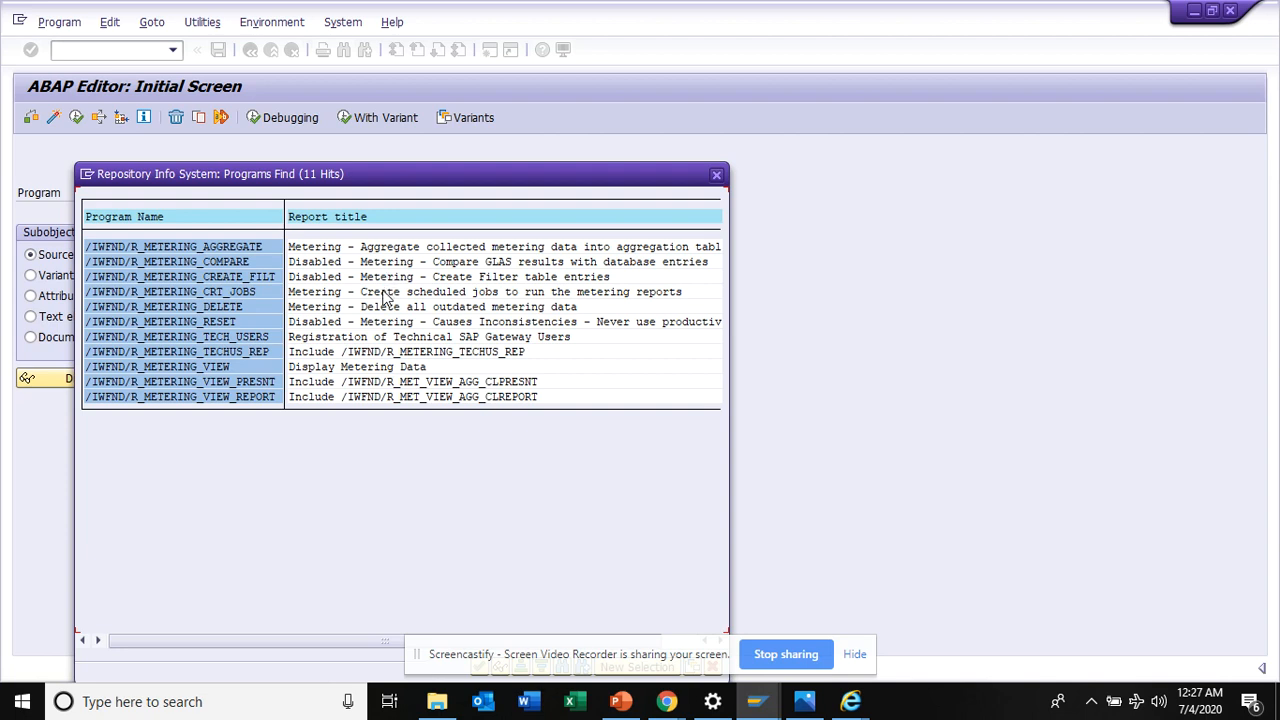
mouse_move(335, 351)
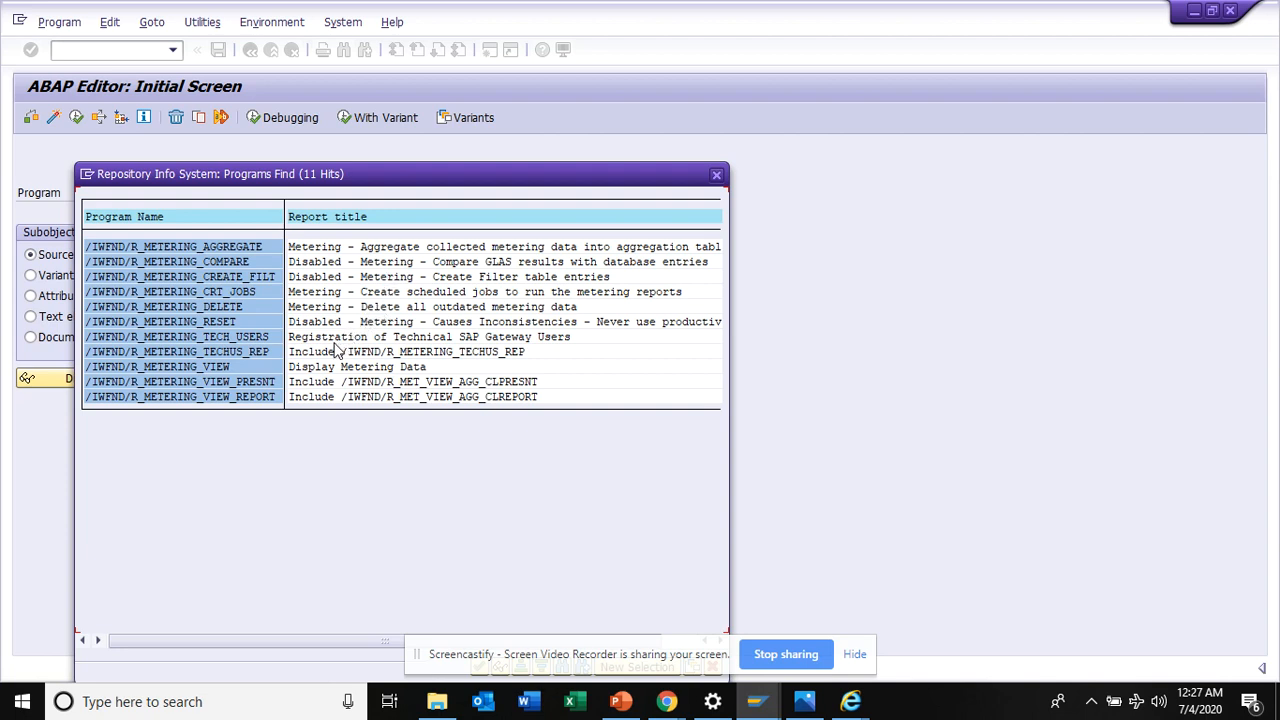
mouse_move(355, 343)
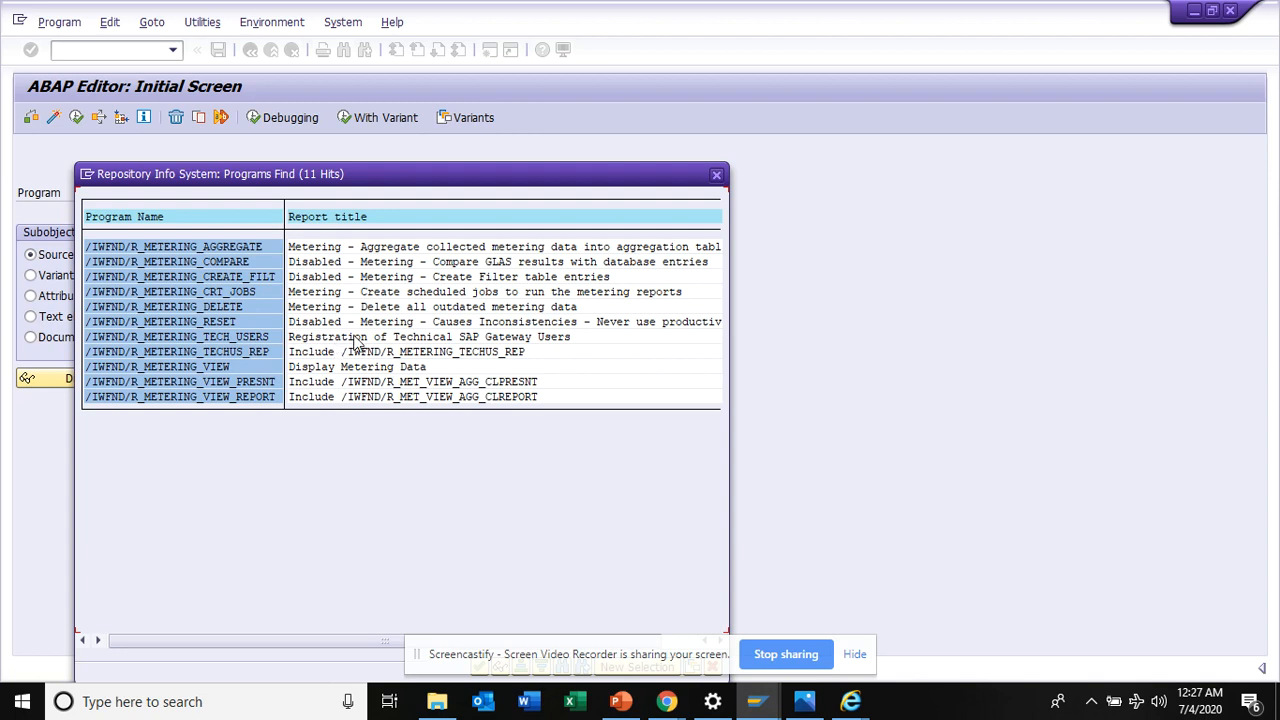
mouse_move(380, 328)
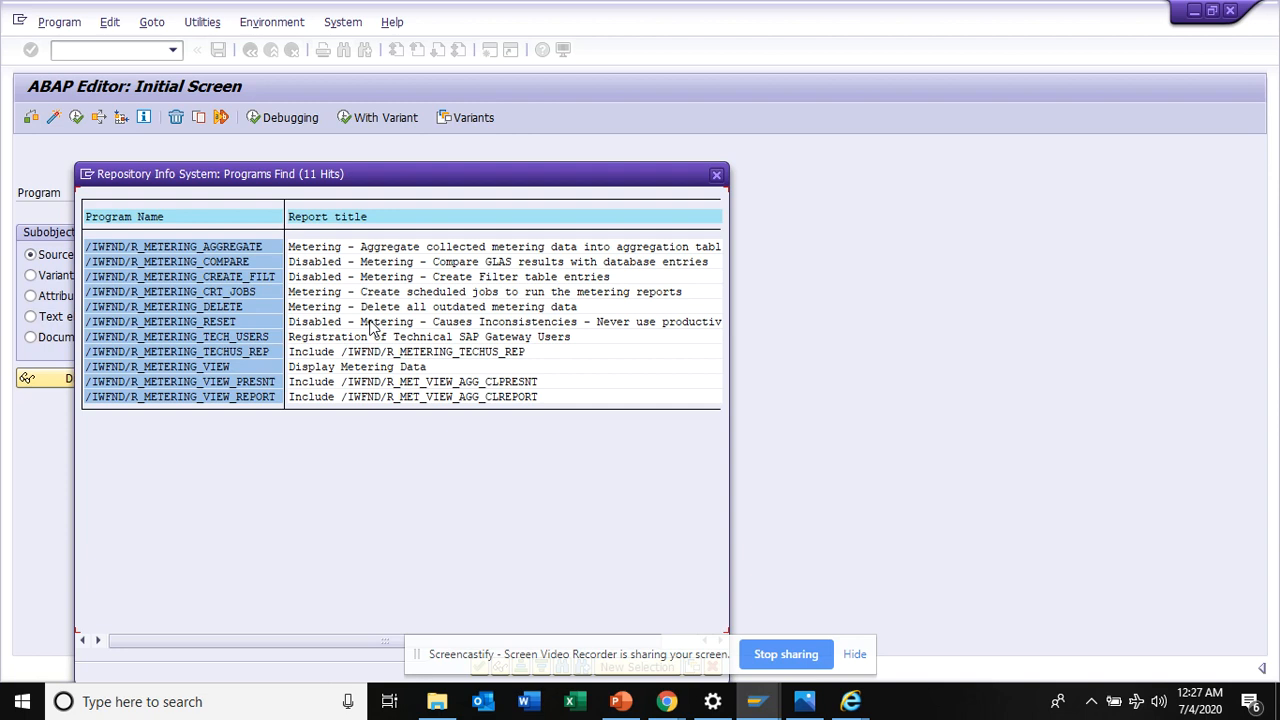
mouse_move(438, 299)
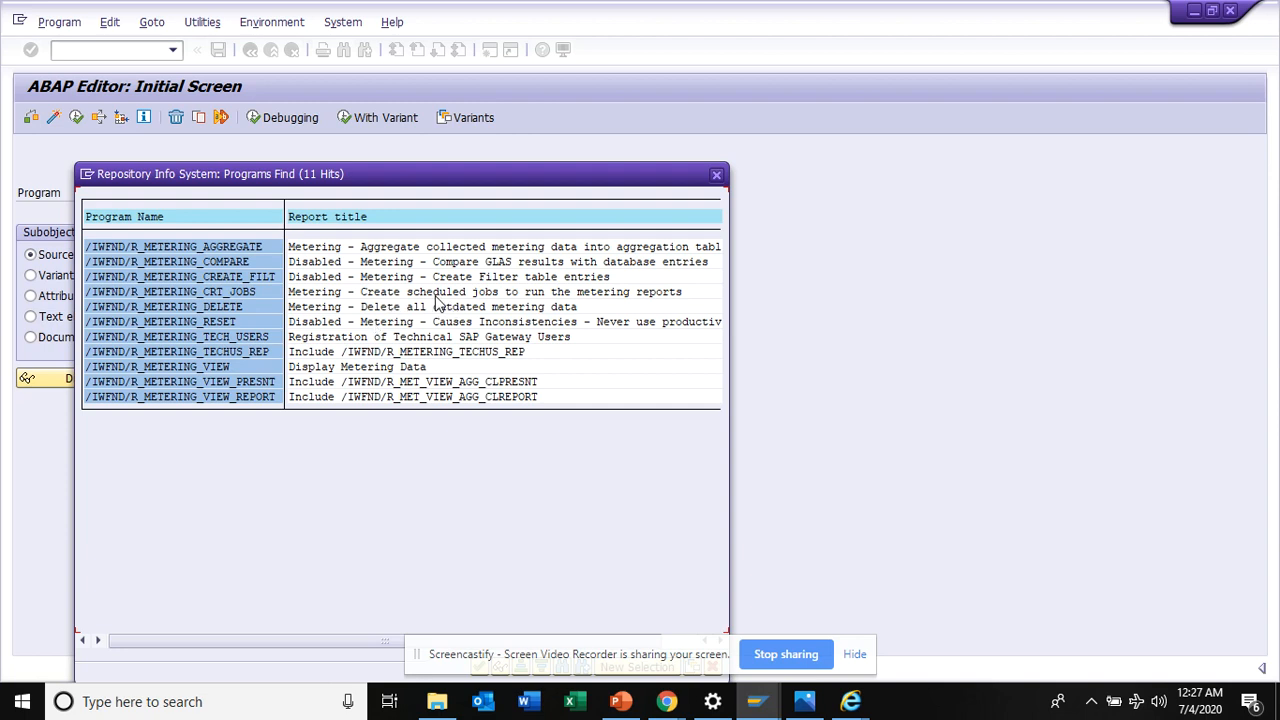
mouse_move(383, 253)
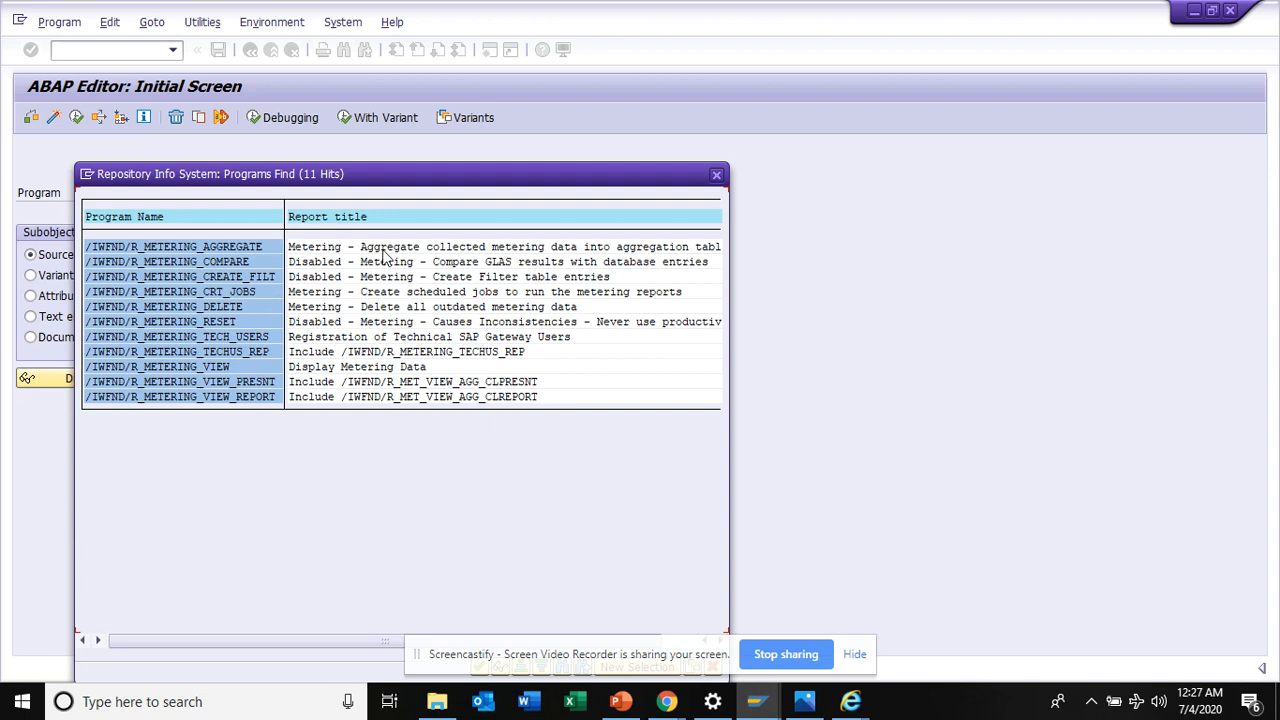
mouse_move(393, 258)
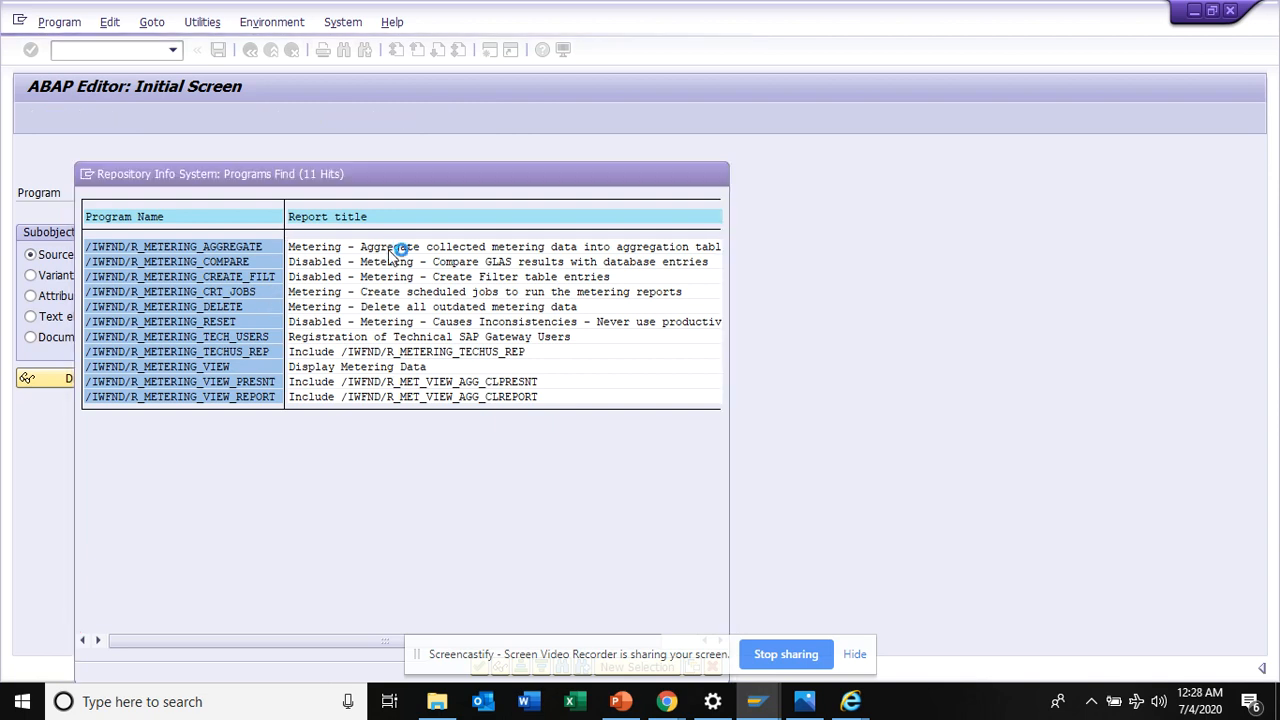
Step: Pick /IWFND/R_METERING_AGGREGATE from the results and open its source code
double_click(176, 246)
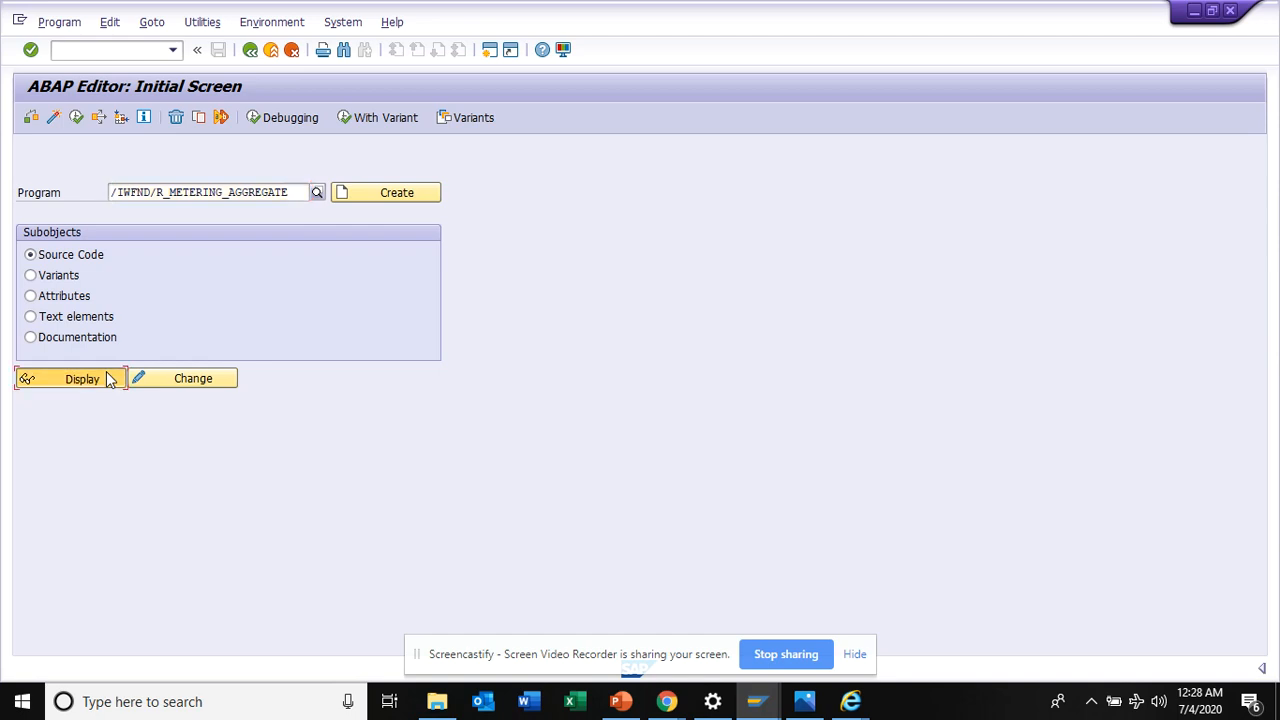
click(82, 378)
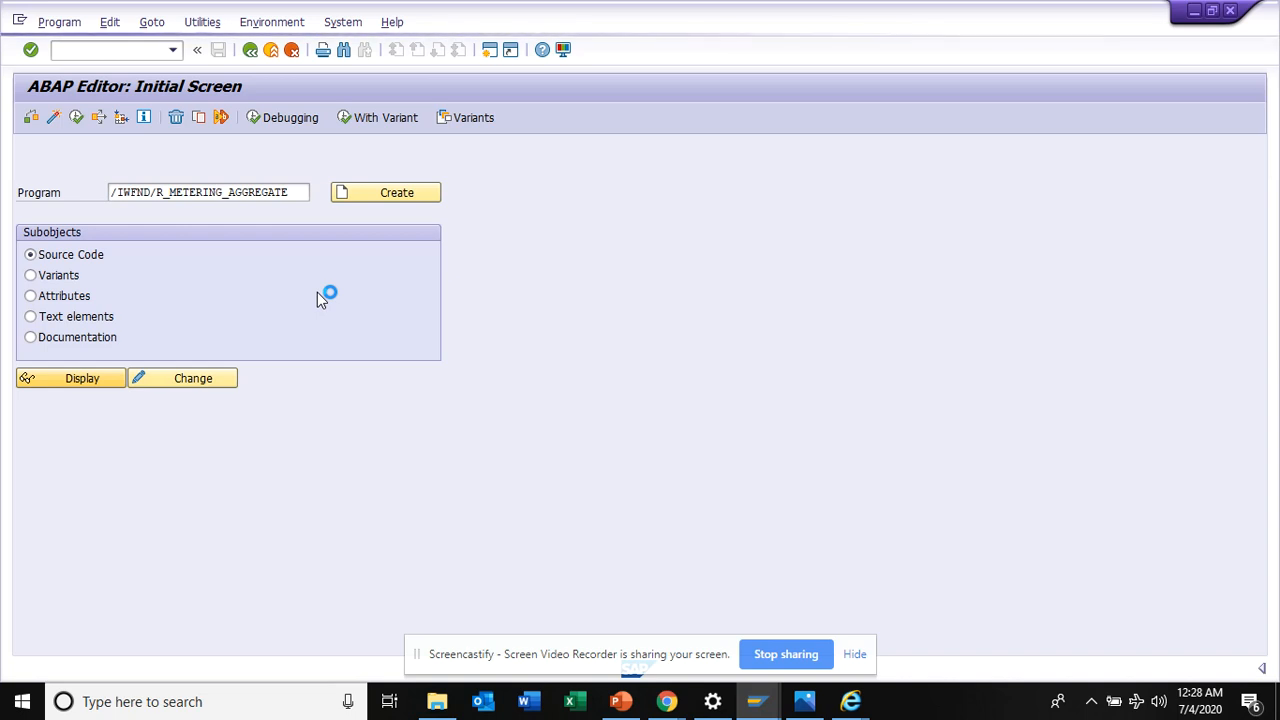
mouse_move(238, 232)
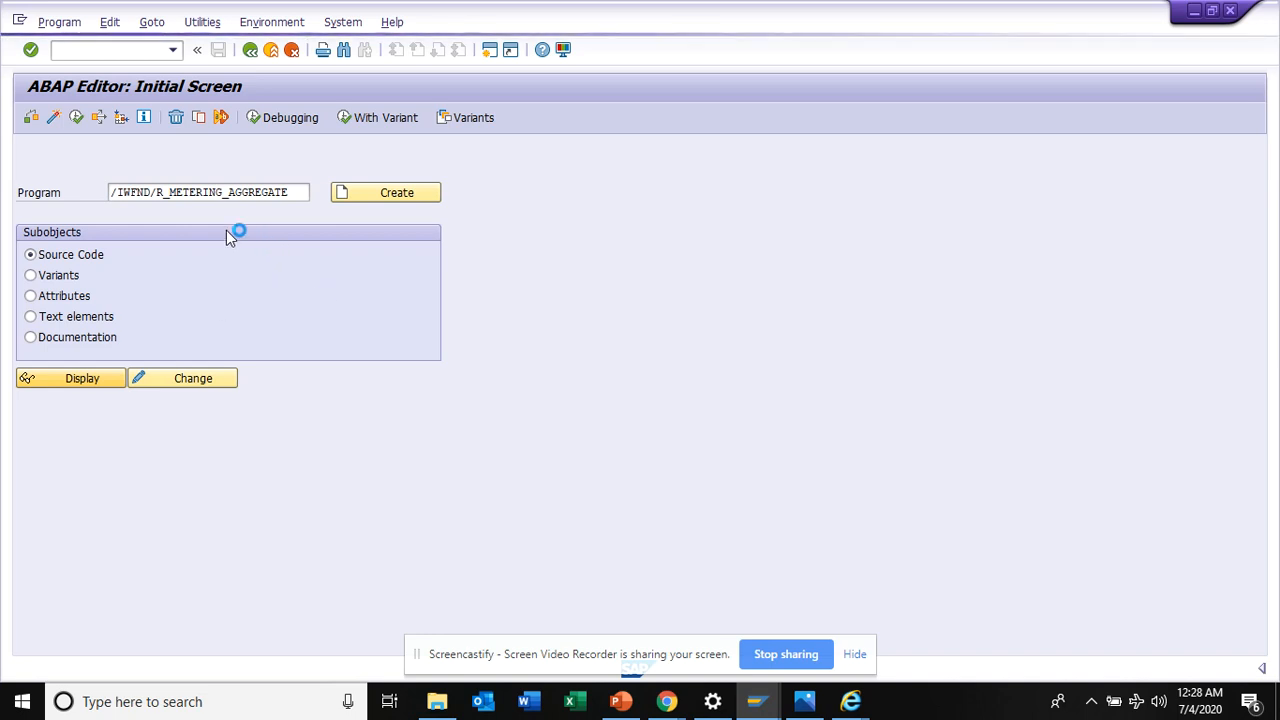
click(70, 378)
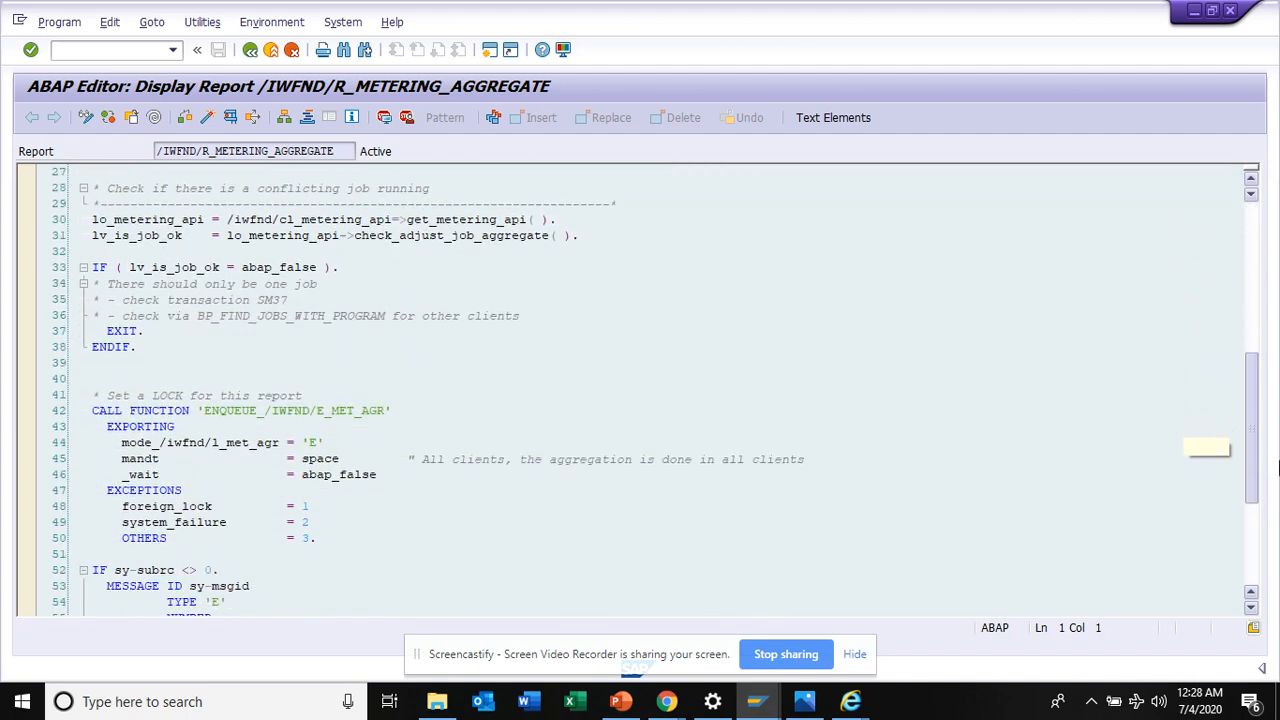
Step: Scroll to the lock calls and select the lock object name /IWFND/E_MET_AGR
scroll(down, 3)
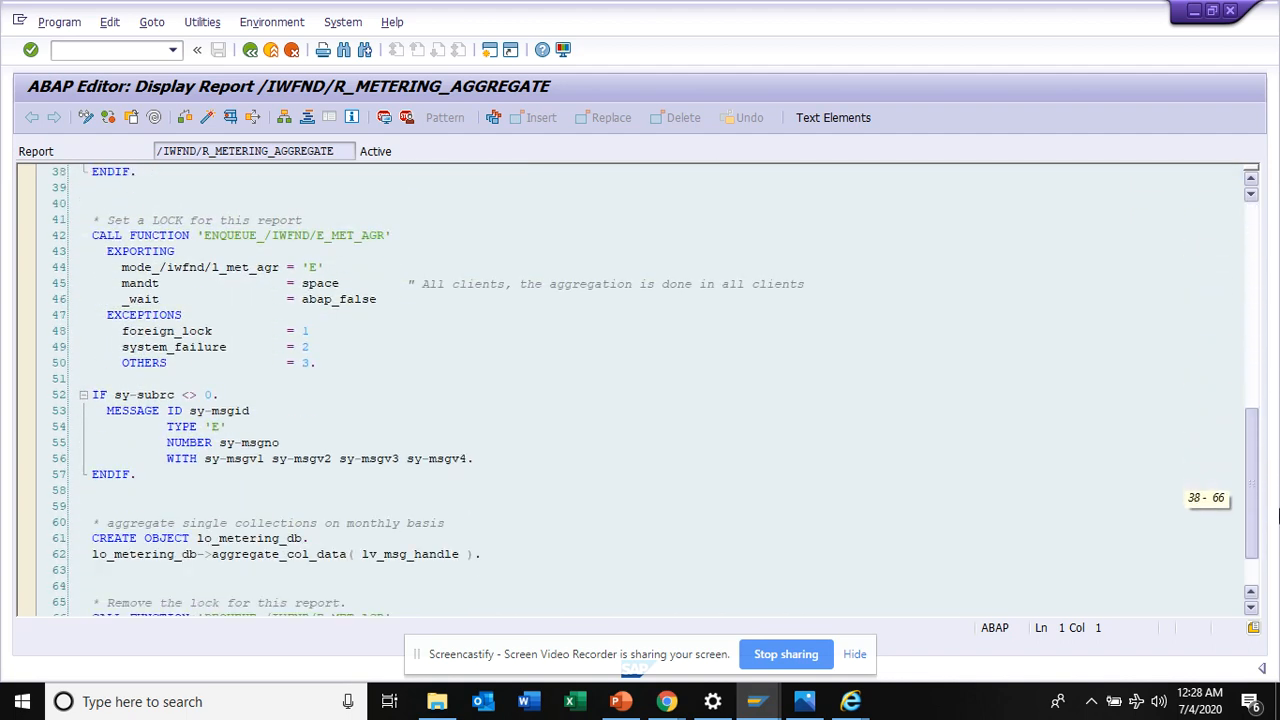
scroll(down, 3)
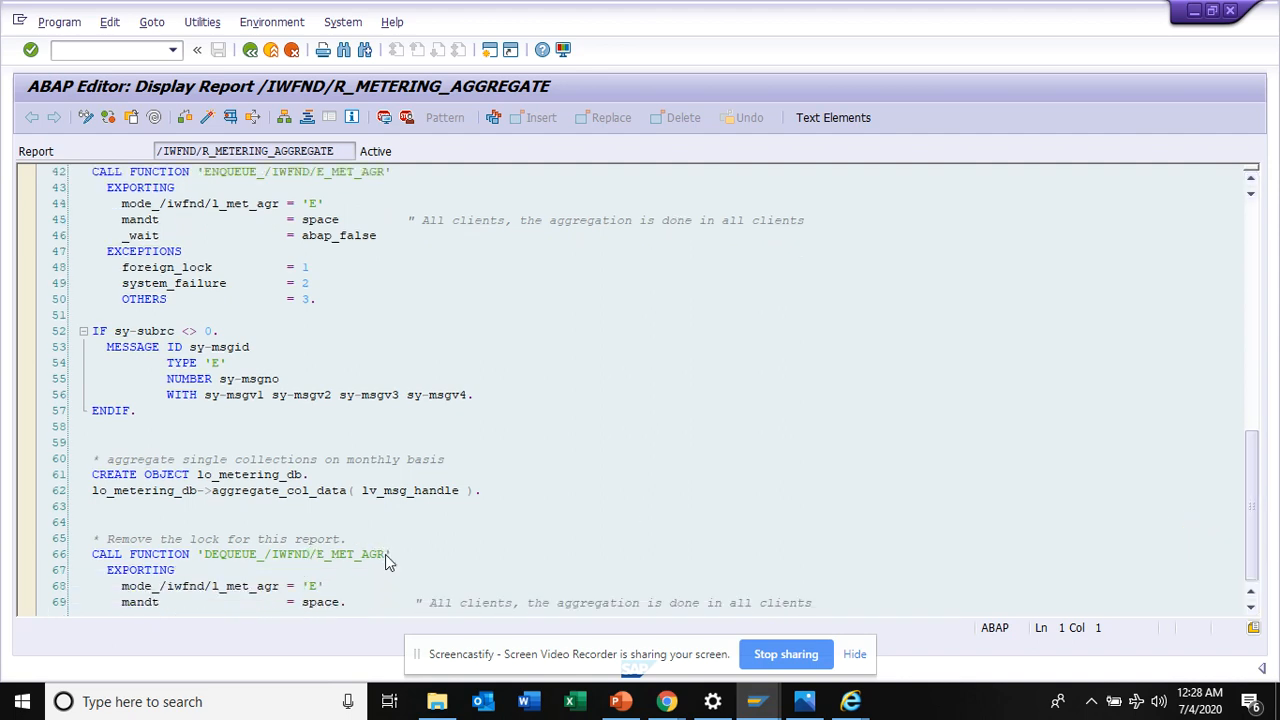
mouse_move(328, 548)
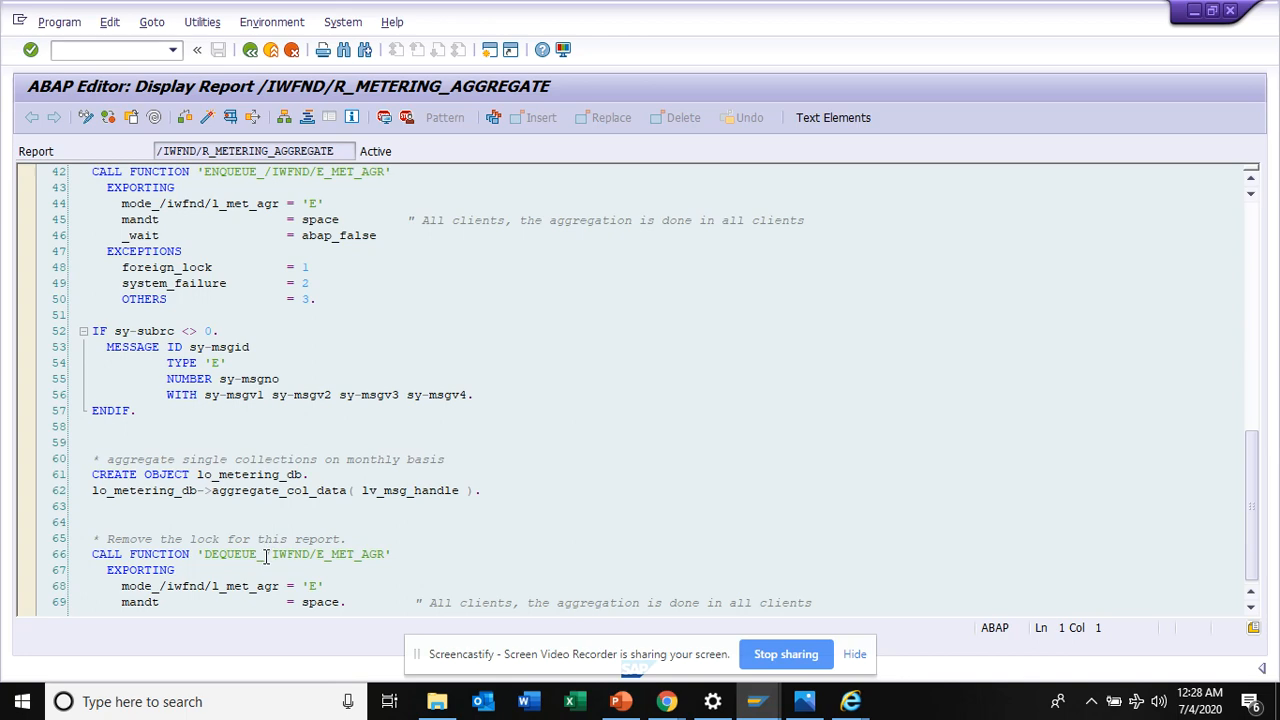
click(377, 554)
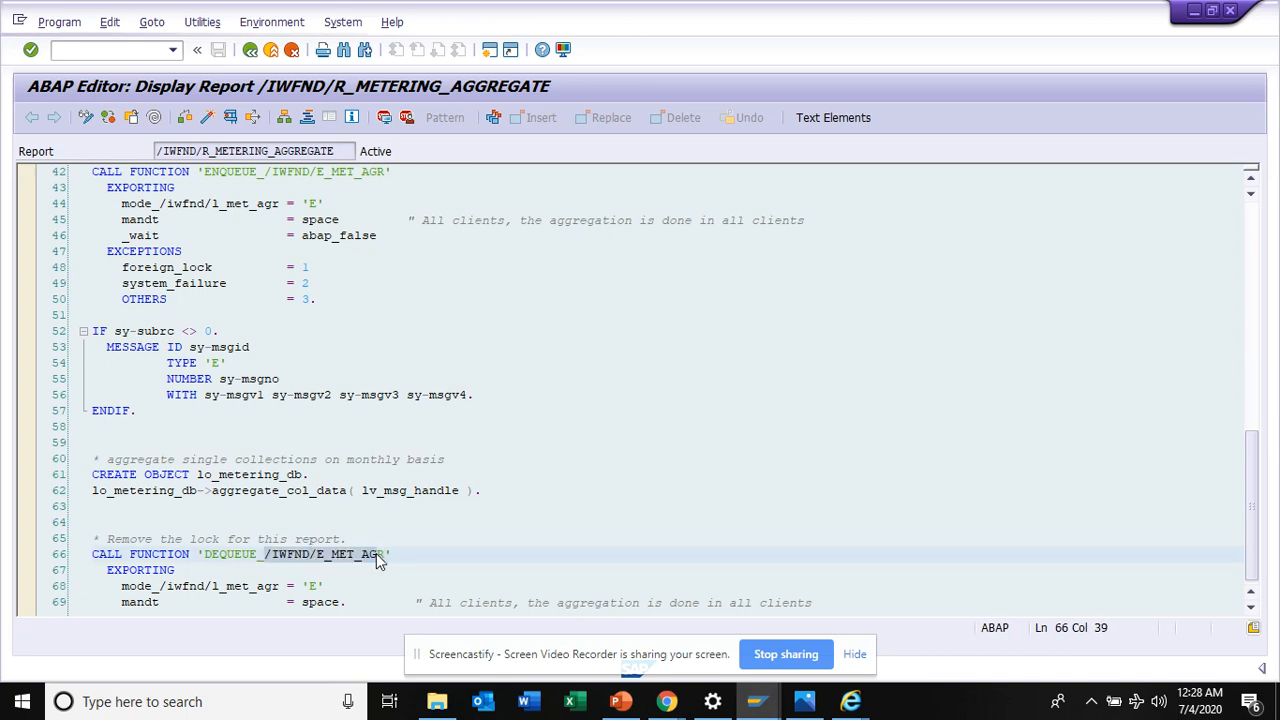
key(alt+tab)
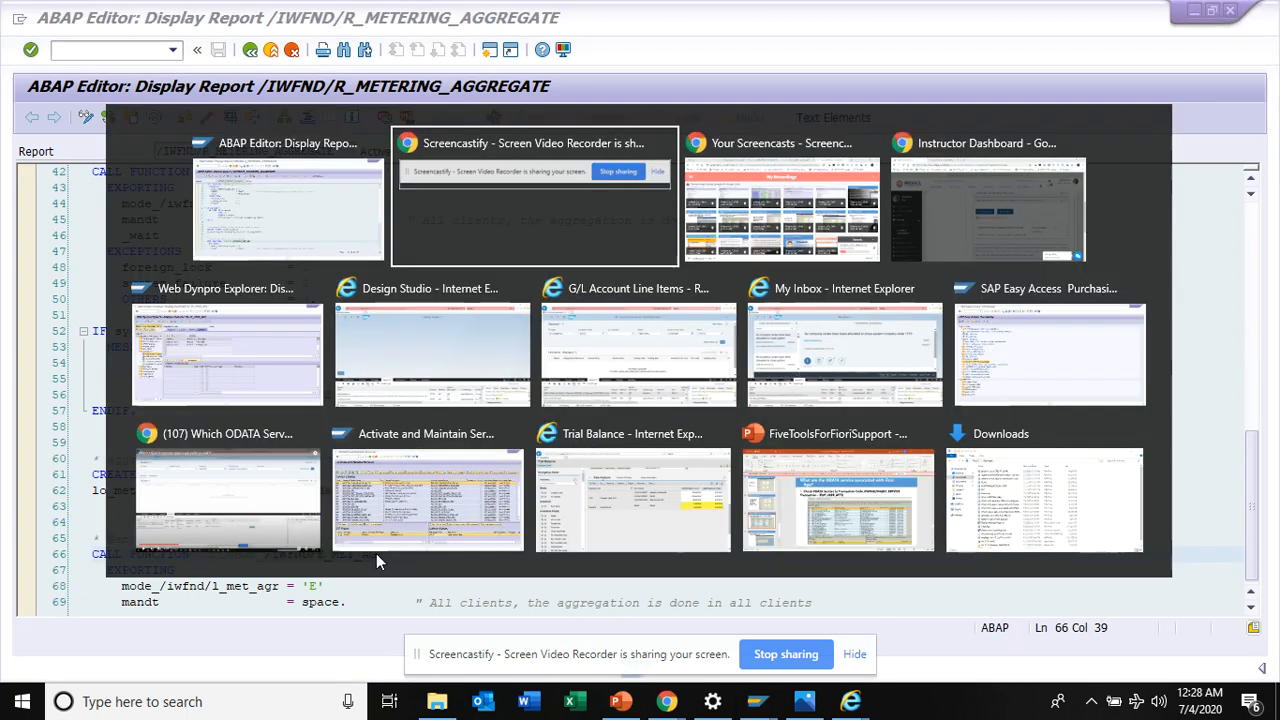
mouse_move(431, 350)
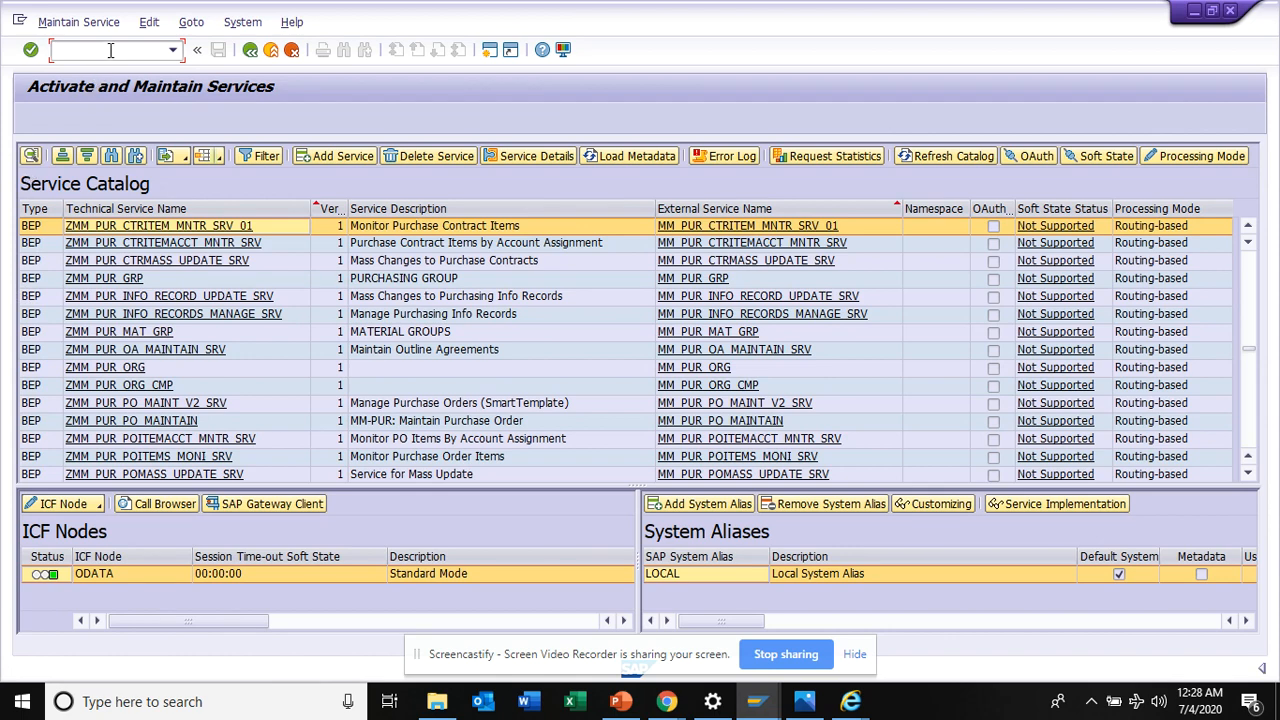
Step: In SE16, look up table /IWFND/E_MET_AG, then search tables matching /IWFND/E_MET*
text(/n)
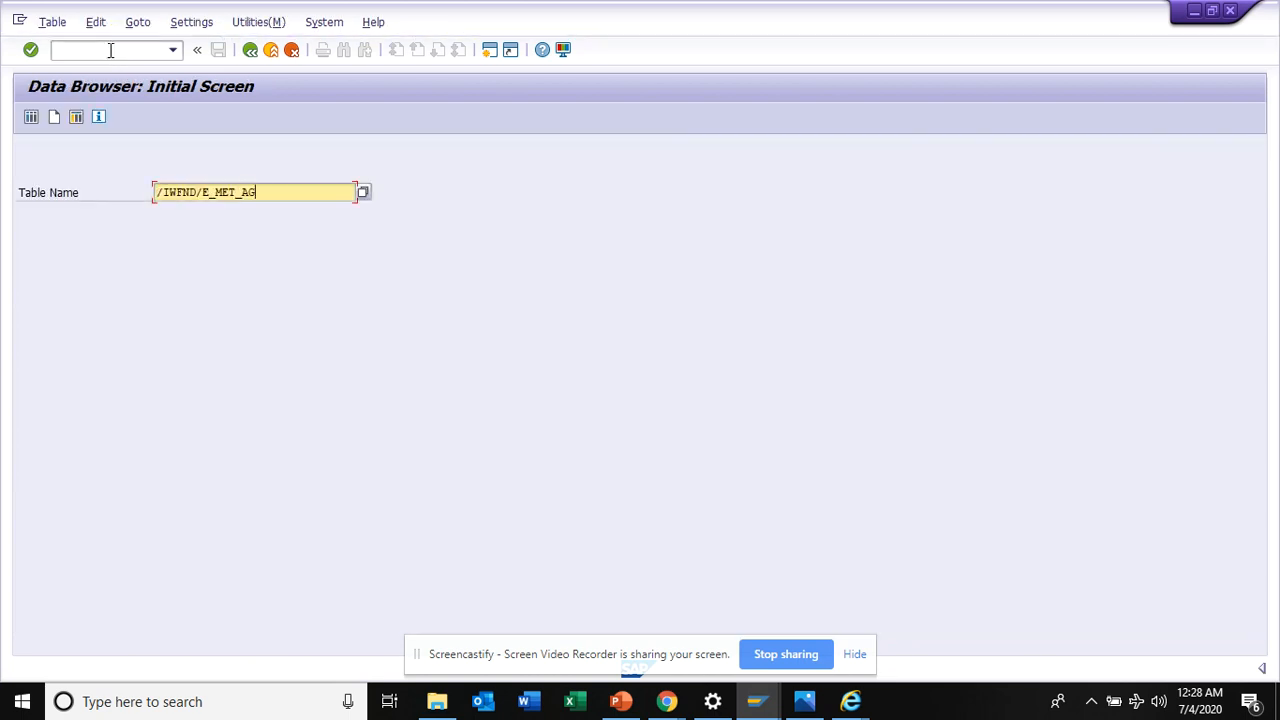
key(Enter)
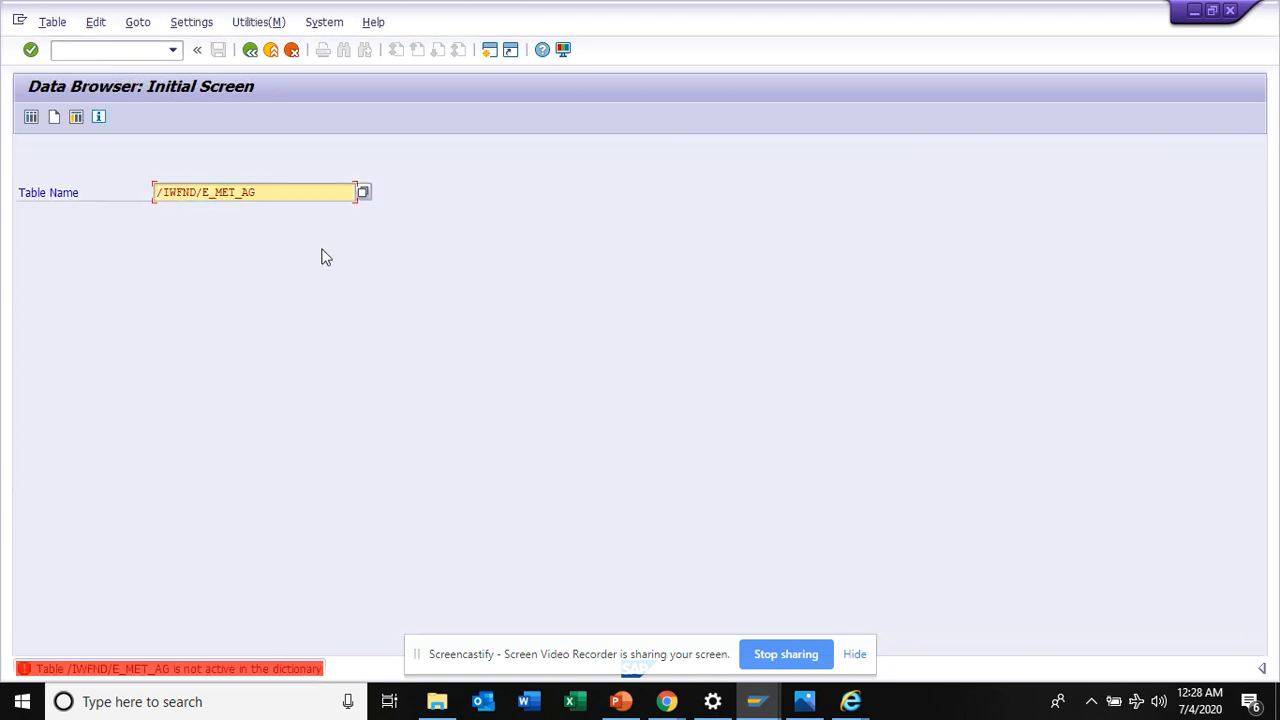
mouse_move(285, 271)
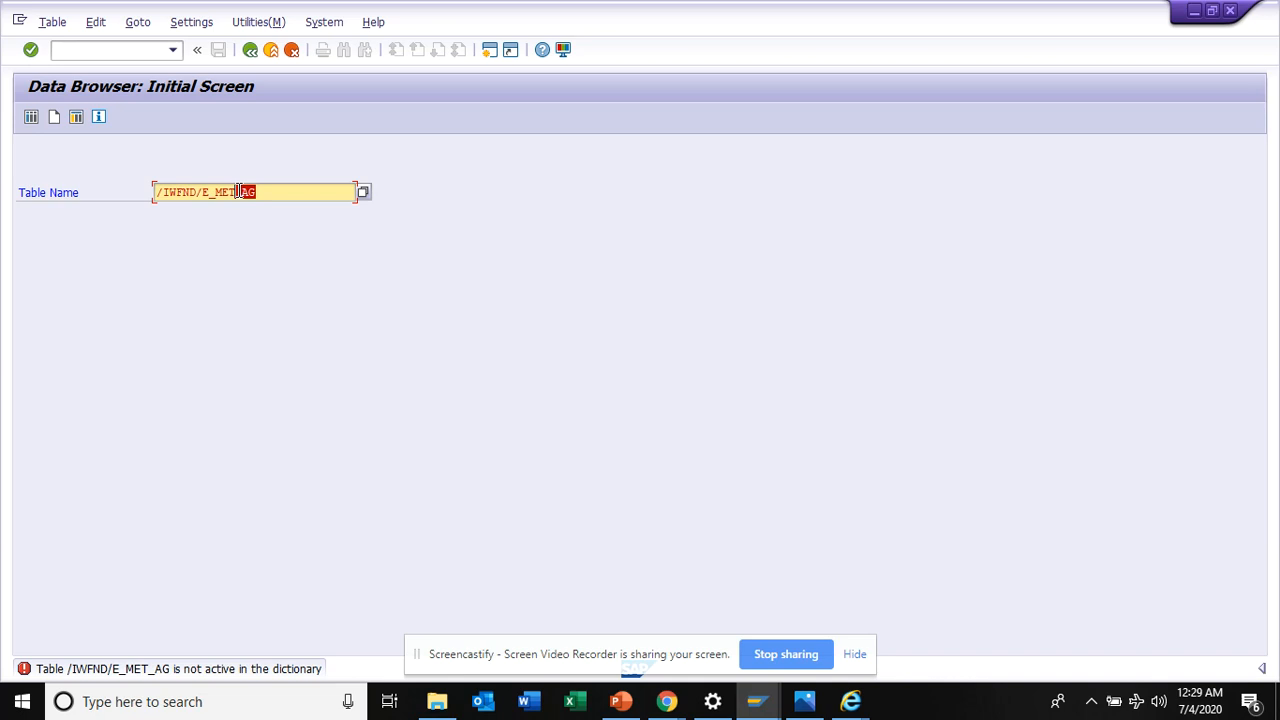
key(Delete)
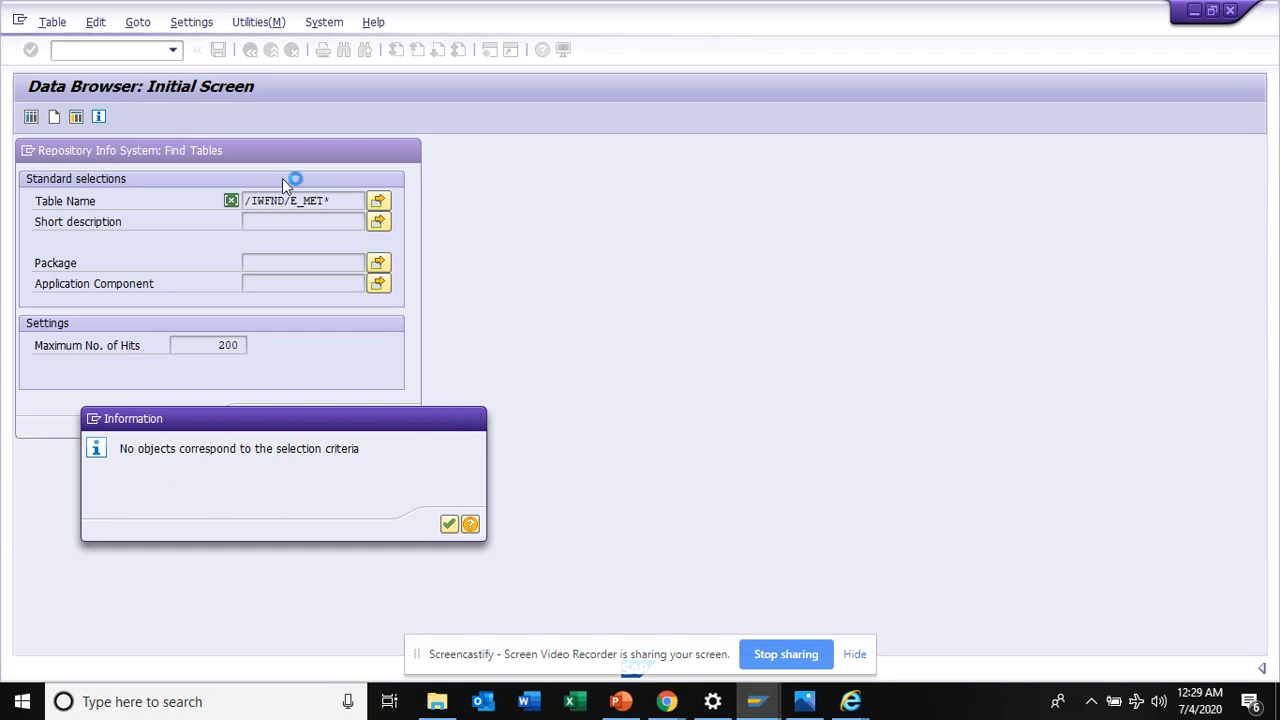
Step: Dismiss the no-matches message, search tables for *WFND/*agr*, and select /IWFND/D_MET_AGR from the hits
click(449, 524)
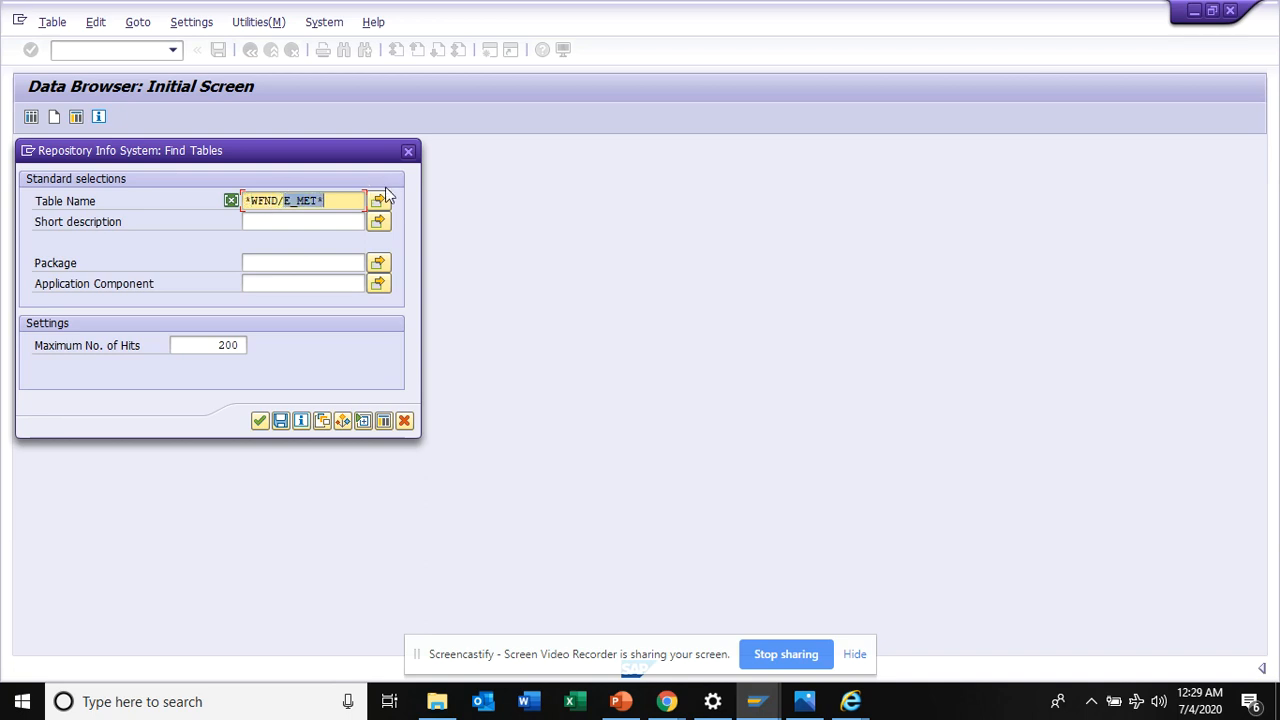
text(*WFND/*agr*)
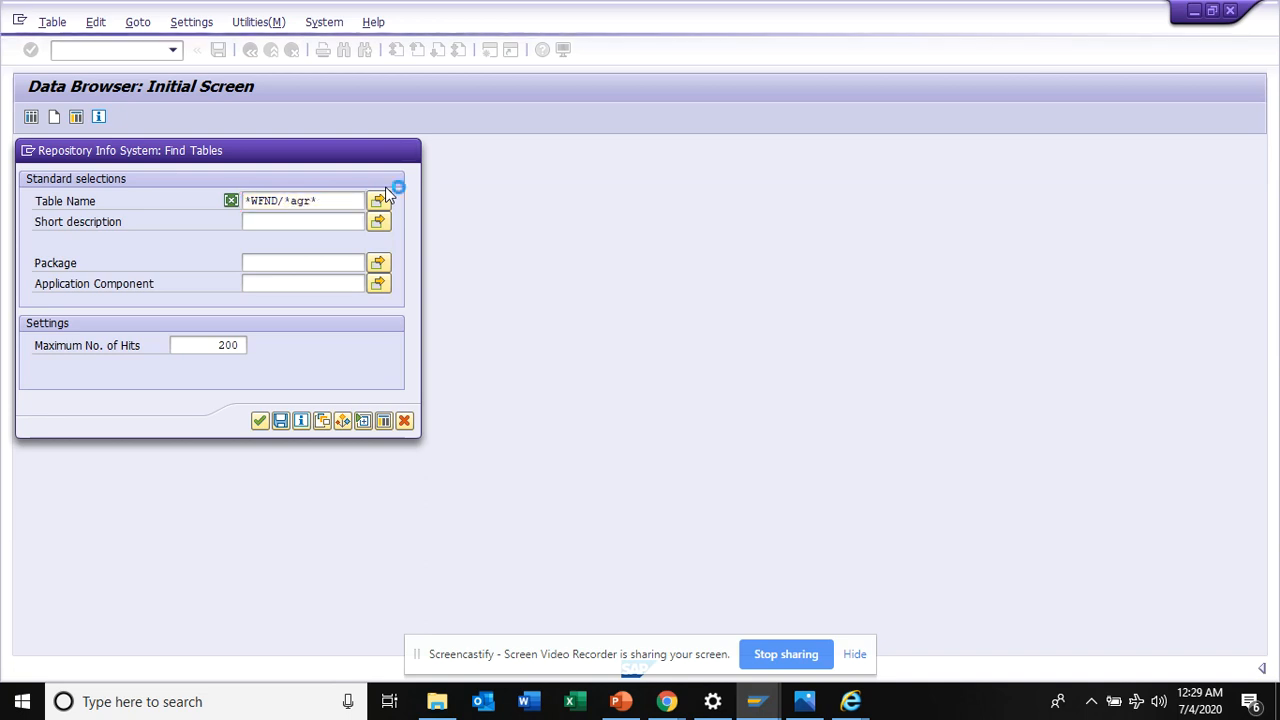
click(259, 421)
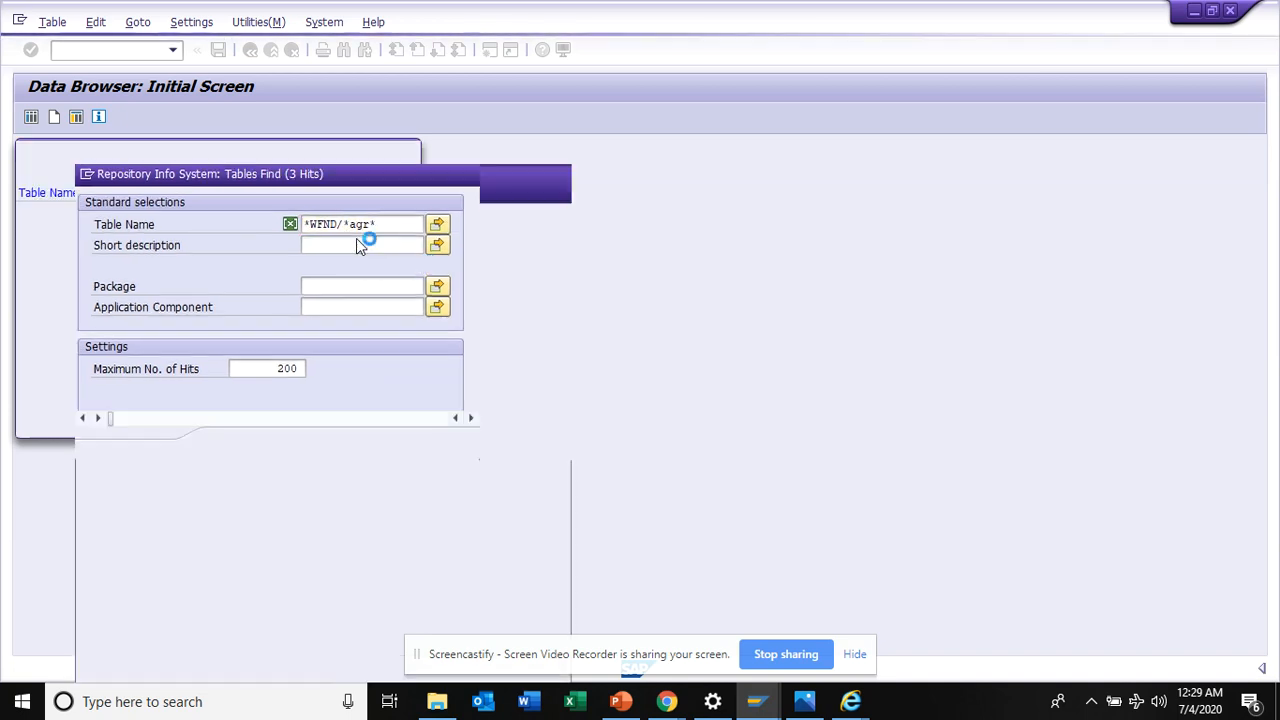
key(Enter)
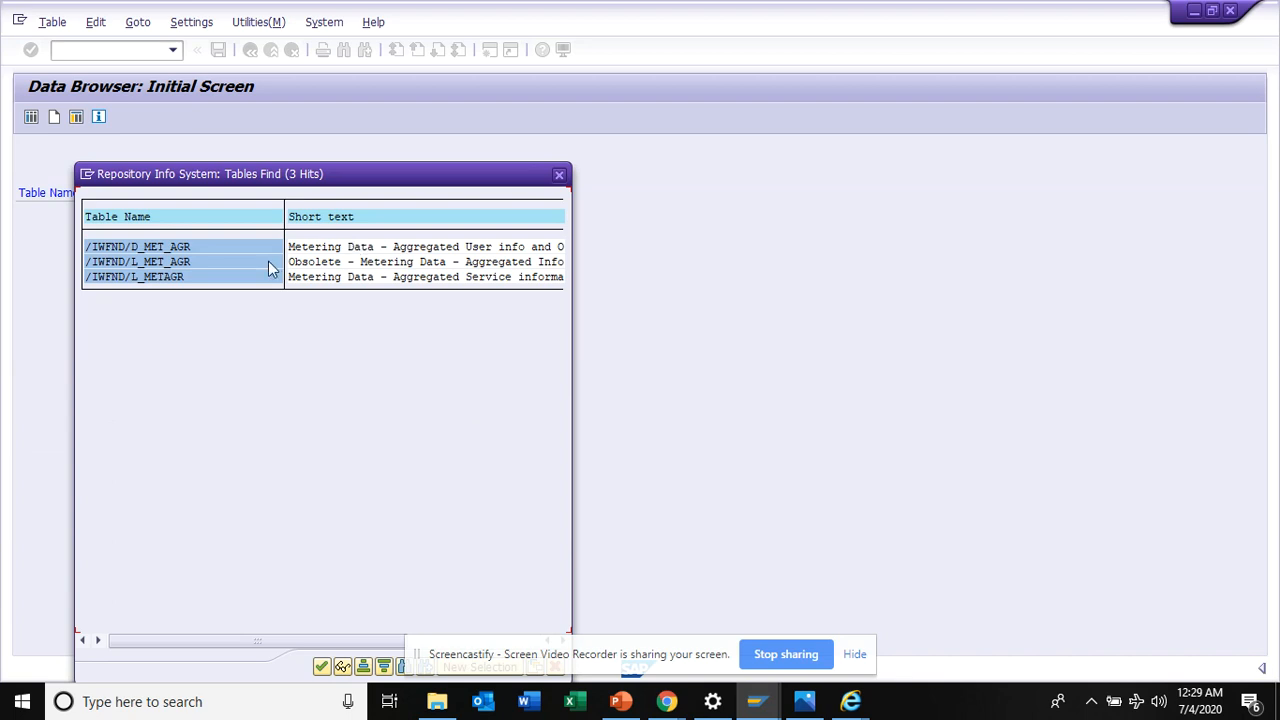
mouse_move(291, 277)
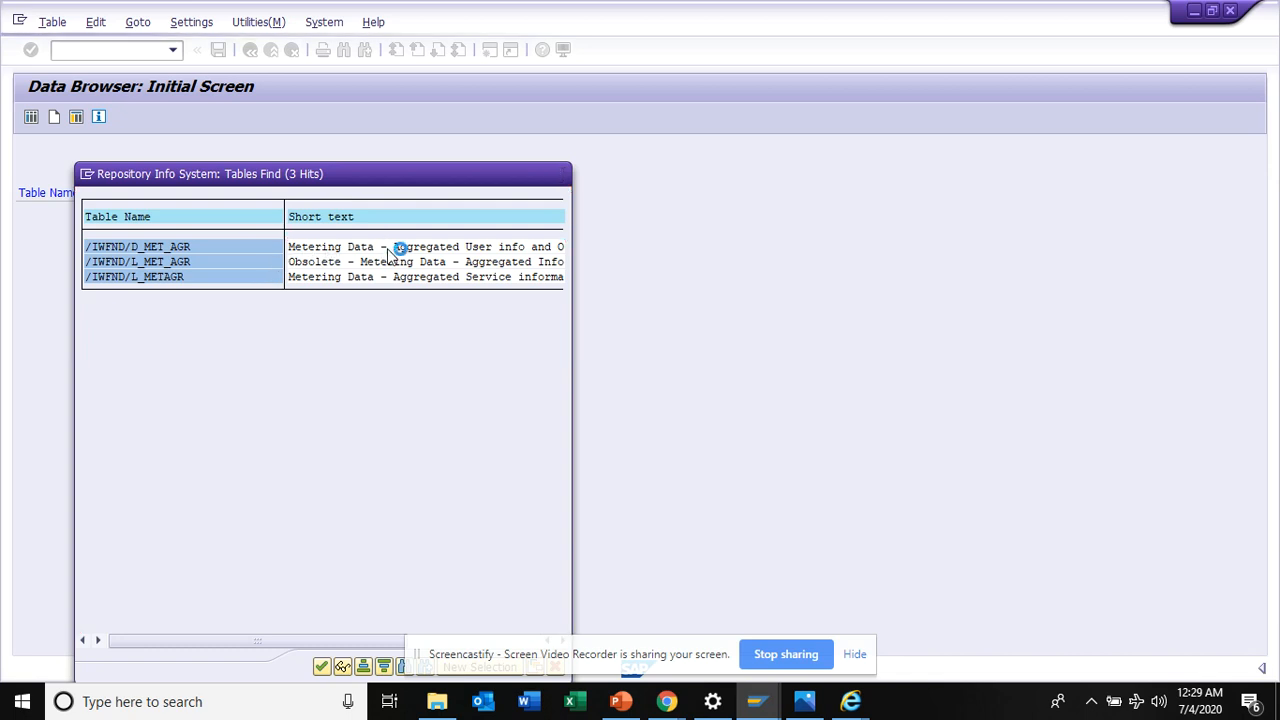
double_click(138, 246)
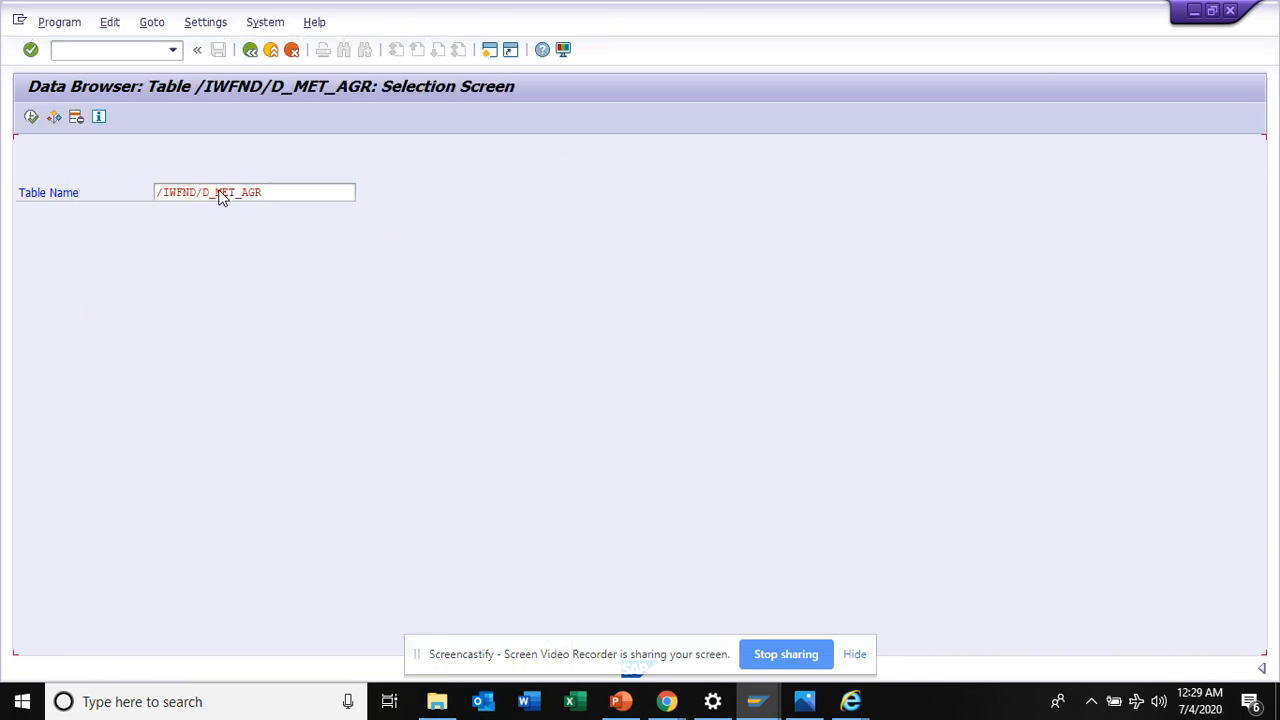
Step: Execute the /IWFND/D_MET_AGR selection to list its 200 aggregated metering entries
click(30, 117)
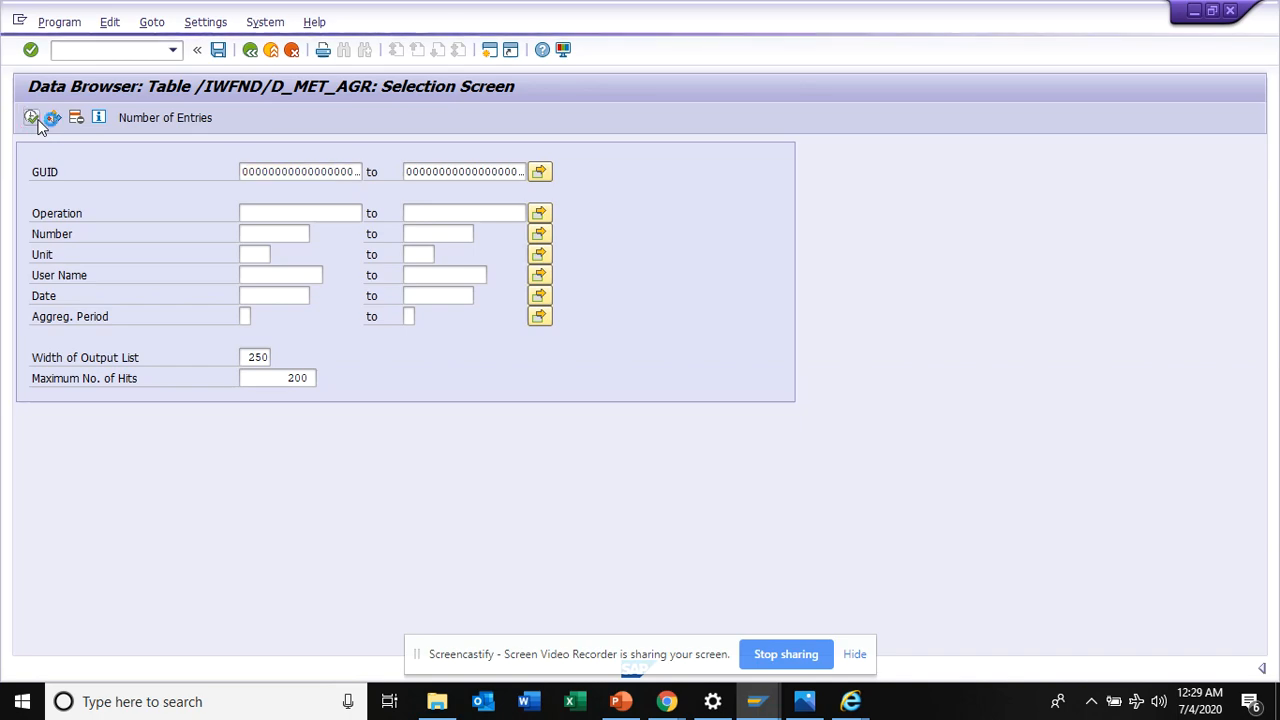
click(31, 117)
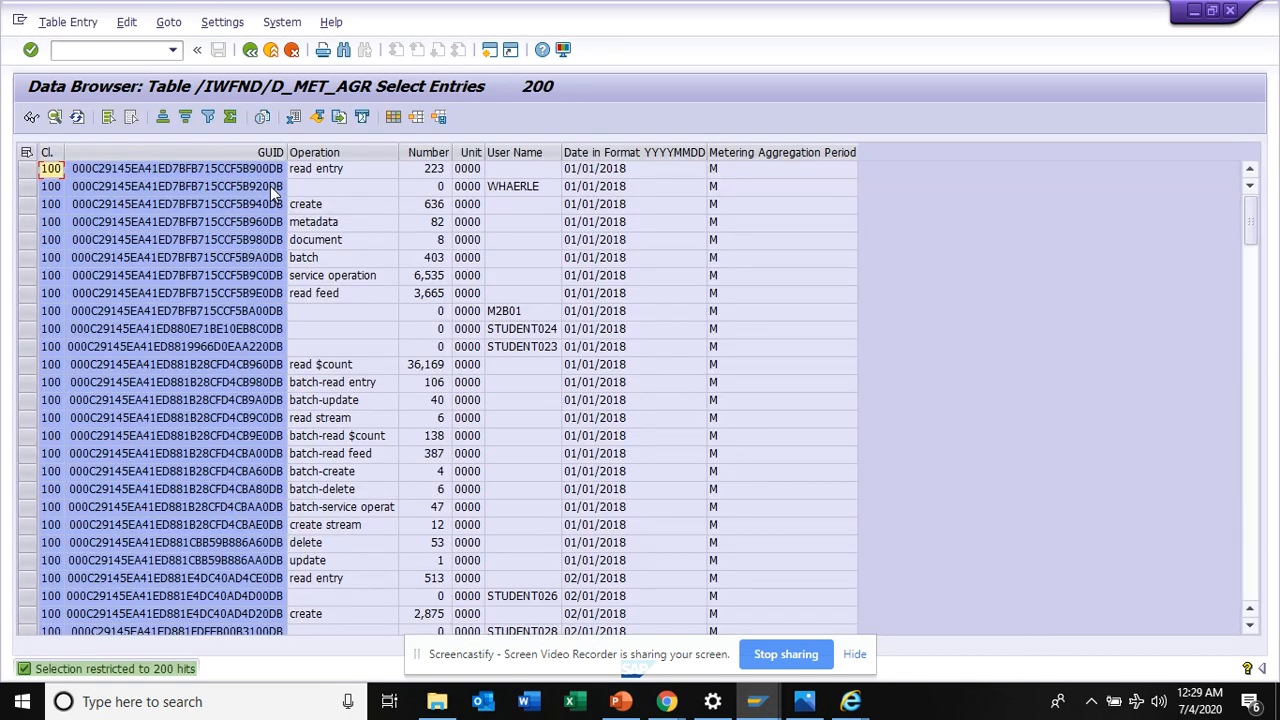
mouse_move(401, 240)
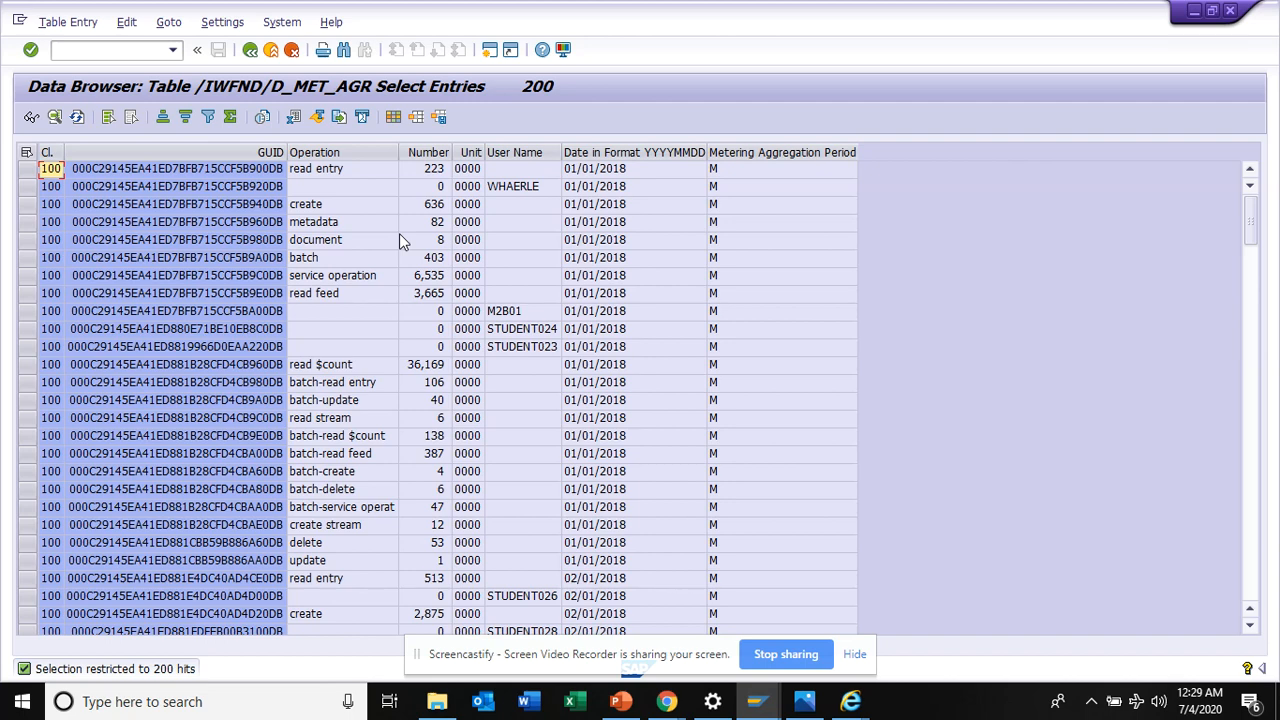
key(Alt+Tab)
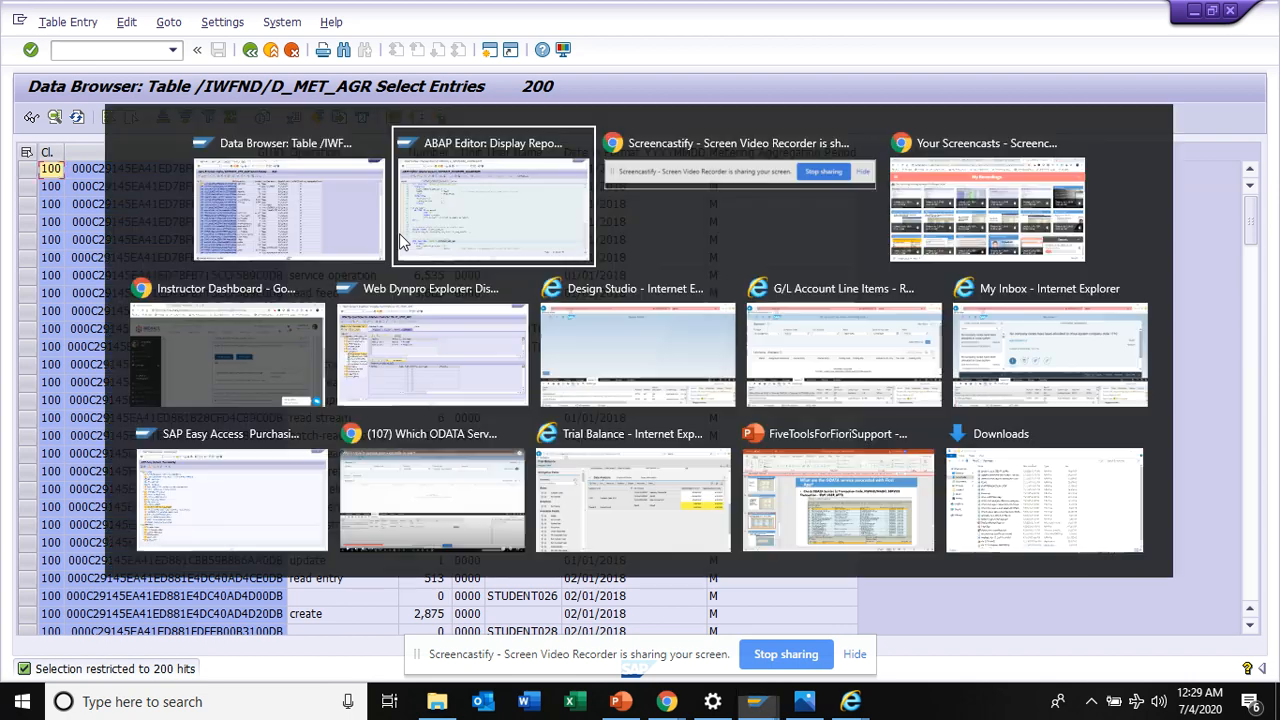
Step: Go back to the ABAP Editor initial screen and enter program /IWFND/R_METERING_VIEW from history
click(493, 195)
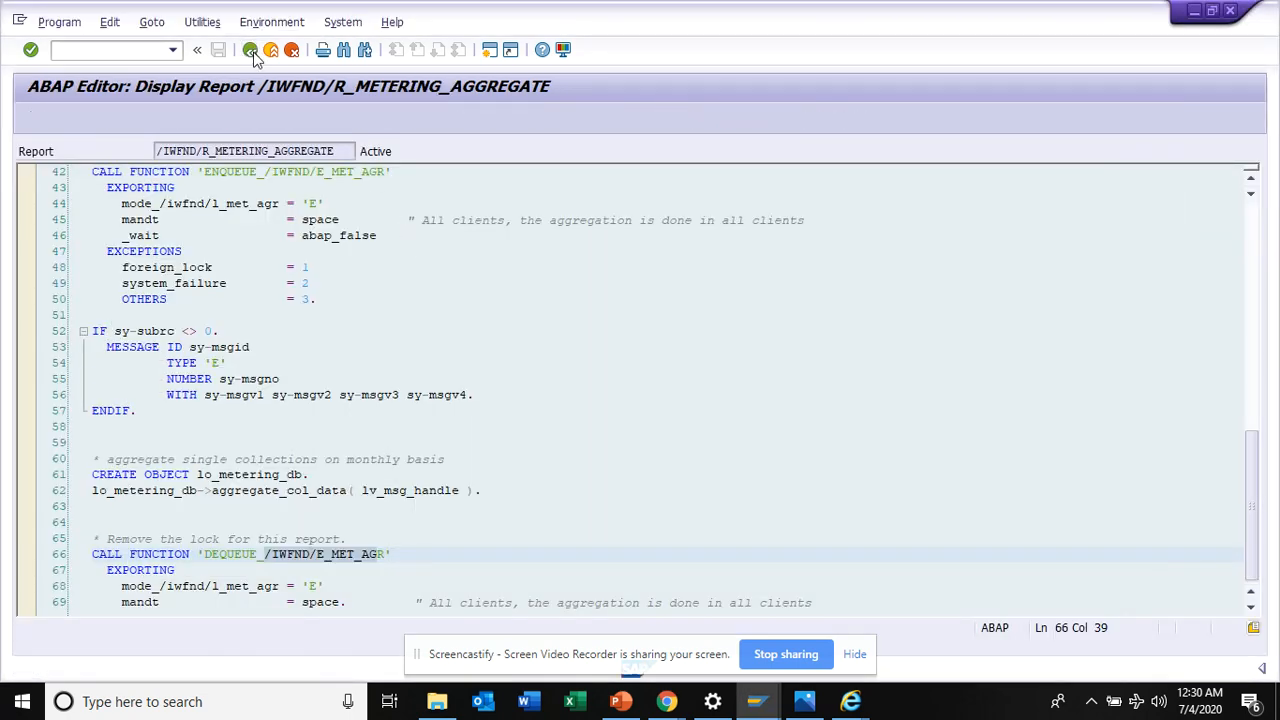
click(247, 52)
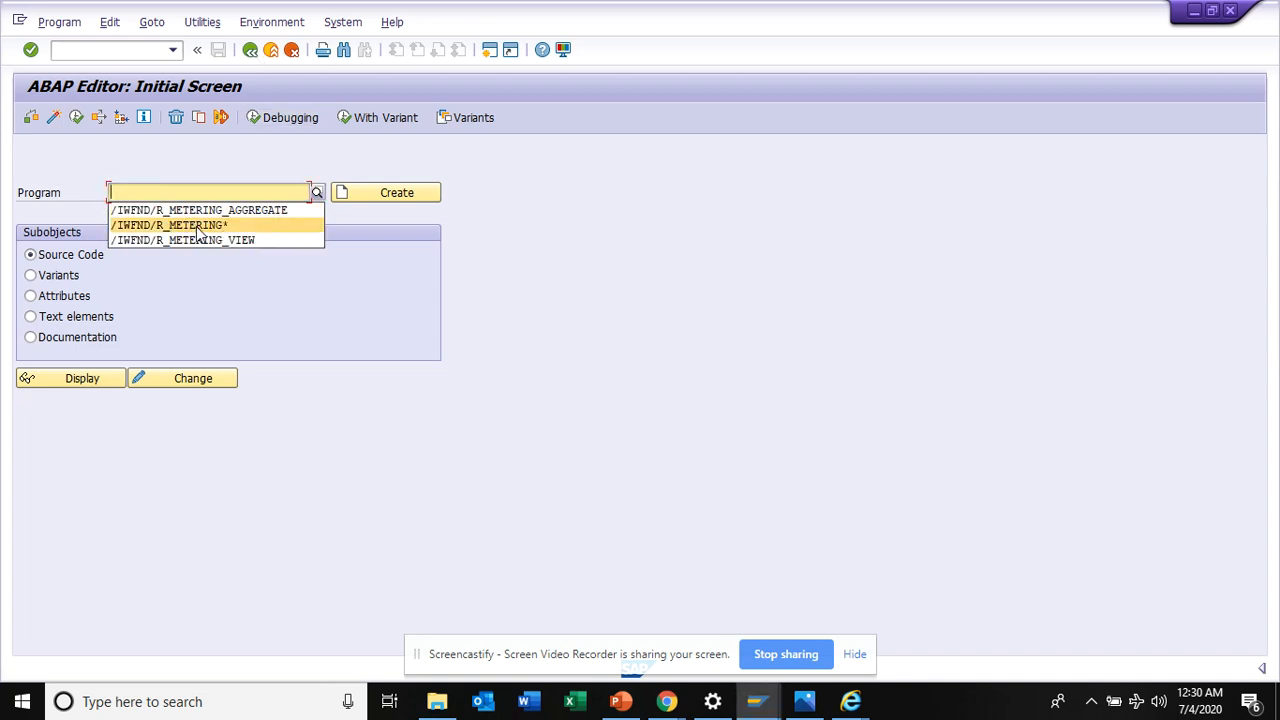
click(183, 239)
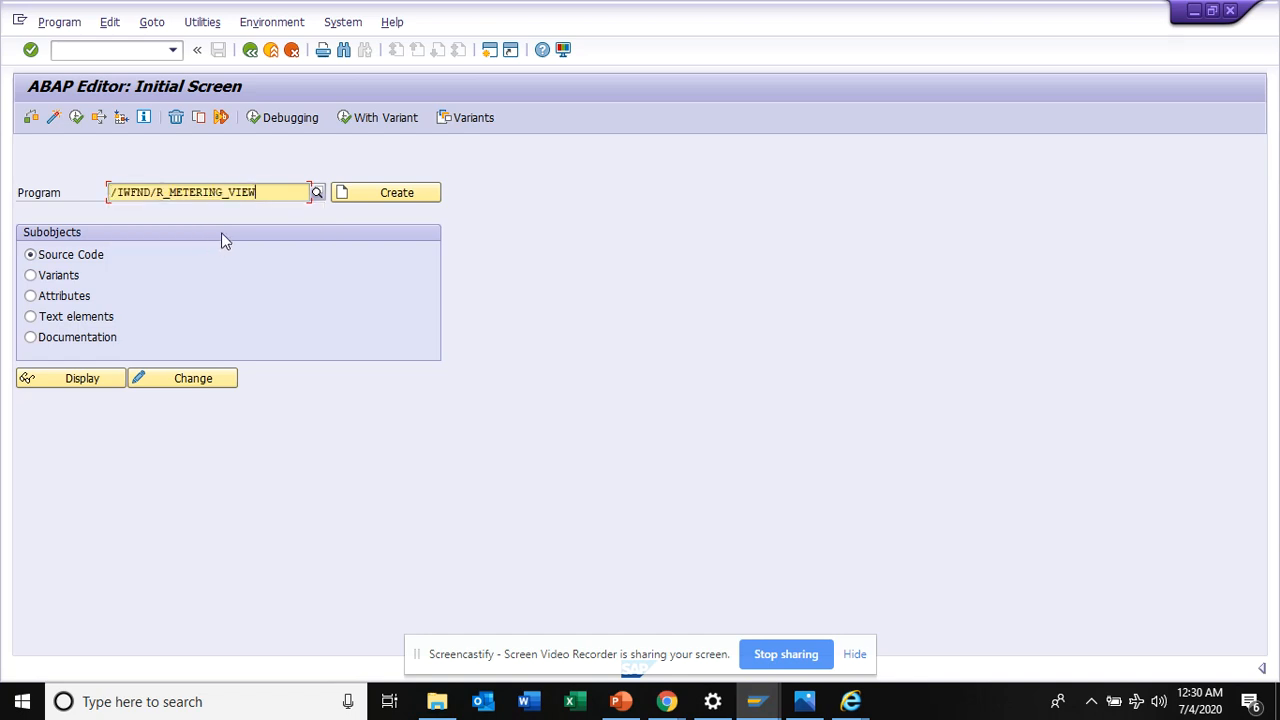